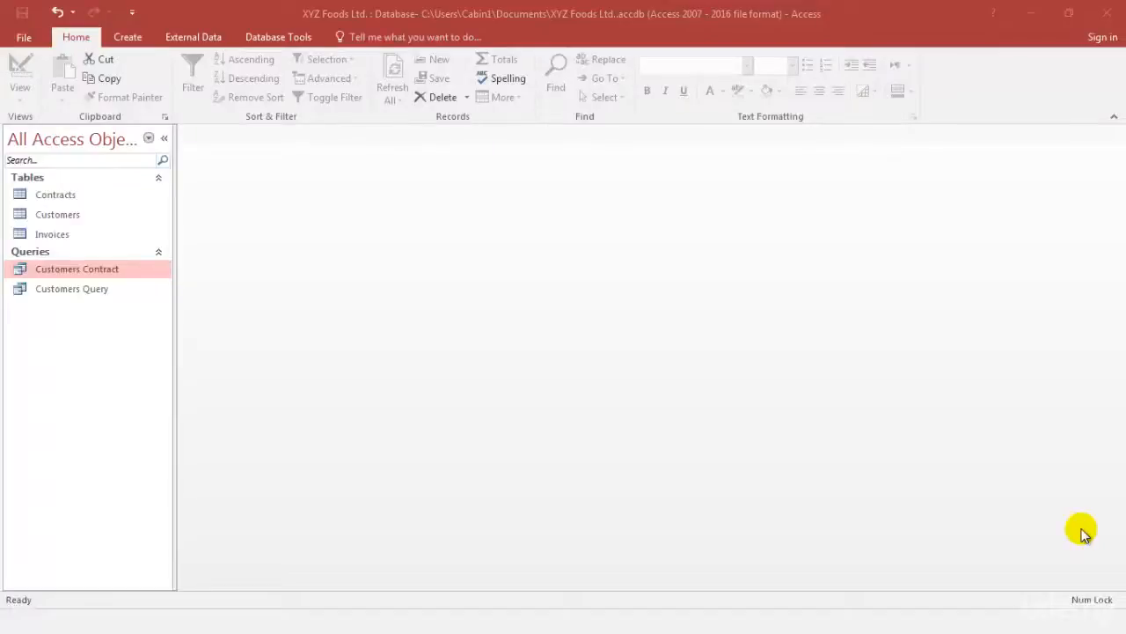
pyautogui.moveTo(128, 37)
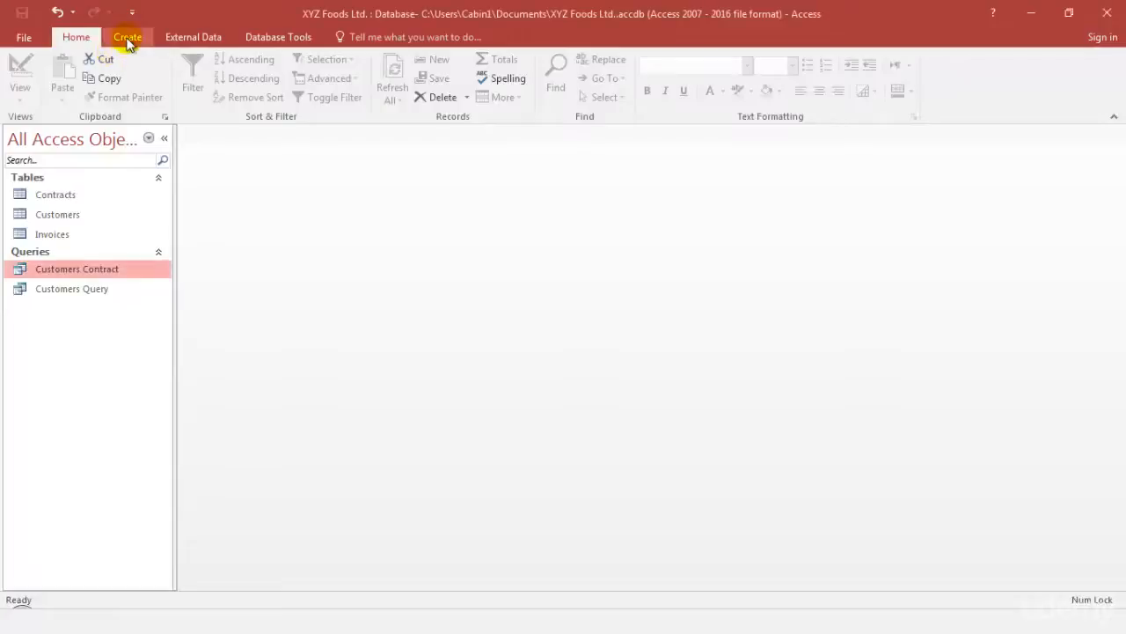
# Show the Create tab's commands for building new database objects
pyautogui.click(127, 37)
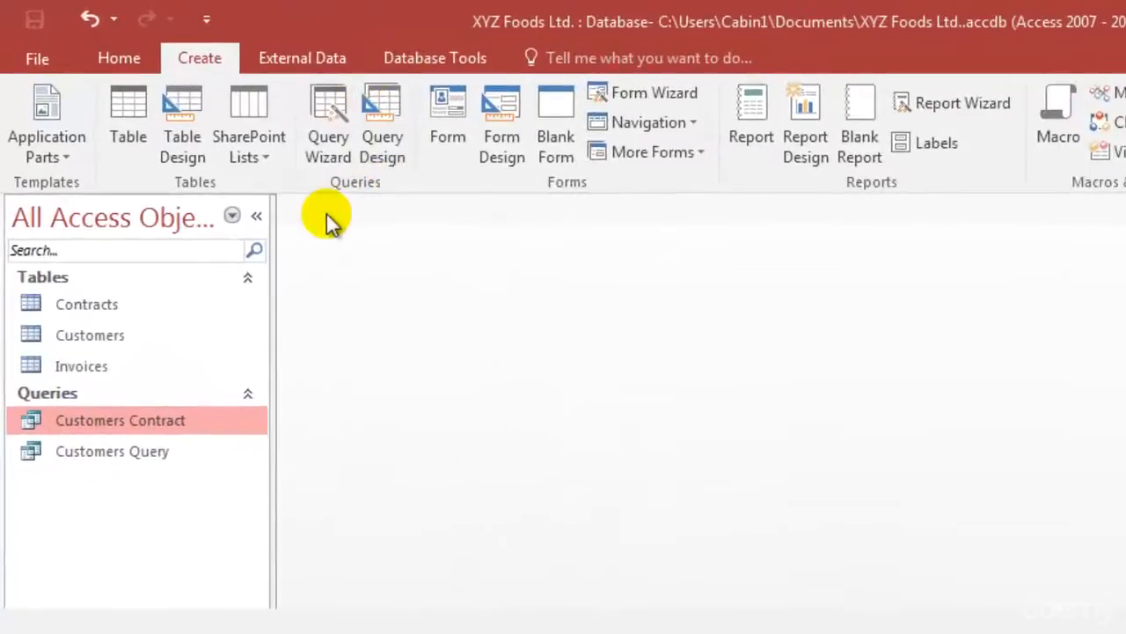
pyautogui.moveTo(382, 124)
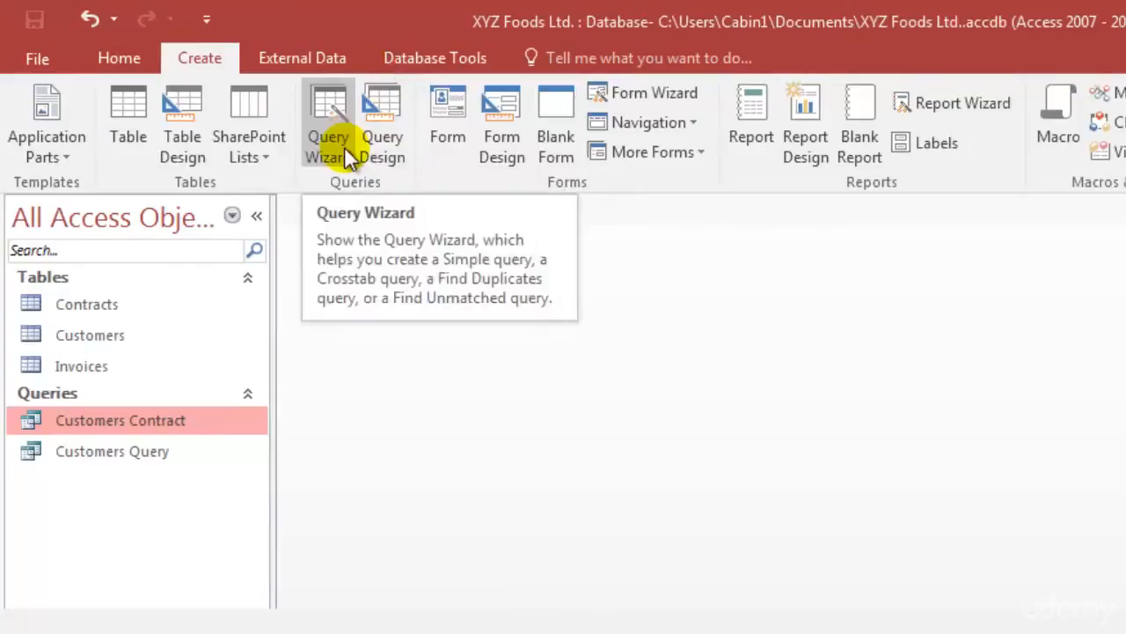
pyautogui.moveTo(381, 123)
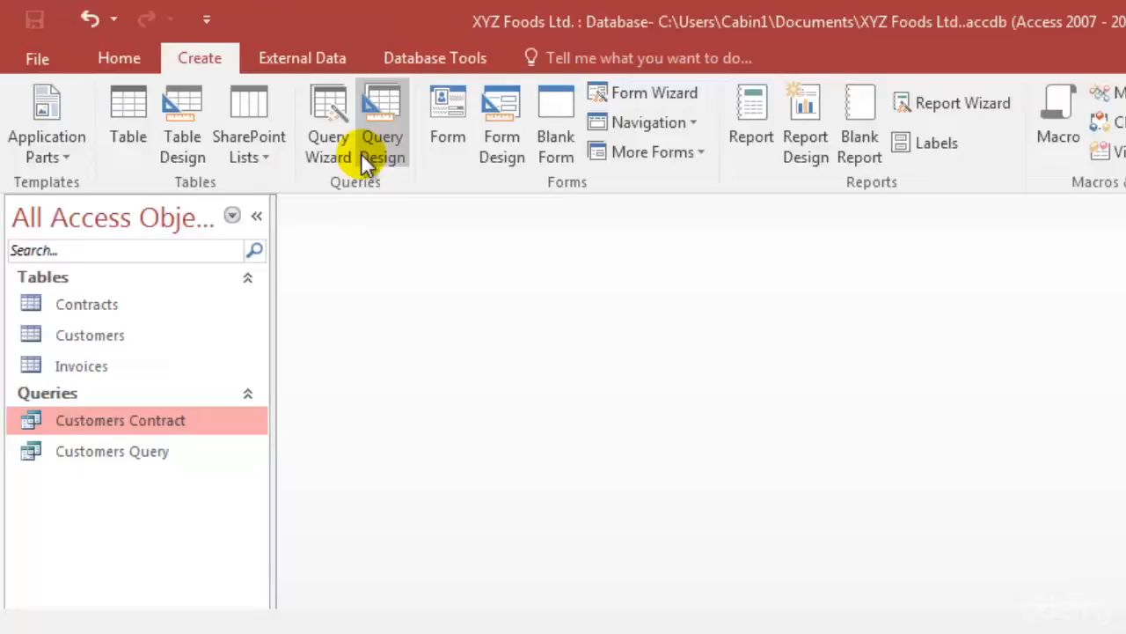
# Start blank Query1 in Query Design and move the Show Table list aside
pyautogui.click(382, 123)
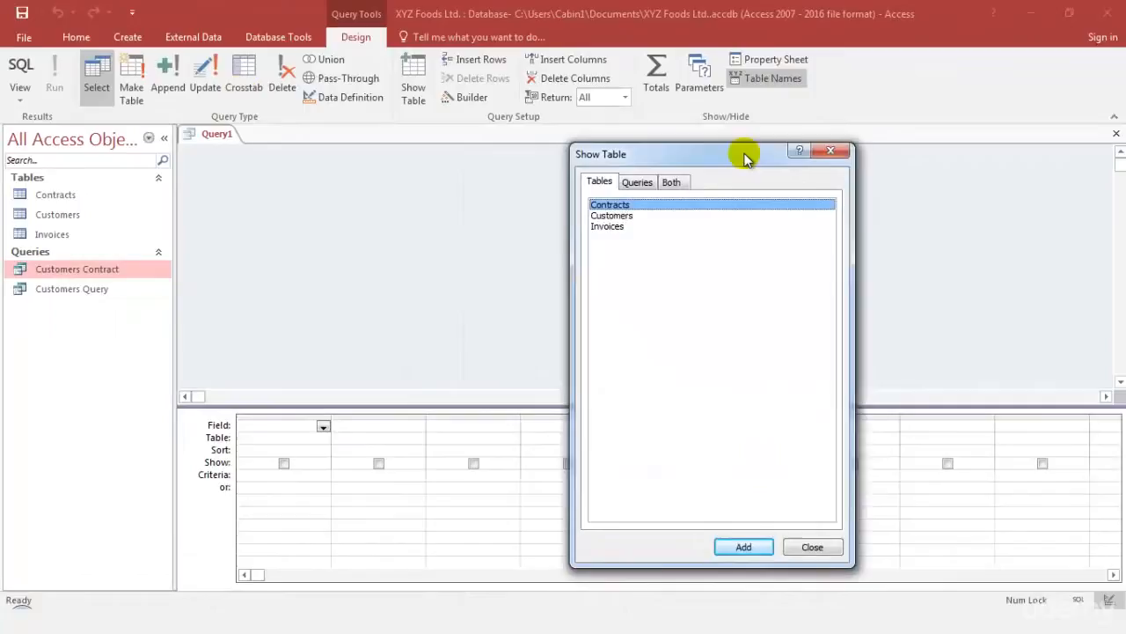
pyautogui.moveTo(713, 154); pyautogui.dragTo(728, 166)
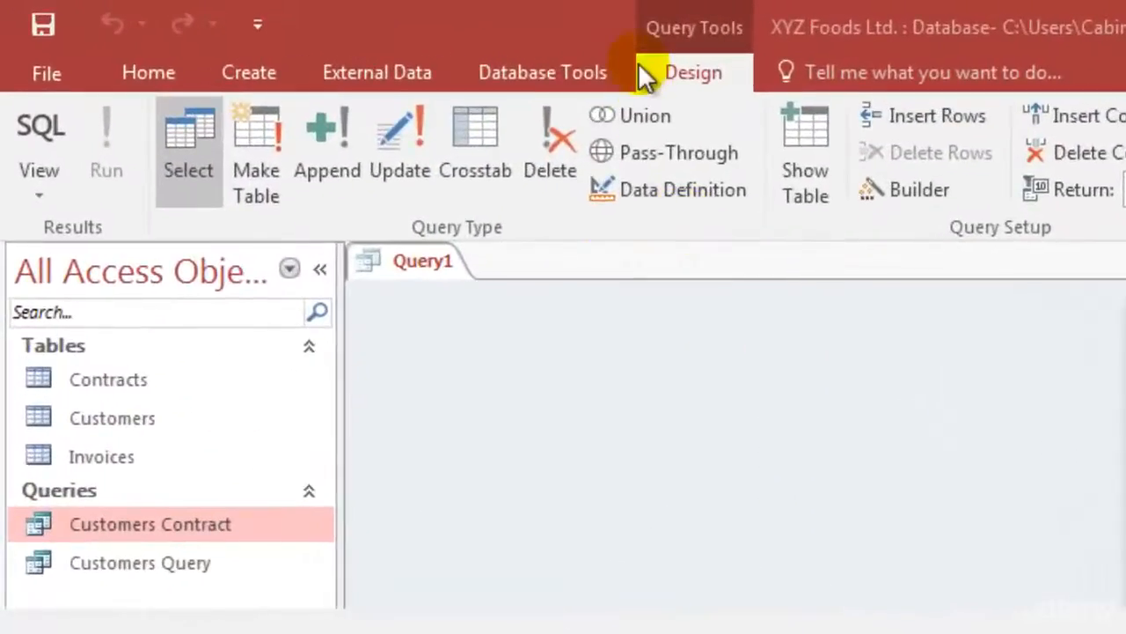
pyautogui.moveTo(748, 35)
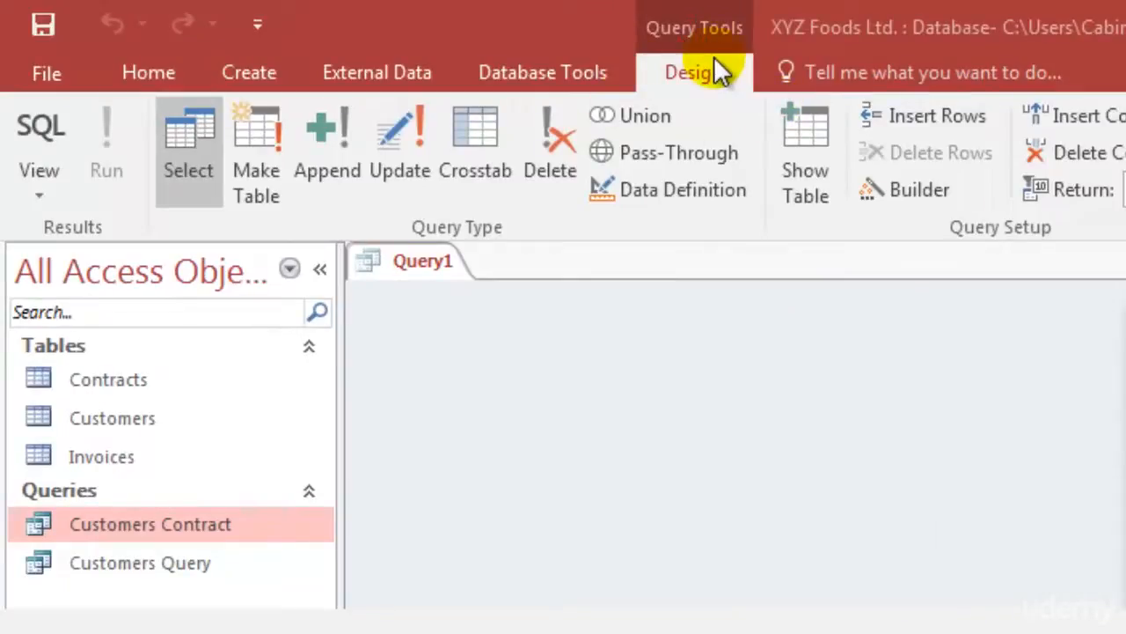
pyautogui.click(806, 150)
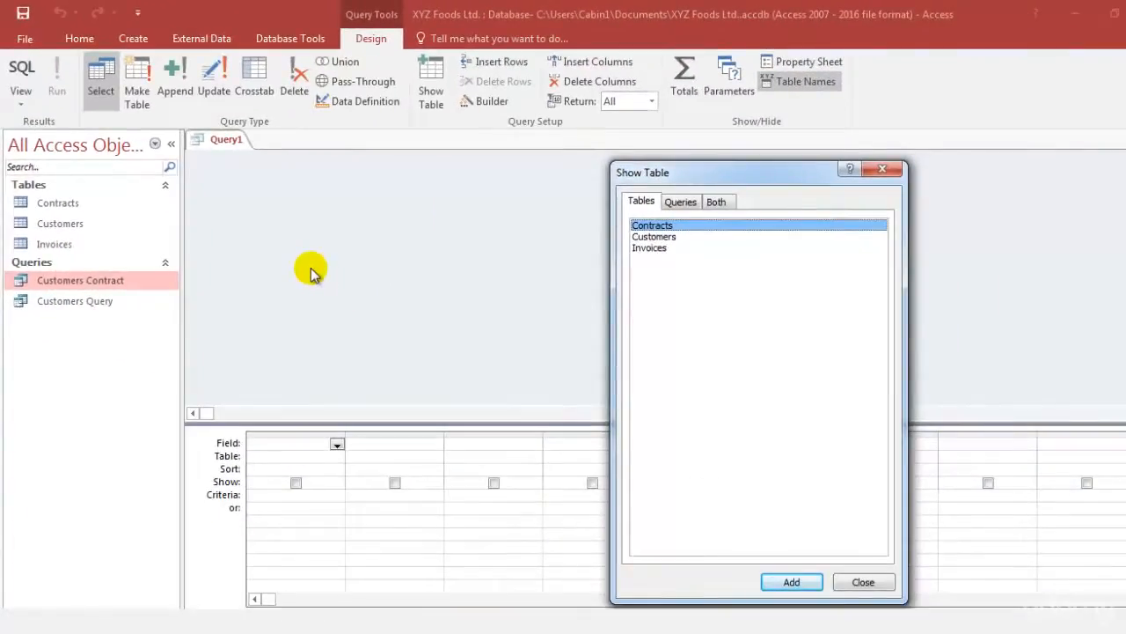
pyautogui.moveTo(339, 133)
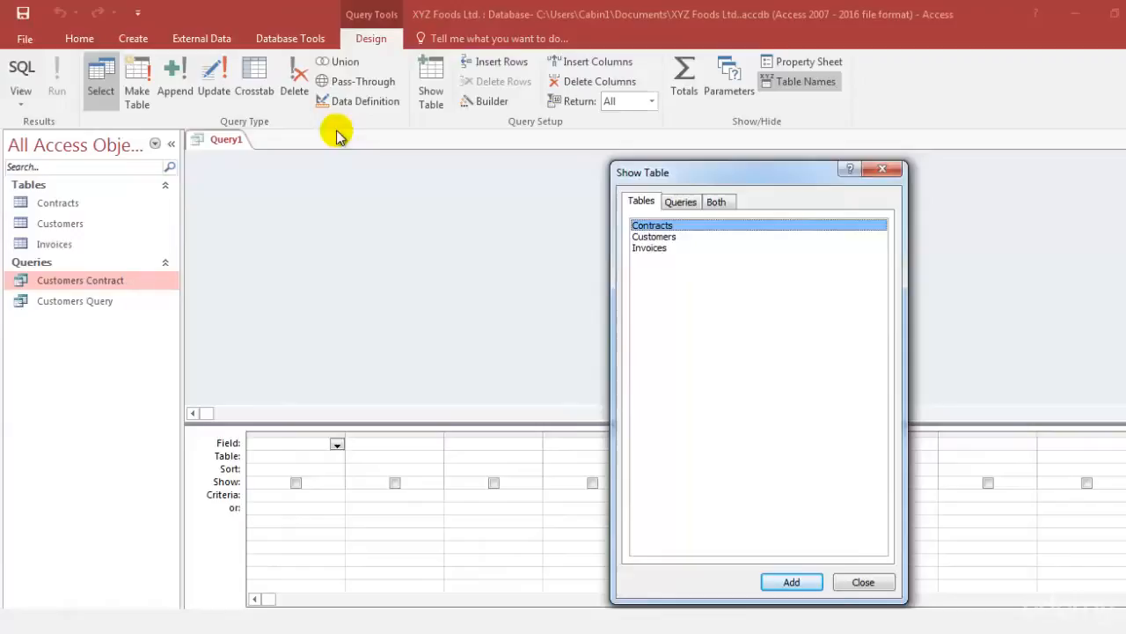
pyautogui.moveTo(346, 33)
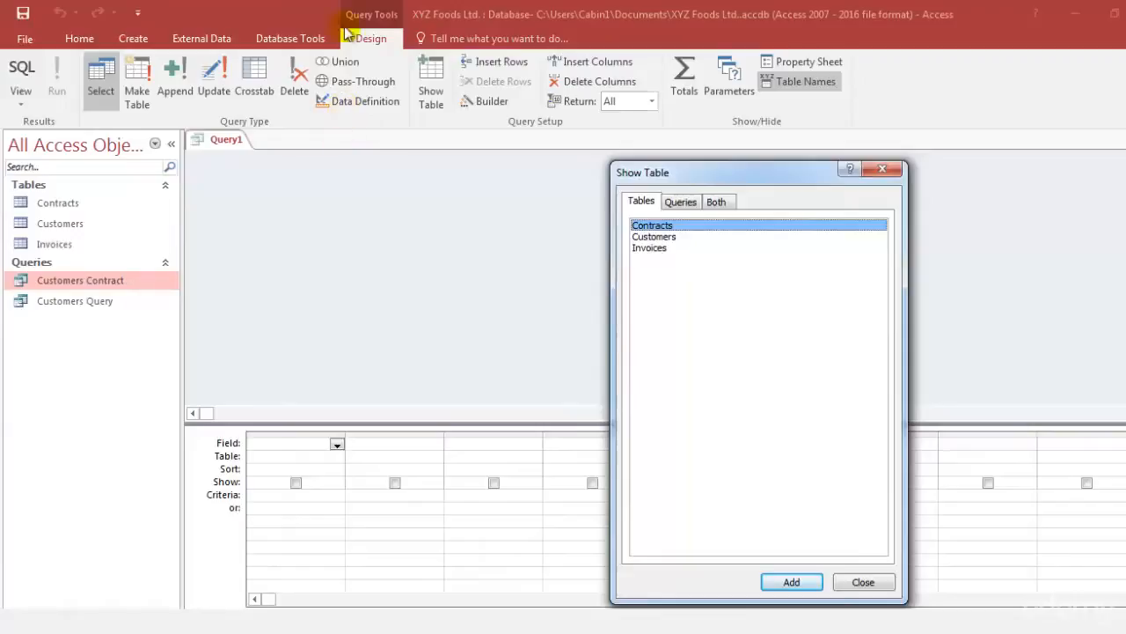
pyautogui.moveTo(305, 225)
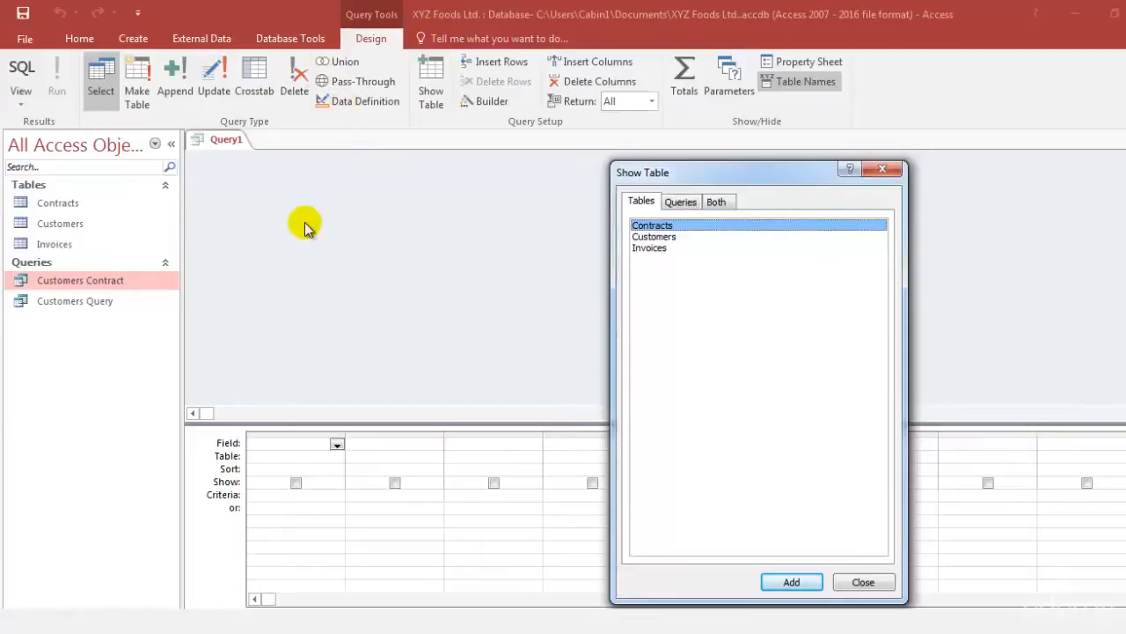
pyautogui.moveTo(312, 230)
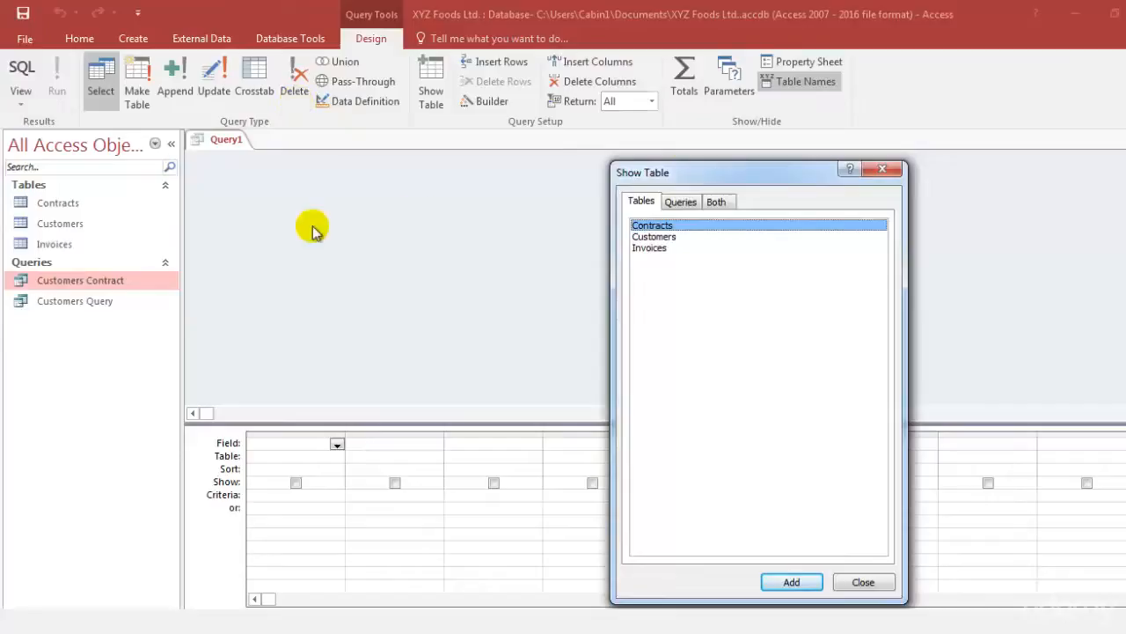
pyautogui.moveTo(290, 273)
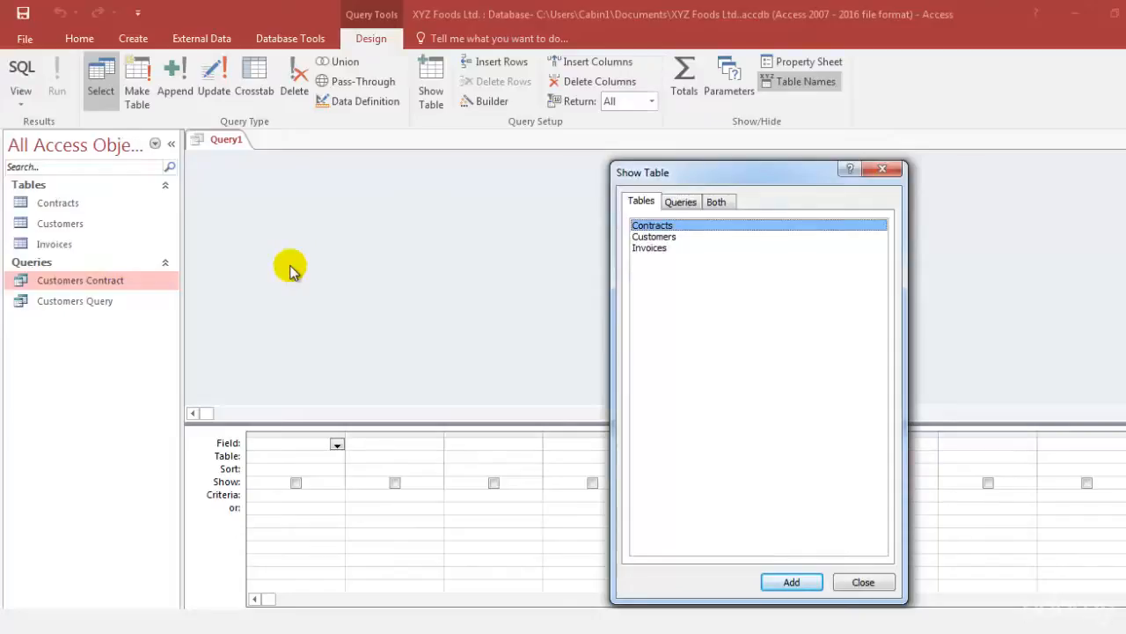
pyautogui.moveTo(642, 172); pyautogui.dragTo(739, 163)
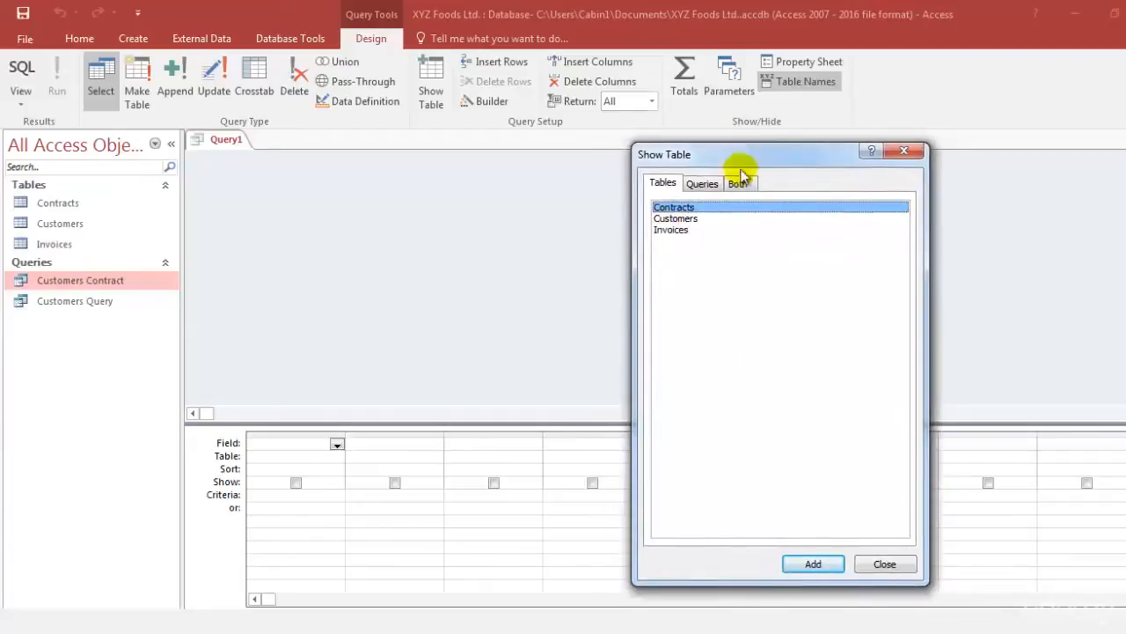
pyautogui.moveTo(691, 242)
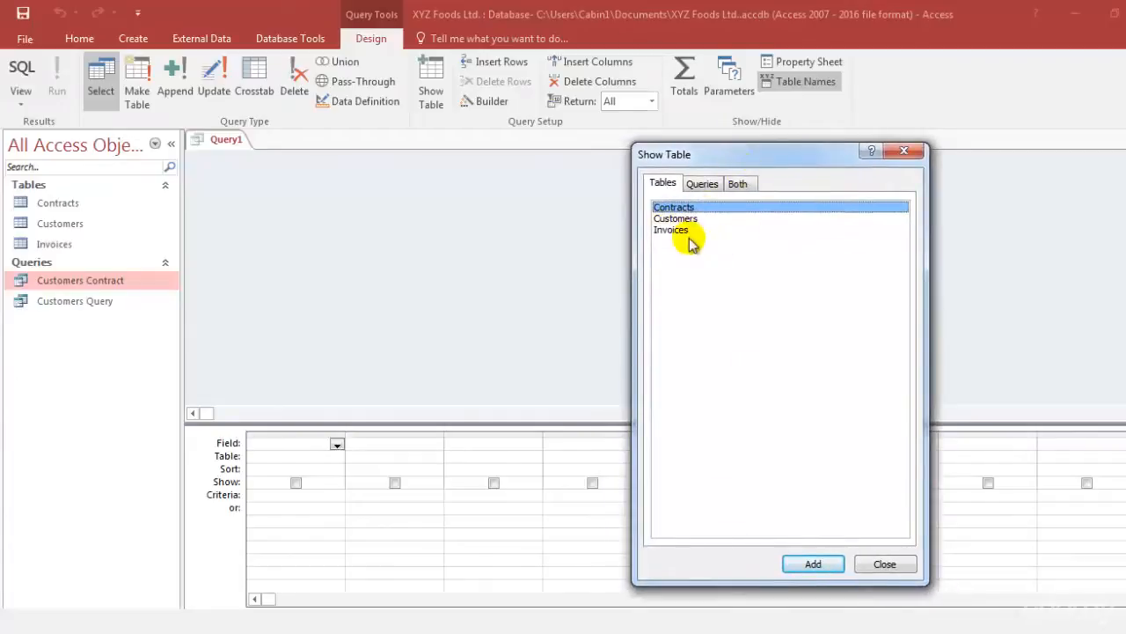
# Add the Customers and Contracts tables to Query1, then close Show Table
pyautogui.click(676, 219)
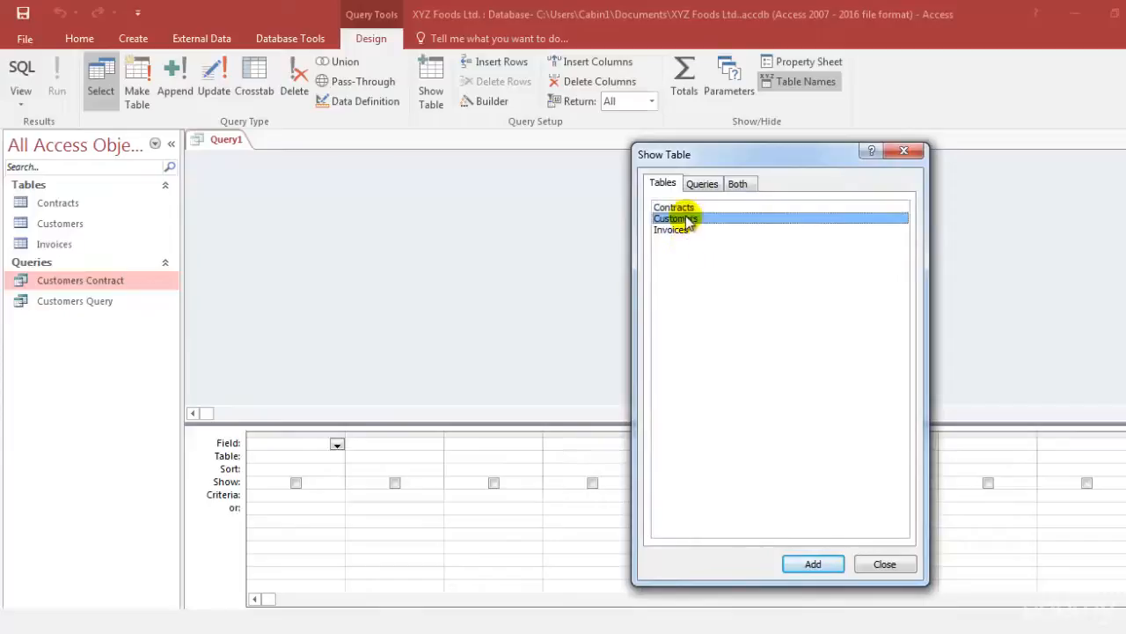
pyautogui.click(812, 563)
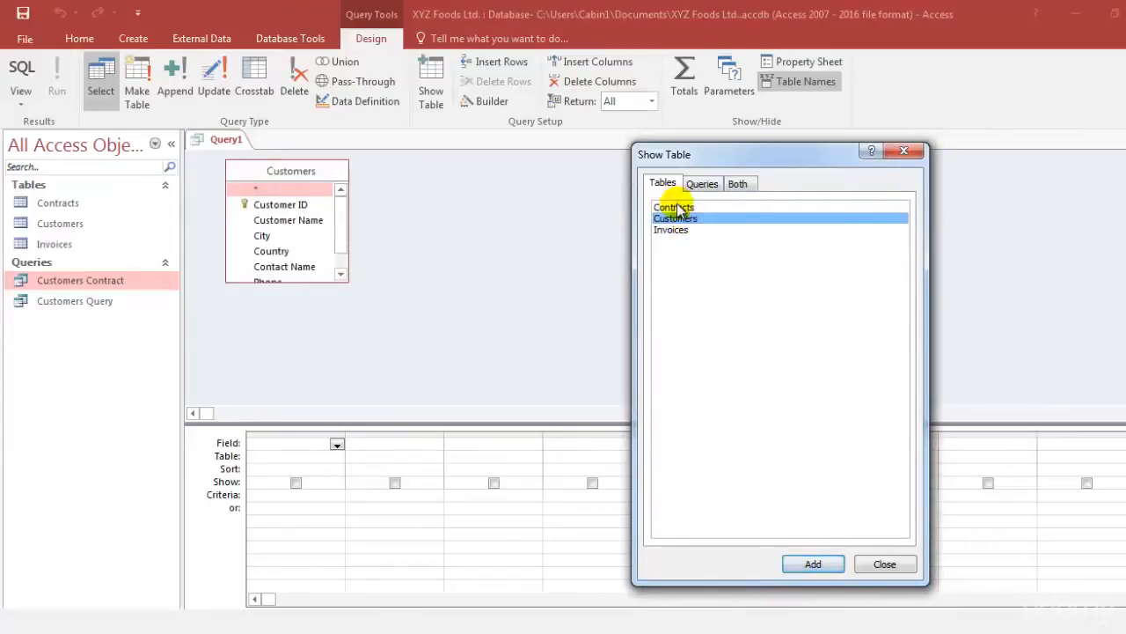
pyautogui.click(813, 563)
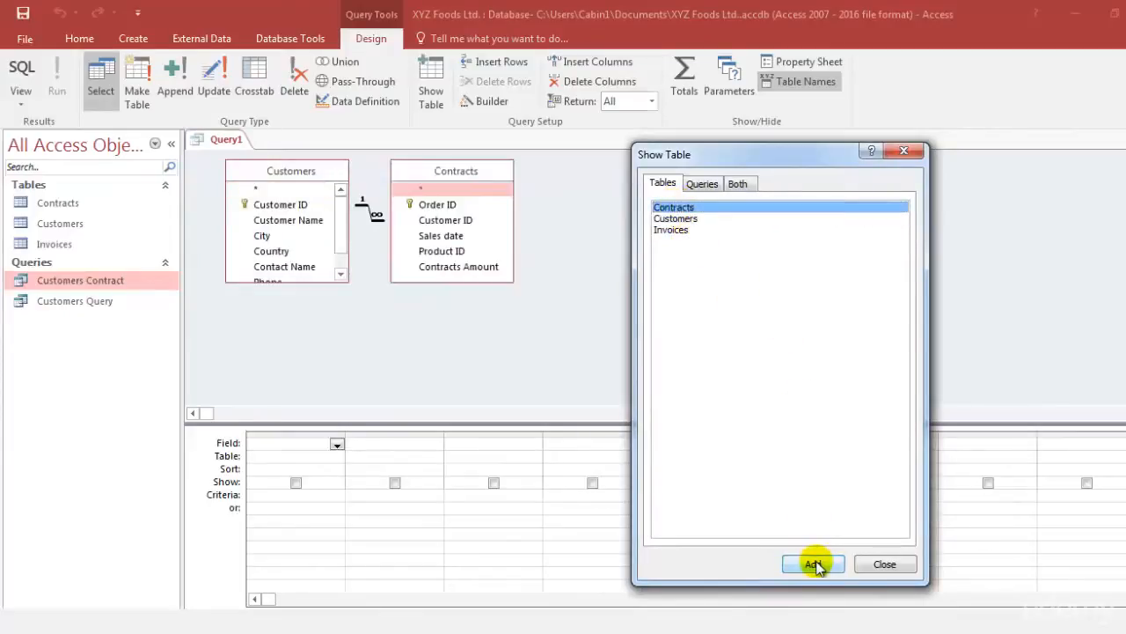
pyautogui.moveTo(884, 563)
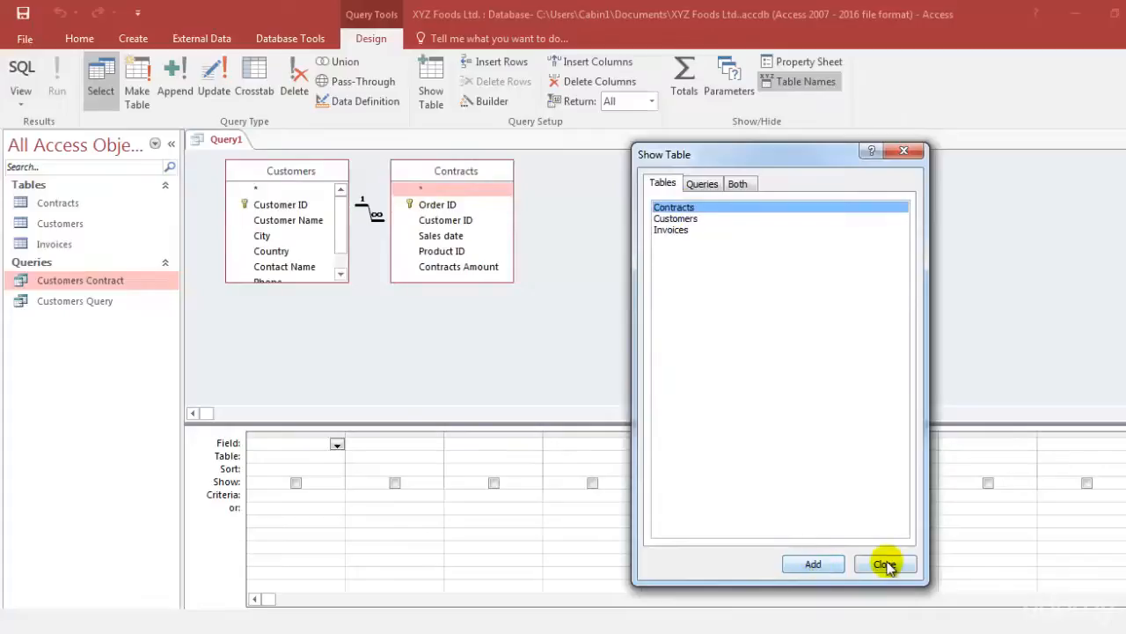
pyautogui.click(886, 563)
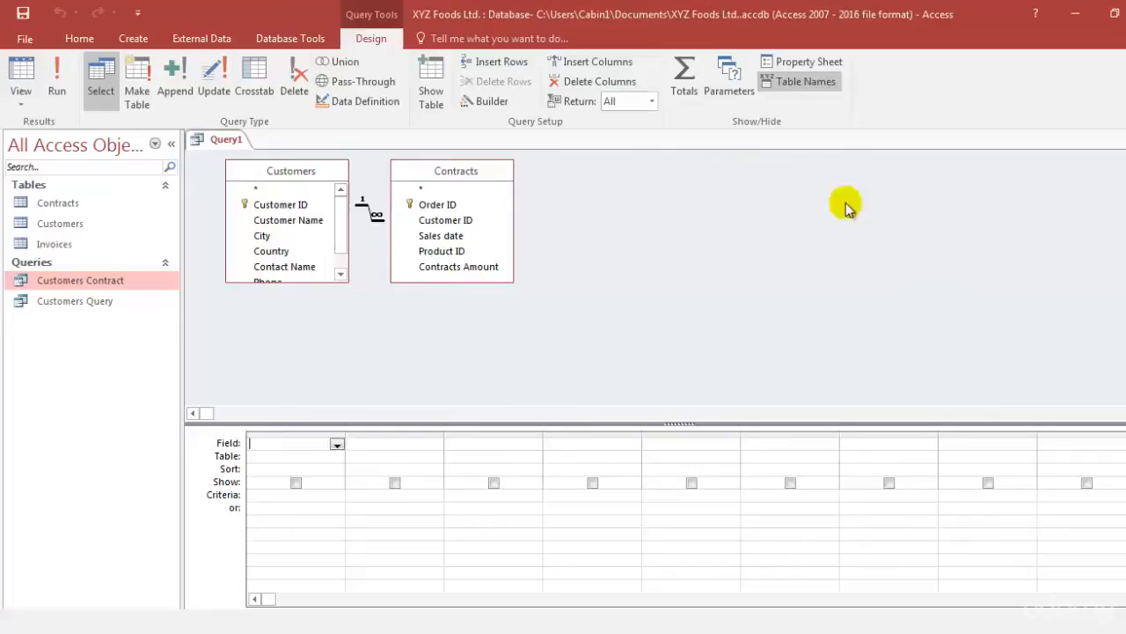
pyautogui.moveTo(622, 361)
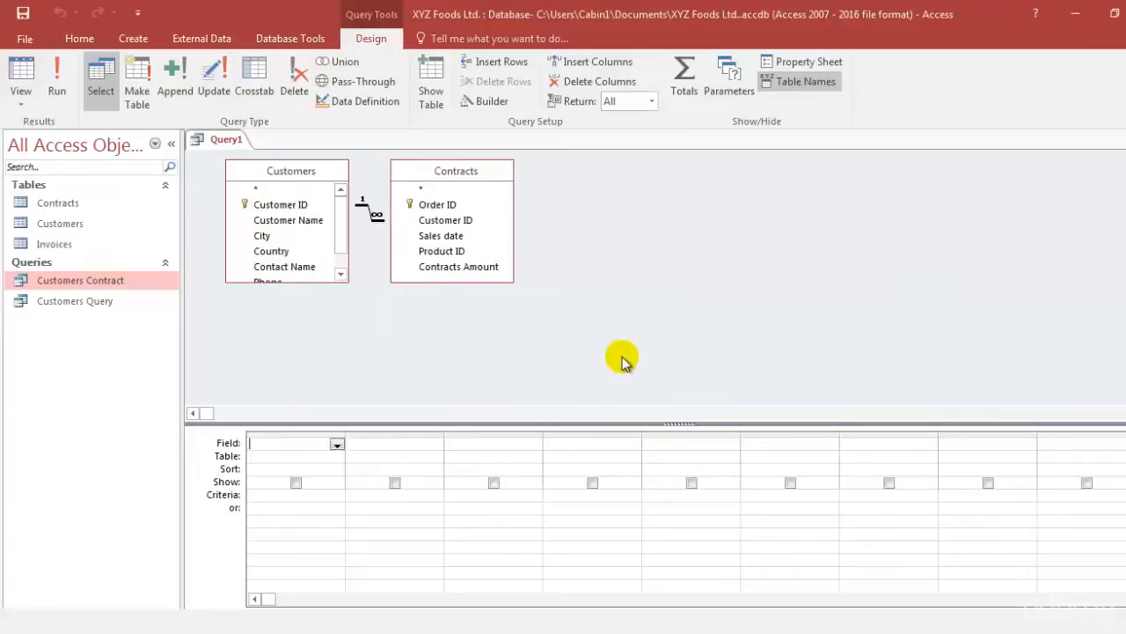
pyautogui.moveTo(332, 508)
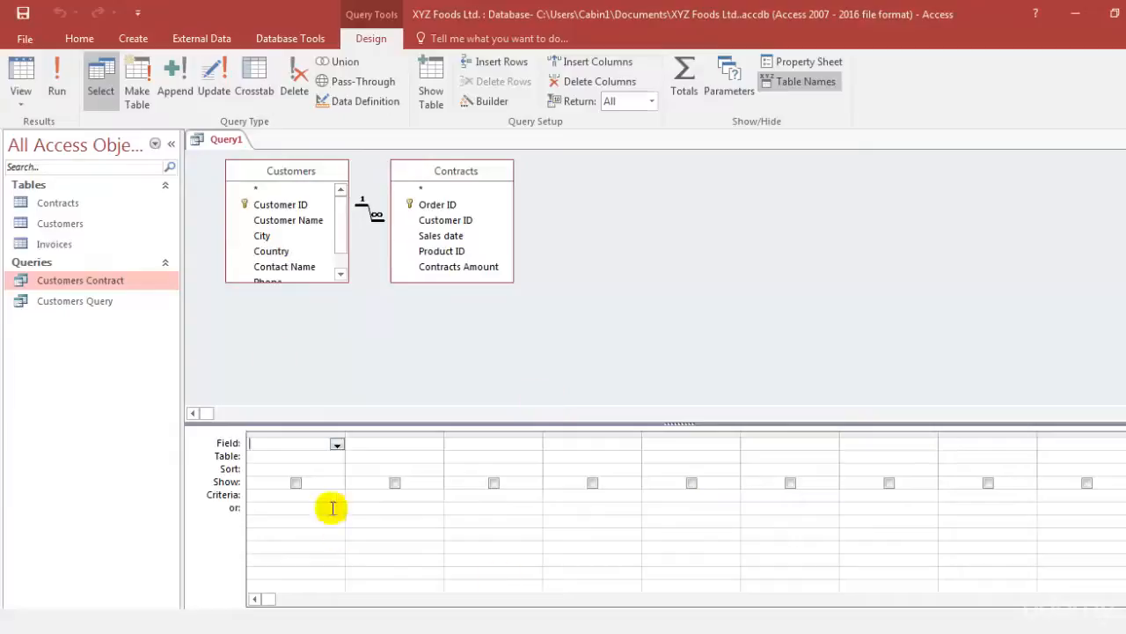
pyautogui.moveTo(284, 327)
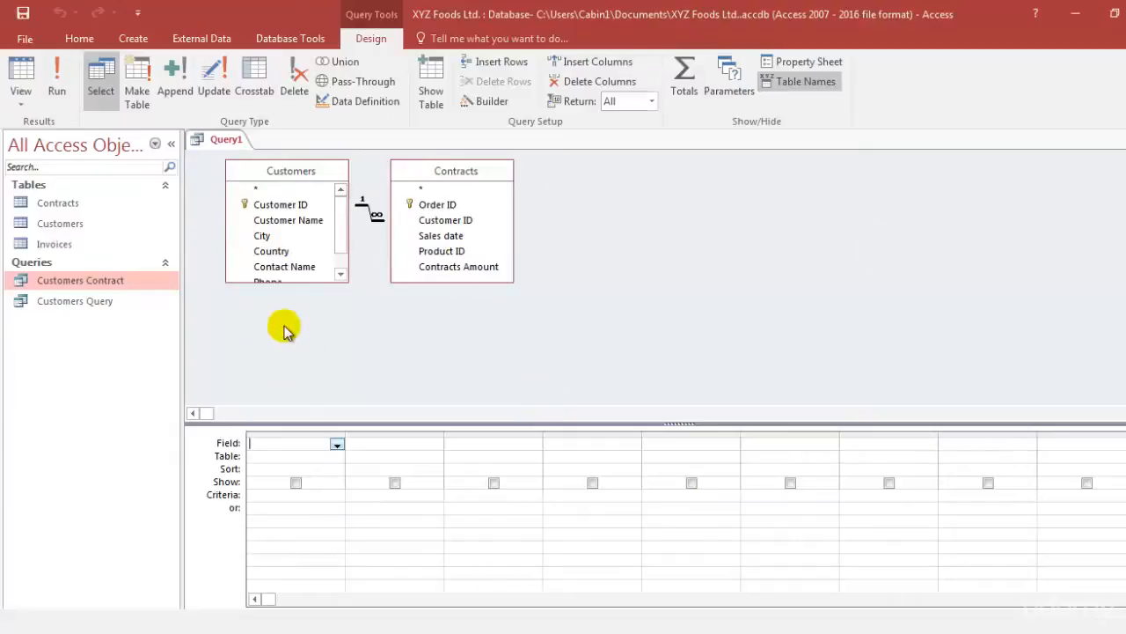
pyautogui.moveTo(942, 423)
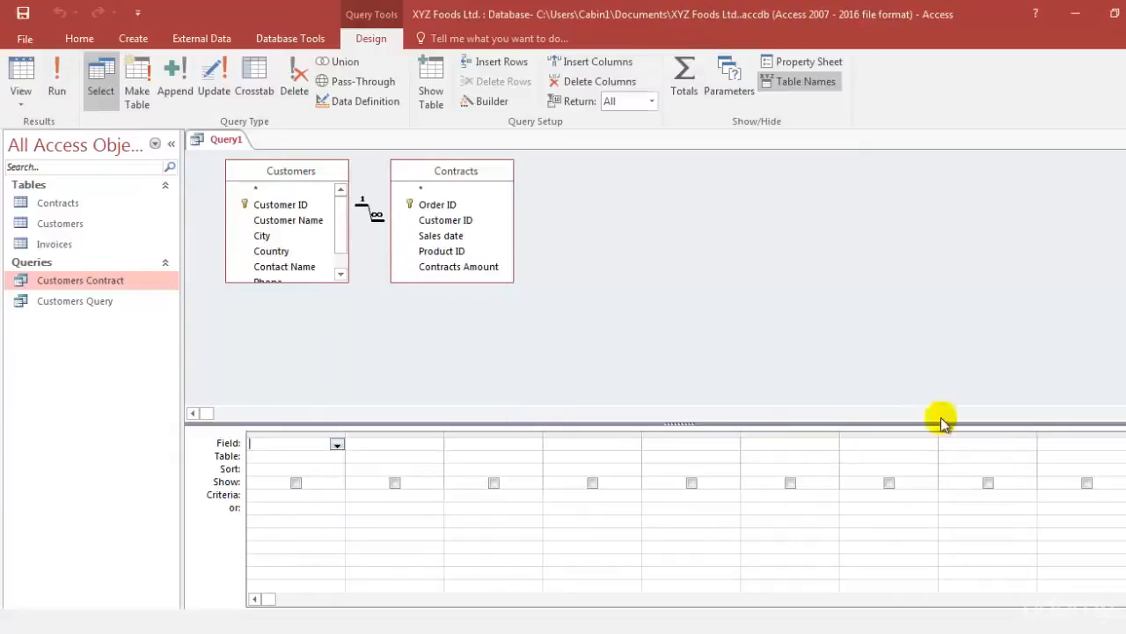
pyautogui.moveTo(898, 440)
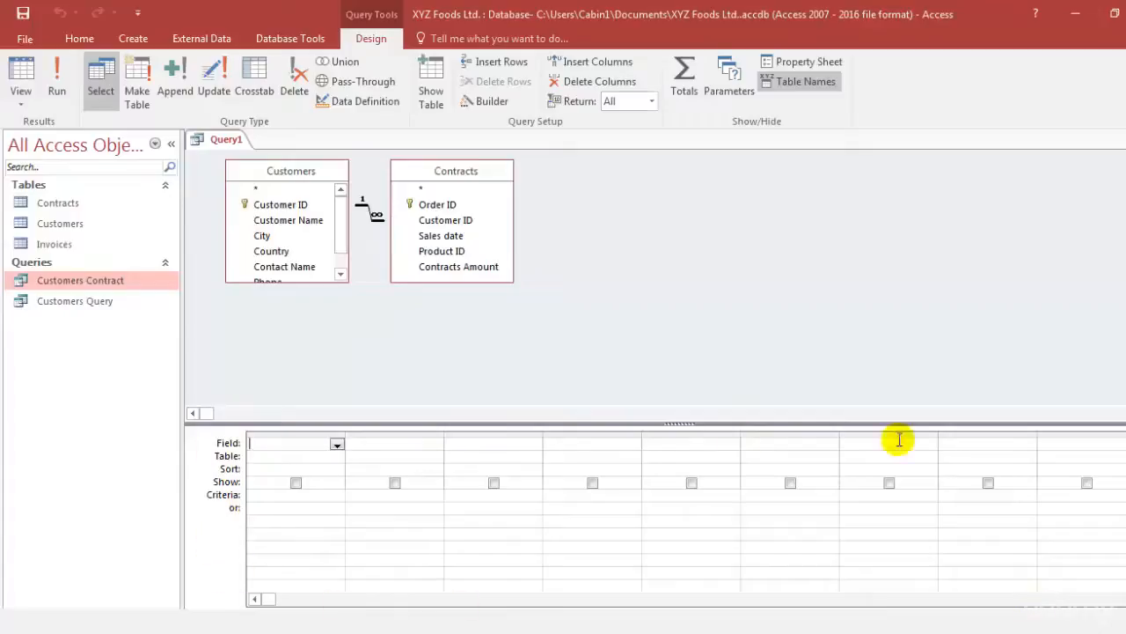
pyautogui.moveTo(591, 449)
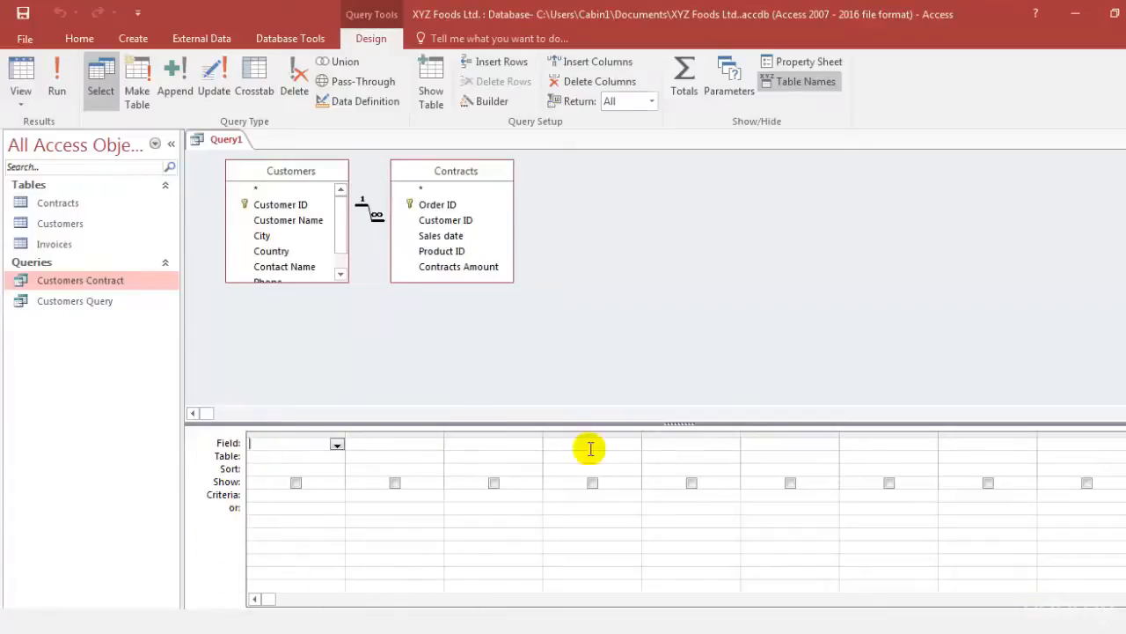
pyautogui.moveTo(687, 374)
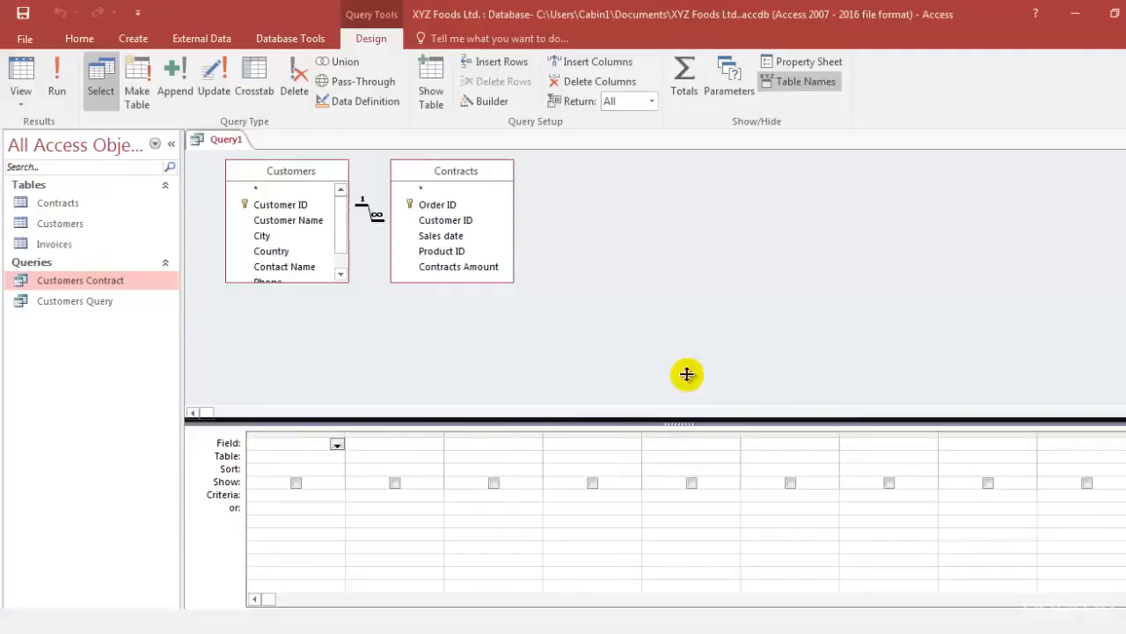
# Raise the table/grid splitter and lengthen the Customers field list to reveal Phone
pyautogui.moveTo(687, 422); pyautogui.dragTo(688, 327)
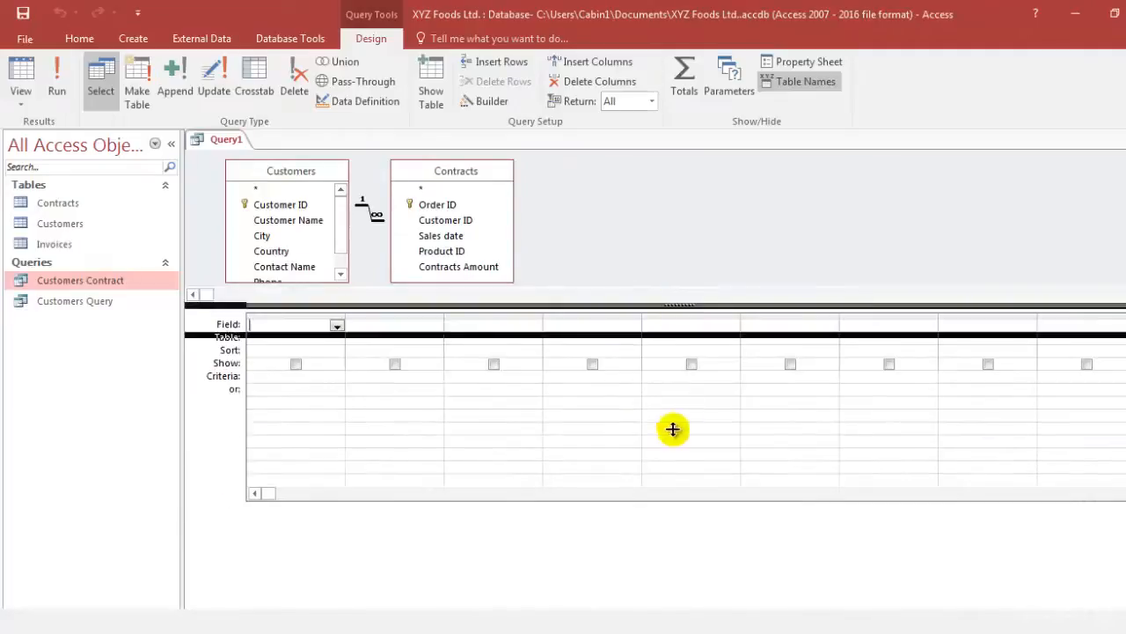
pyautogui.moveTo(673, 304); pyautogui.dragTo(673, 427)
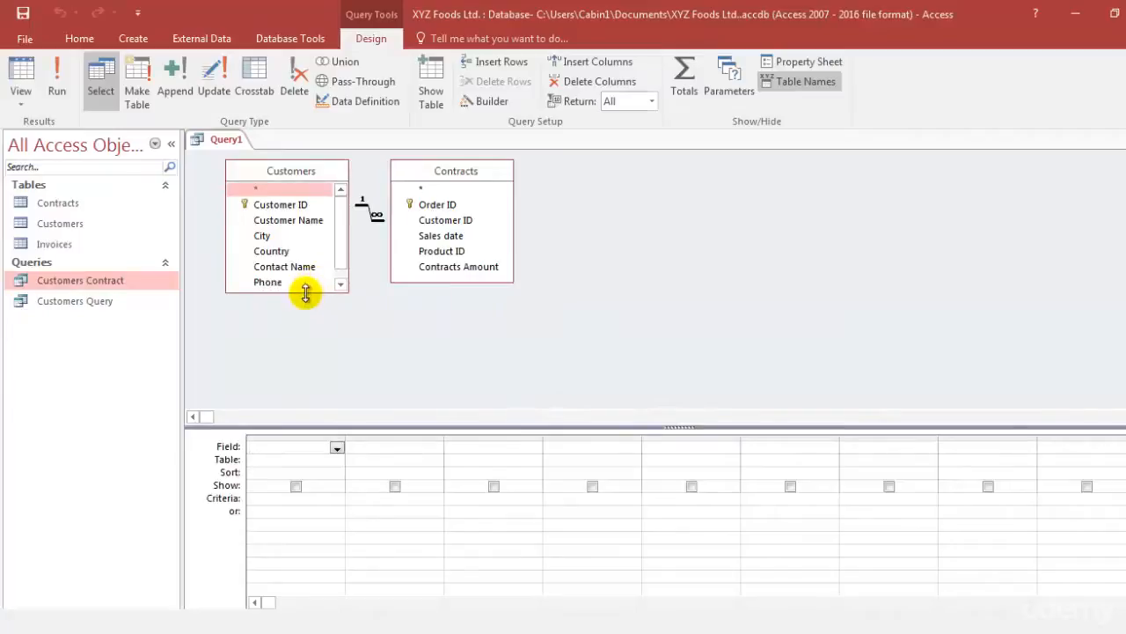
pyautogui.moveTo(644, 476)
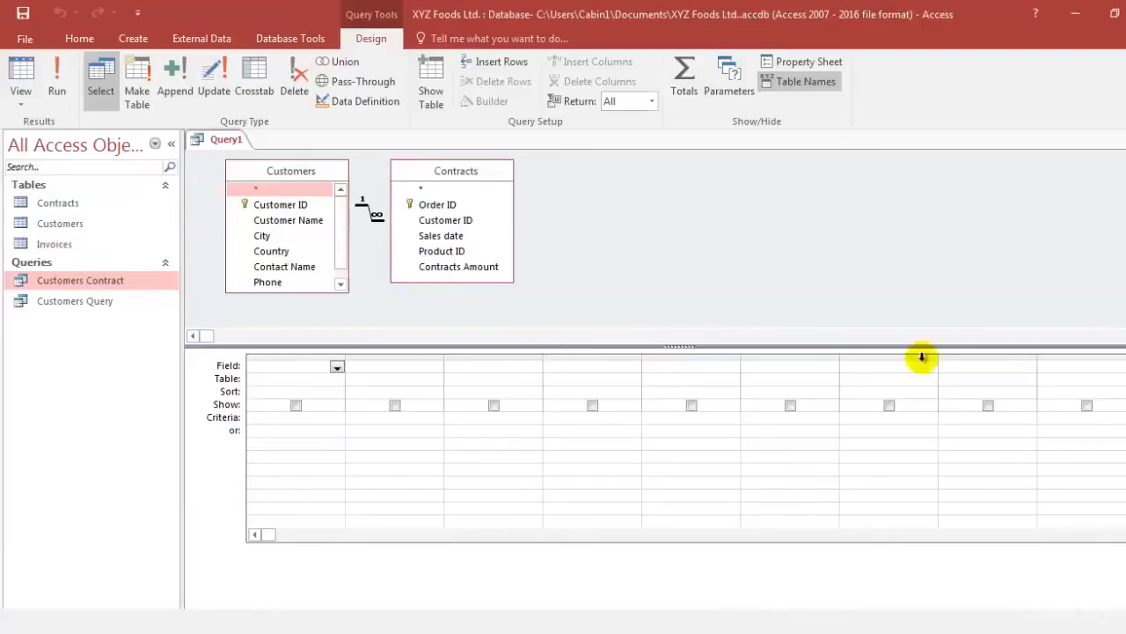
pyautogui.moveTo(187, 473)
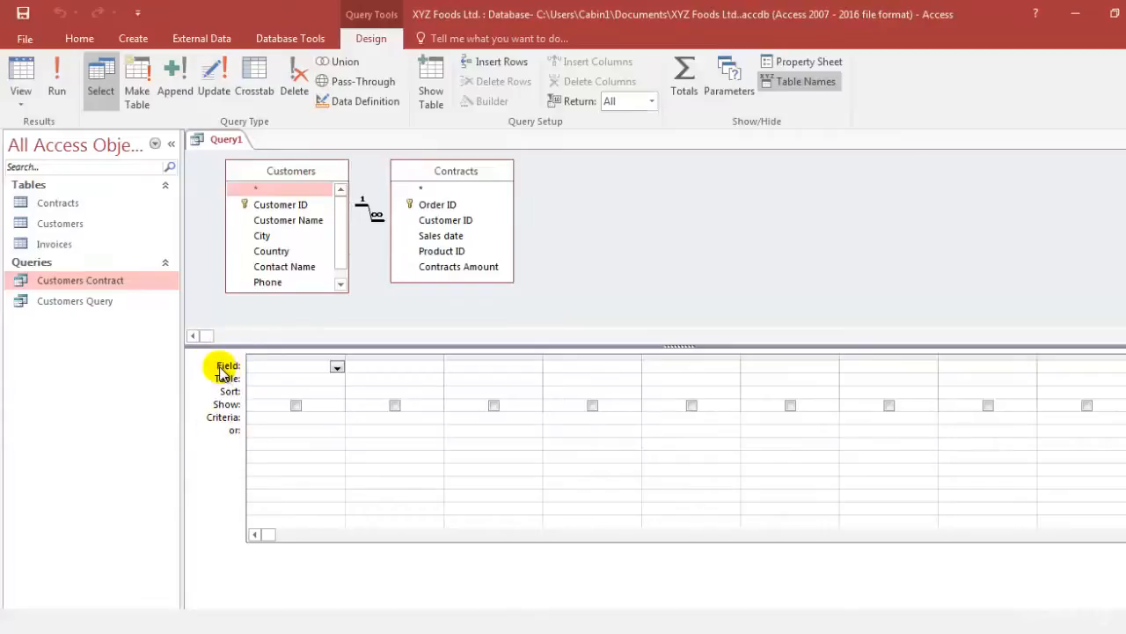
pyautogui.moveTo(235, 487)
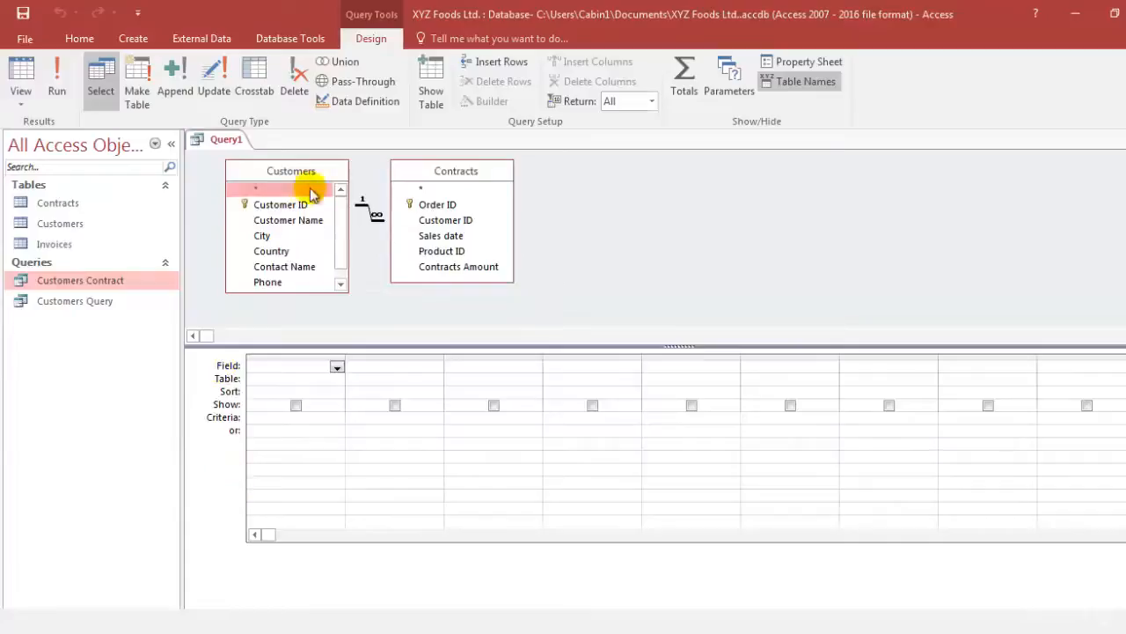
pyautogui.moveTo(418, 171)
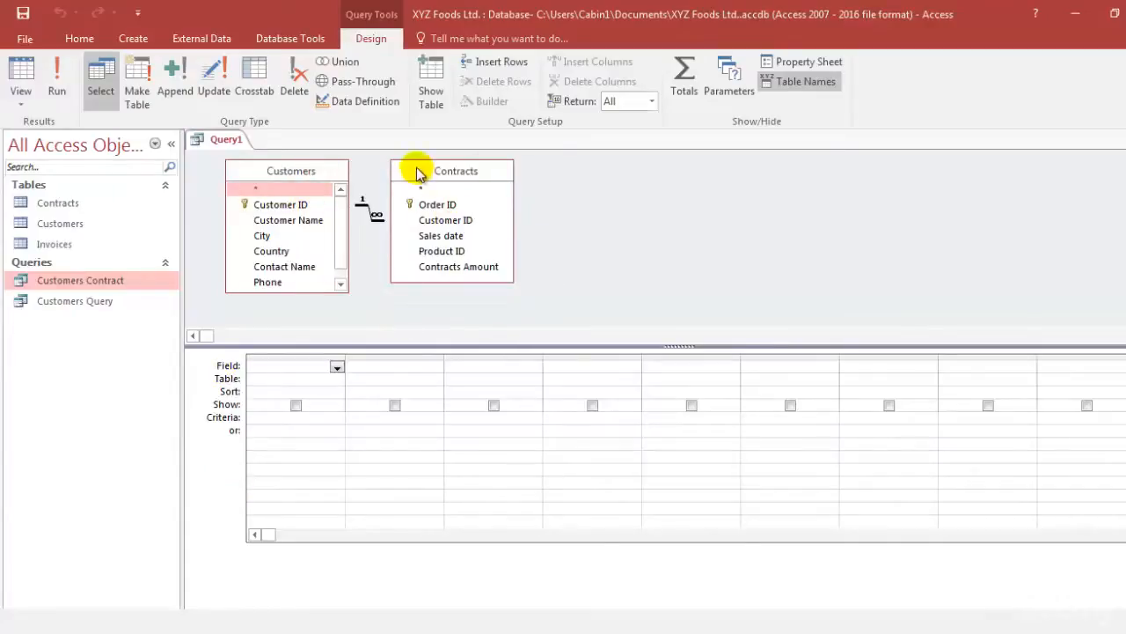
# Move the Contracts table to expose the join line and select Customers.*
pyautogui.moveTo(456, 170); pyautogui.dragTo(508, 188)
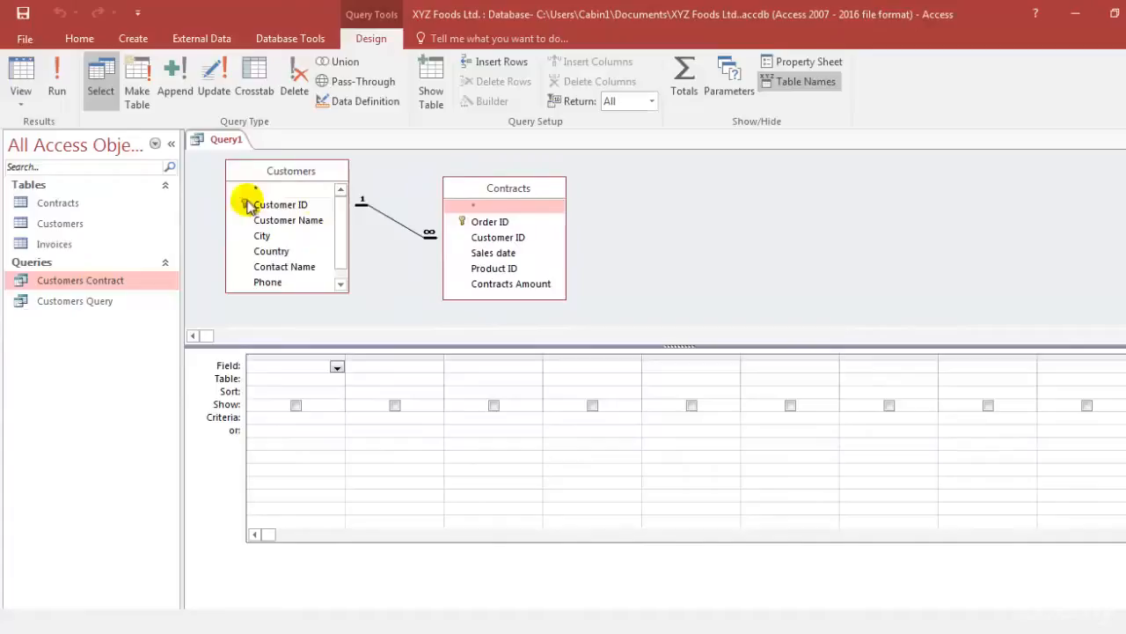
pyautogui.moveTo(281, 227)
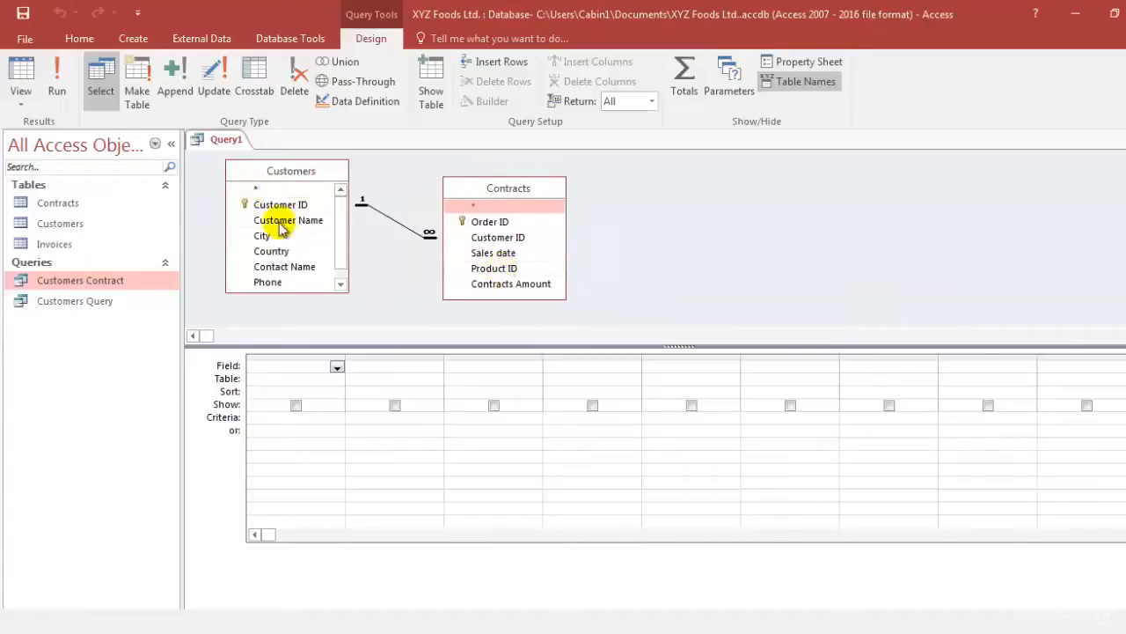
pyautogui.moveTo(515, 254)
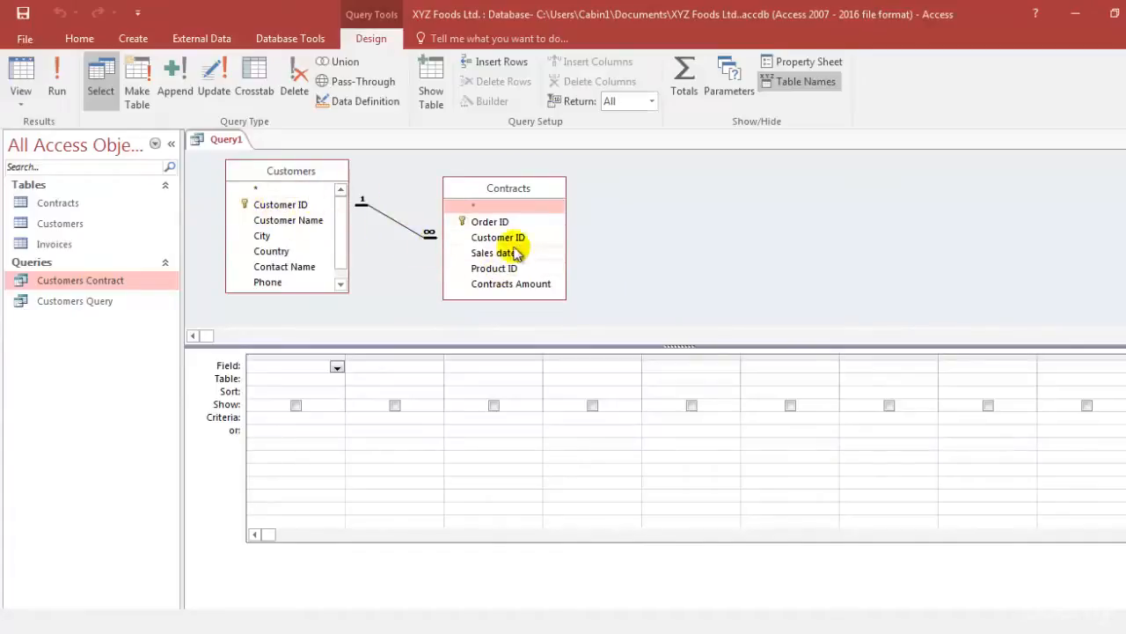
pyautogui.moveTo(152, 305)
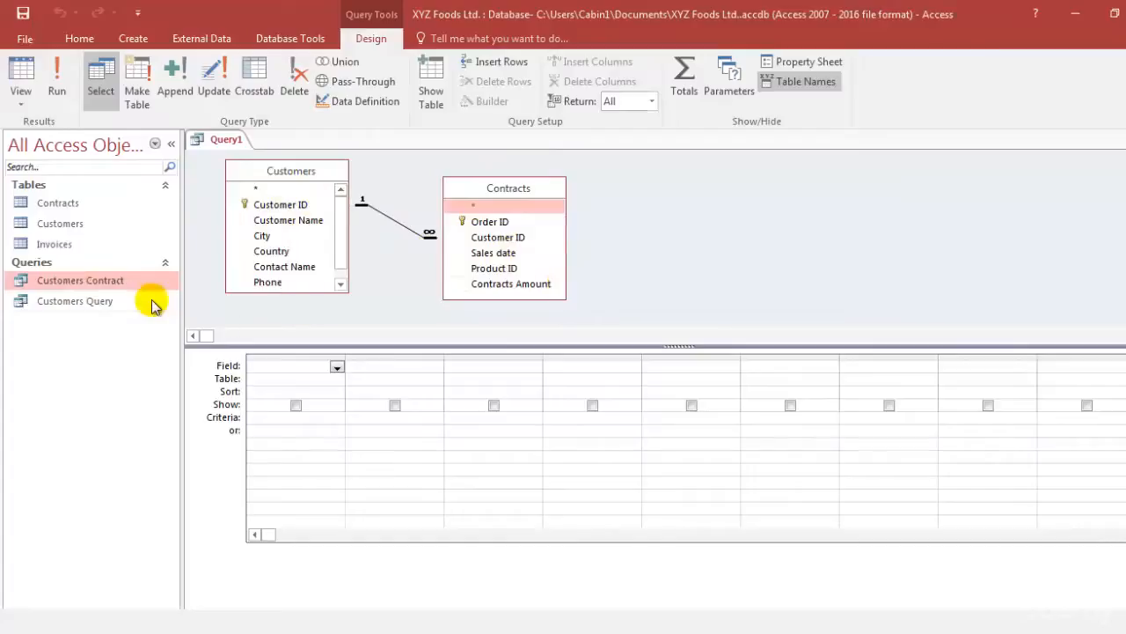
pyautogui.moveTo(531, 284)
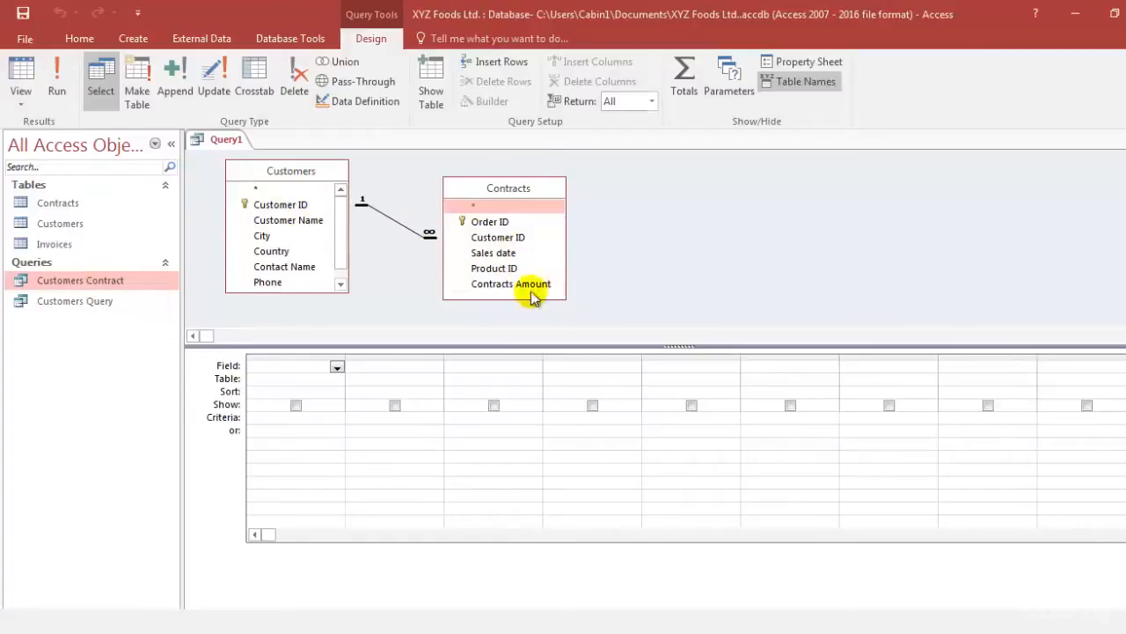
pyautogui.moveTo(284, 192)
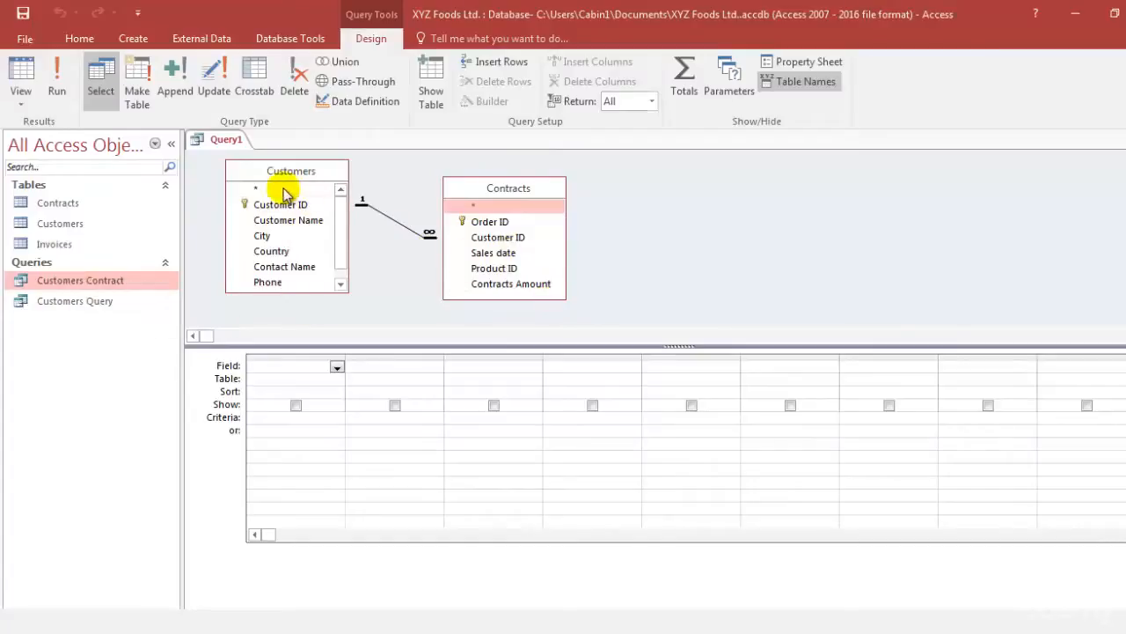
pyautogui.click(281, 187)
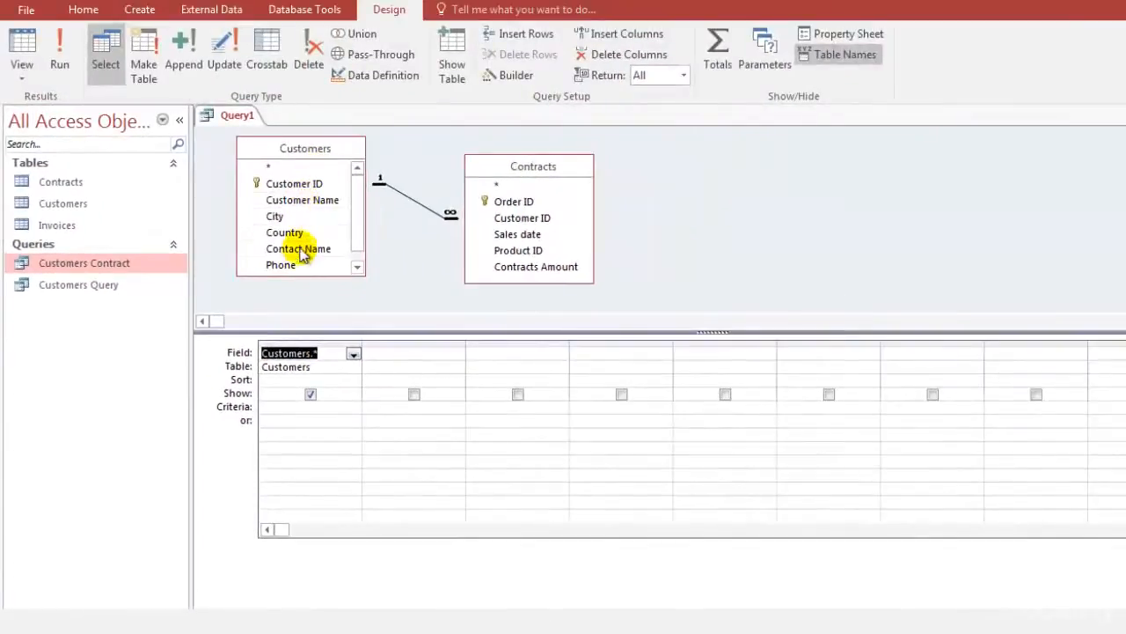
pyautogui.moveTo(294, 183)
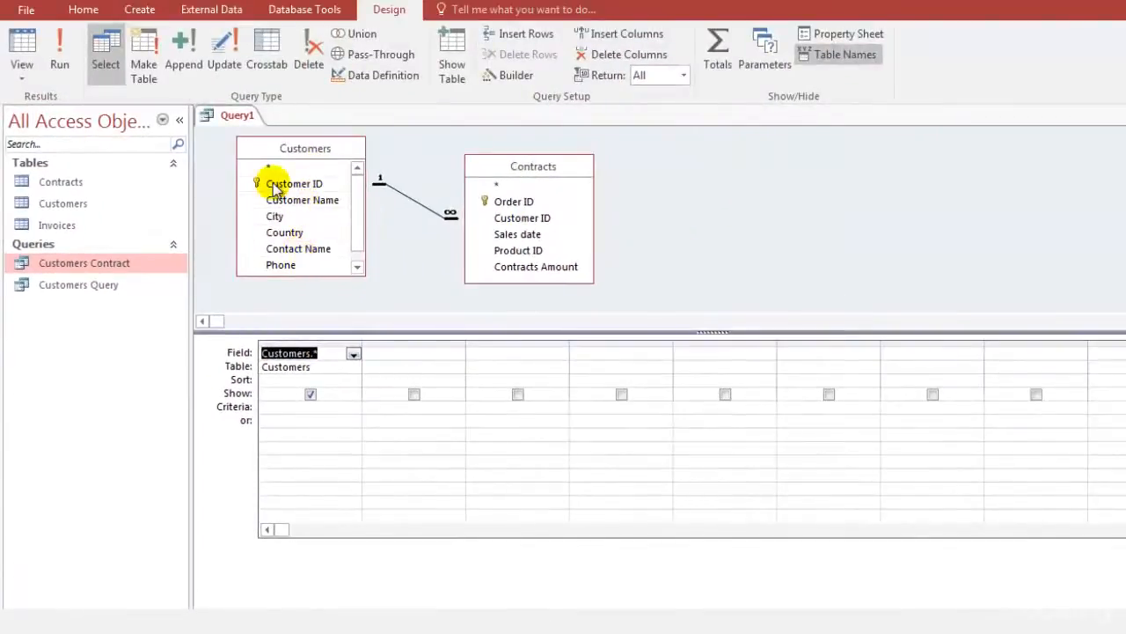
pyautogui.moveTo(335, 406)
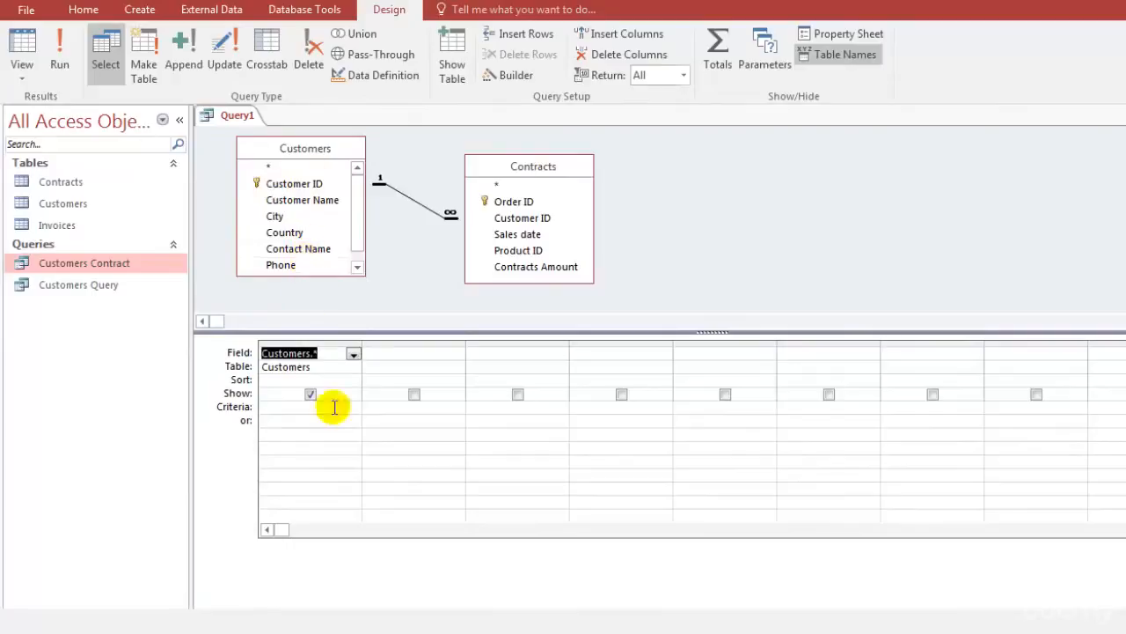
pyautogui.moveTo(307, 281)
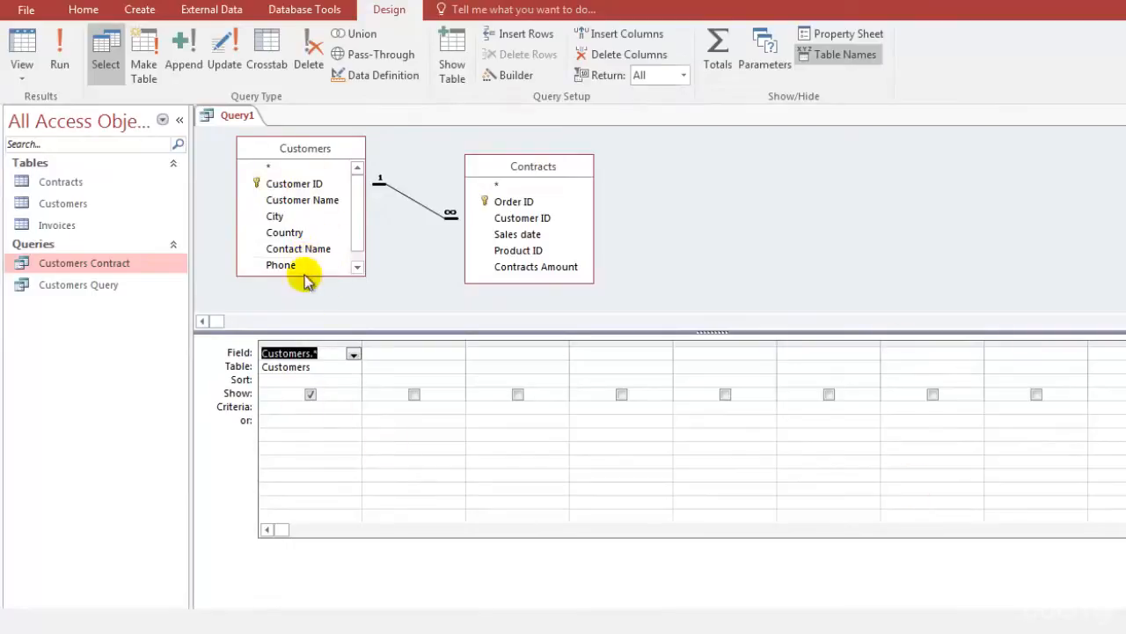
pyautogui.moveTo(297, 412)
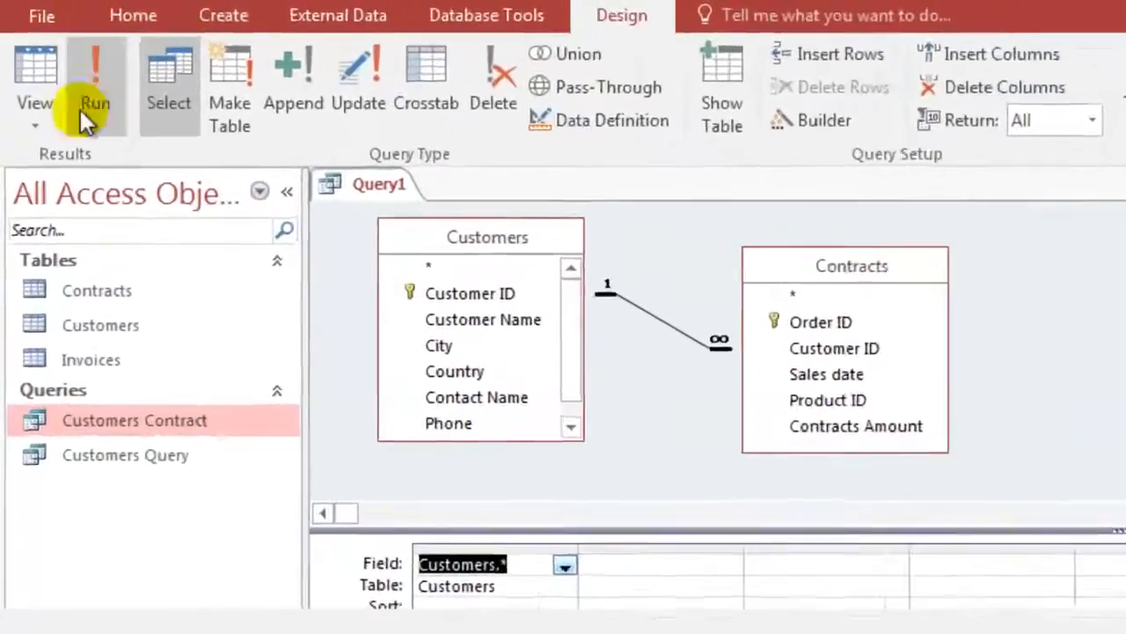
# Run Query1 to show every Customers record and field in a datasheet
pyautogui.click(94, 79)
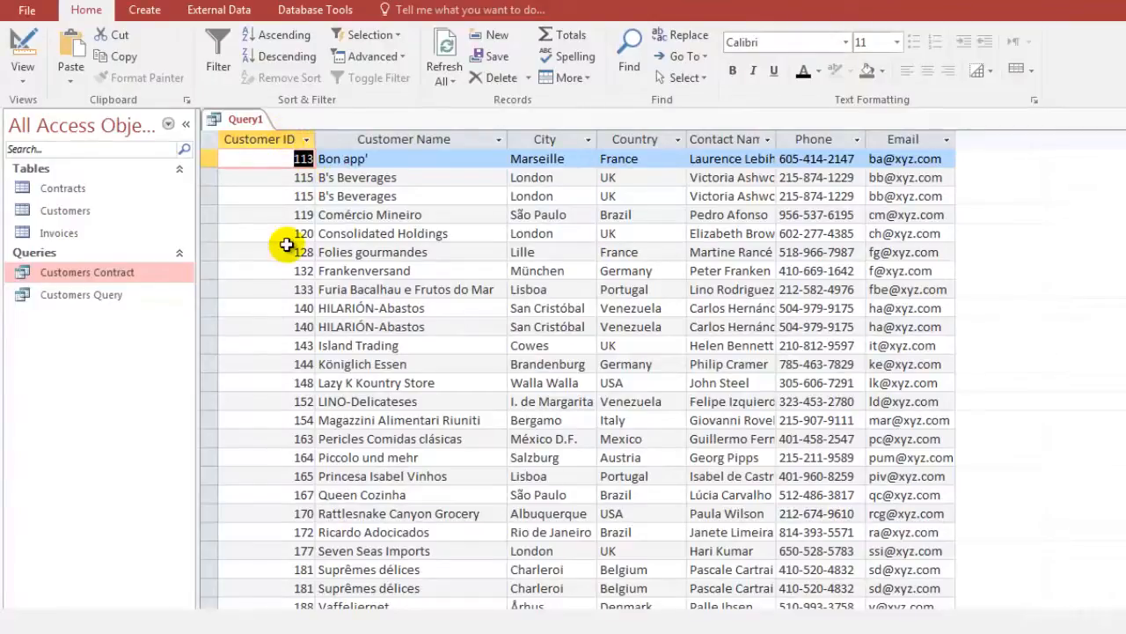
pyautogui.moveTo(878, 207)
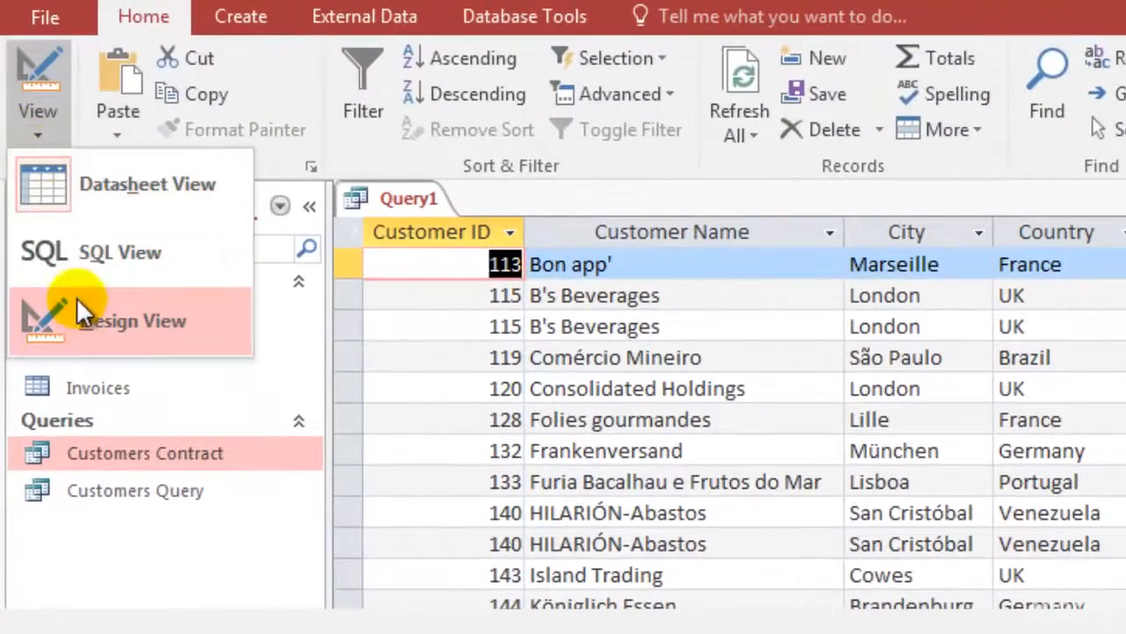
pyautogui.click(135, 320)
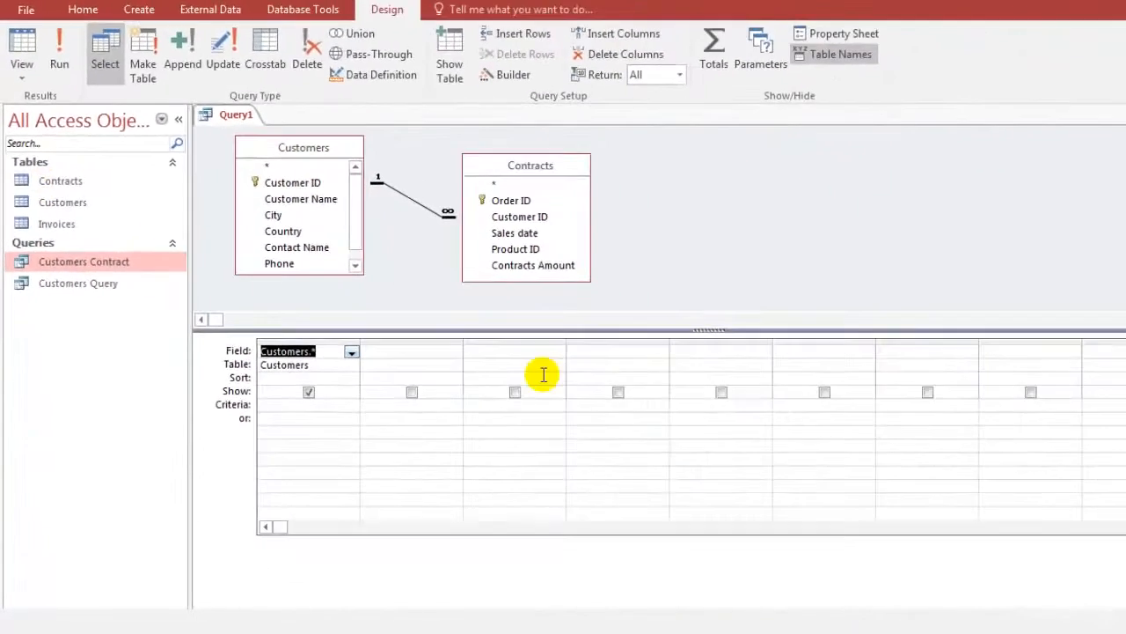
# Select the Customers.* column, switch to a delete query, and add Customer ID
pyautogui.click(299, 350)
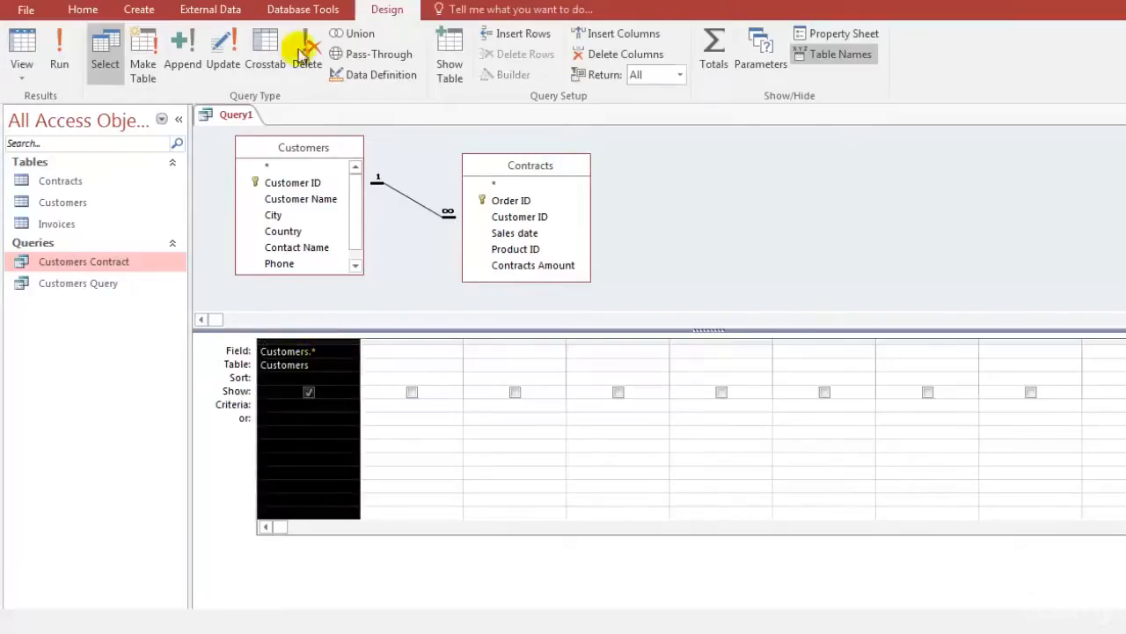
pyautogui.click(306, 48)
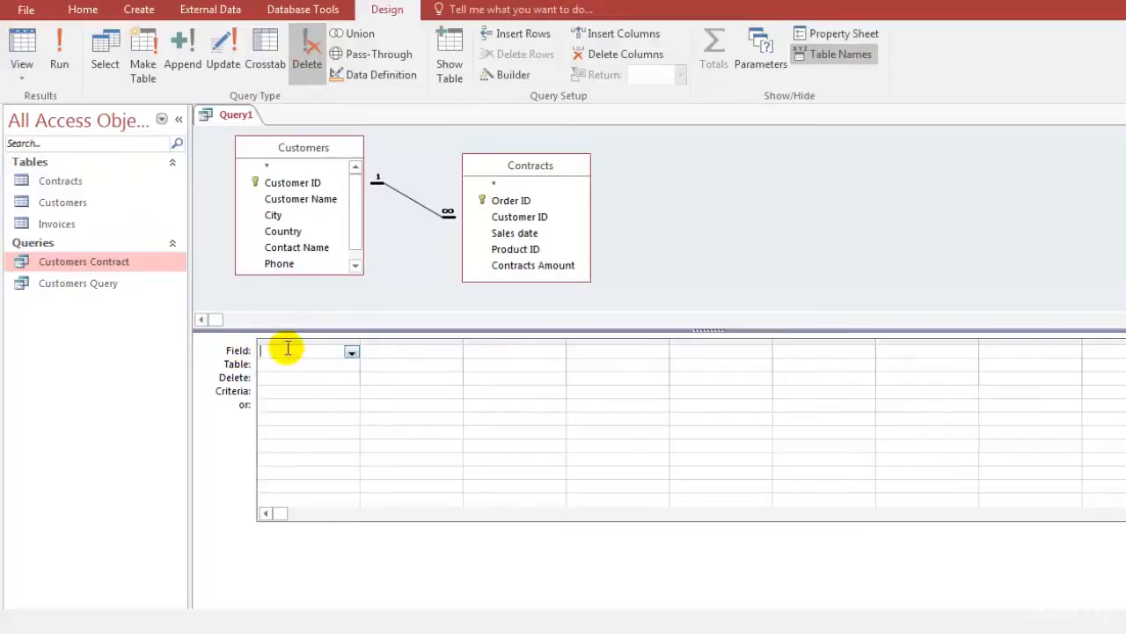
pyautogui.moveTo(293, 340)
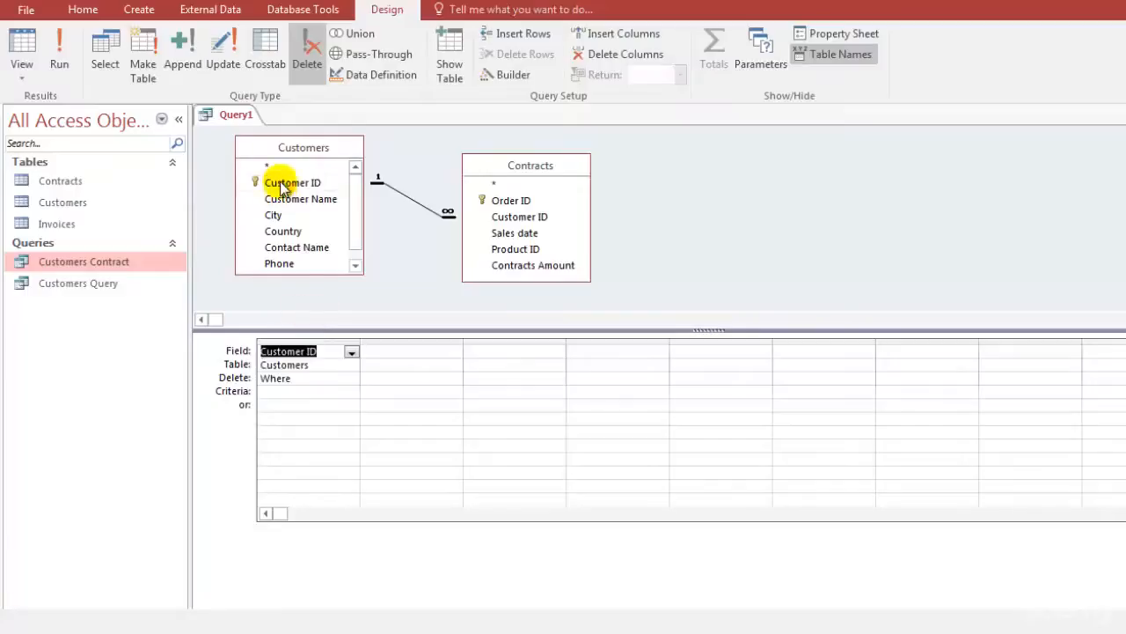
pyautogui.doubleClick(300, 198)
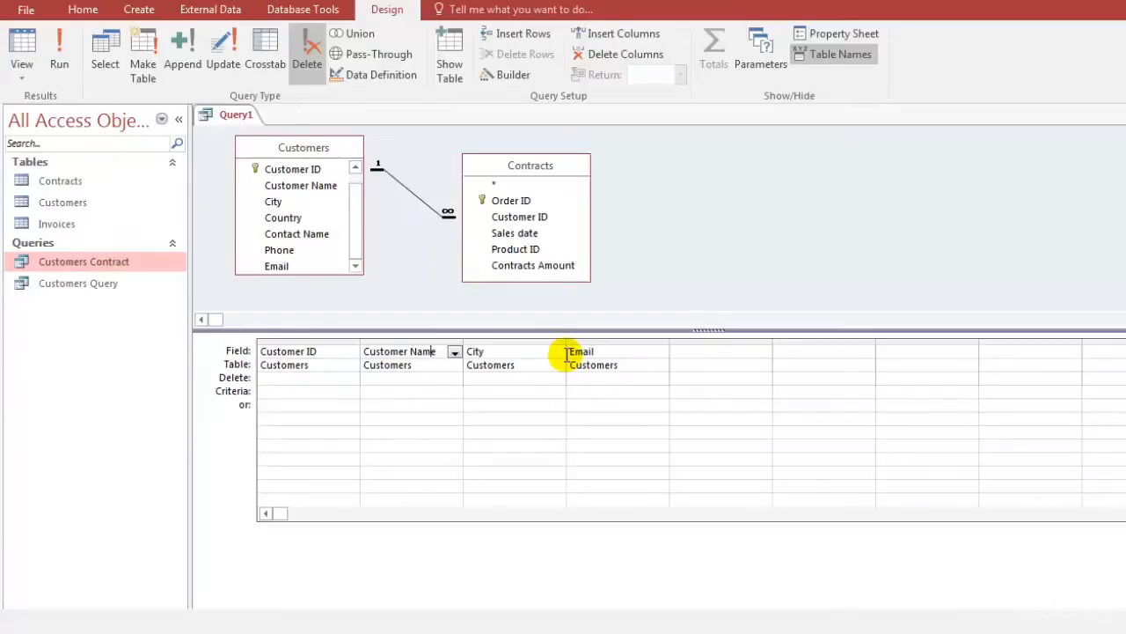
pyautogui.moveTo(535, 253)
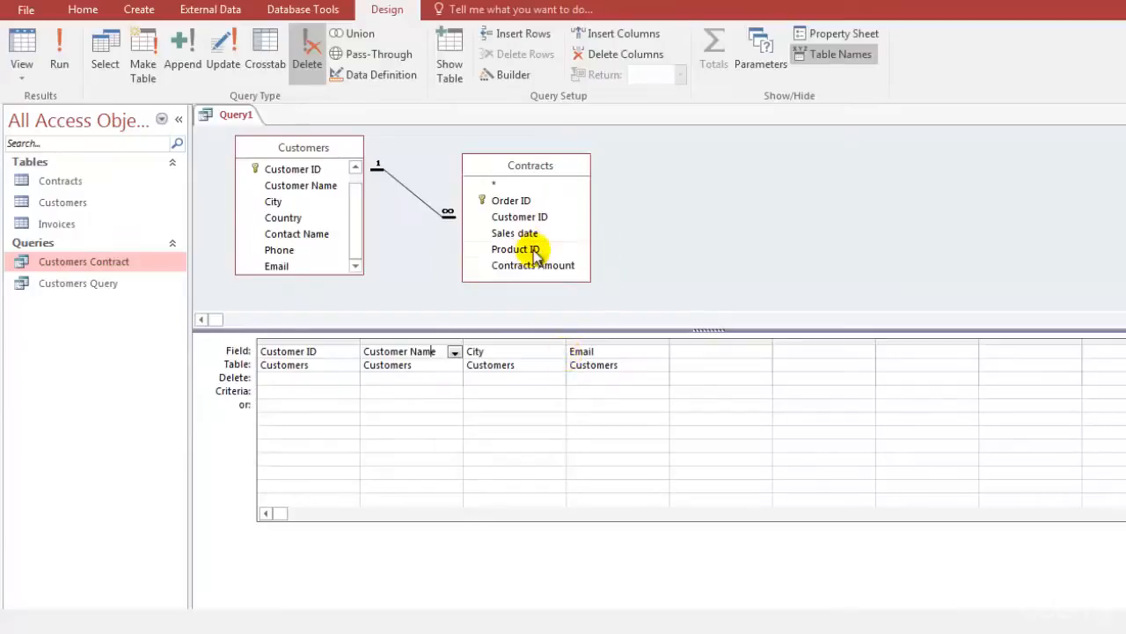
# Add Product ID and Contracts Amount from Contracts as the fifth and sixth fields
pyautogui.doubleClick(516, 249)
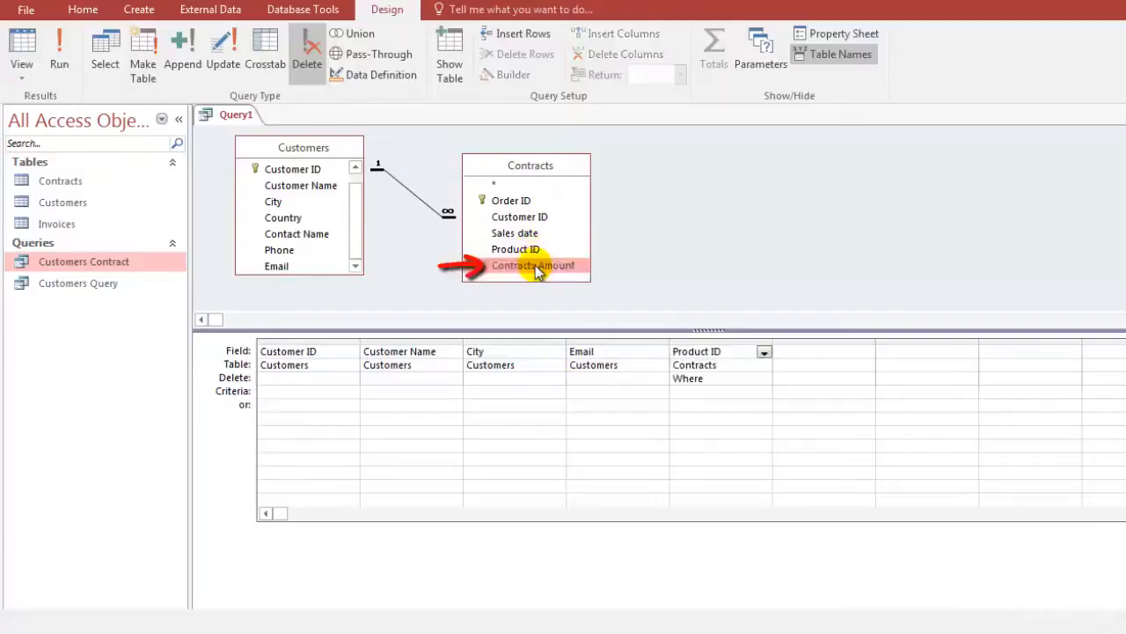
pyautogui.doubleClick(532, 265)
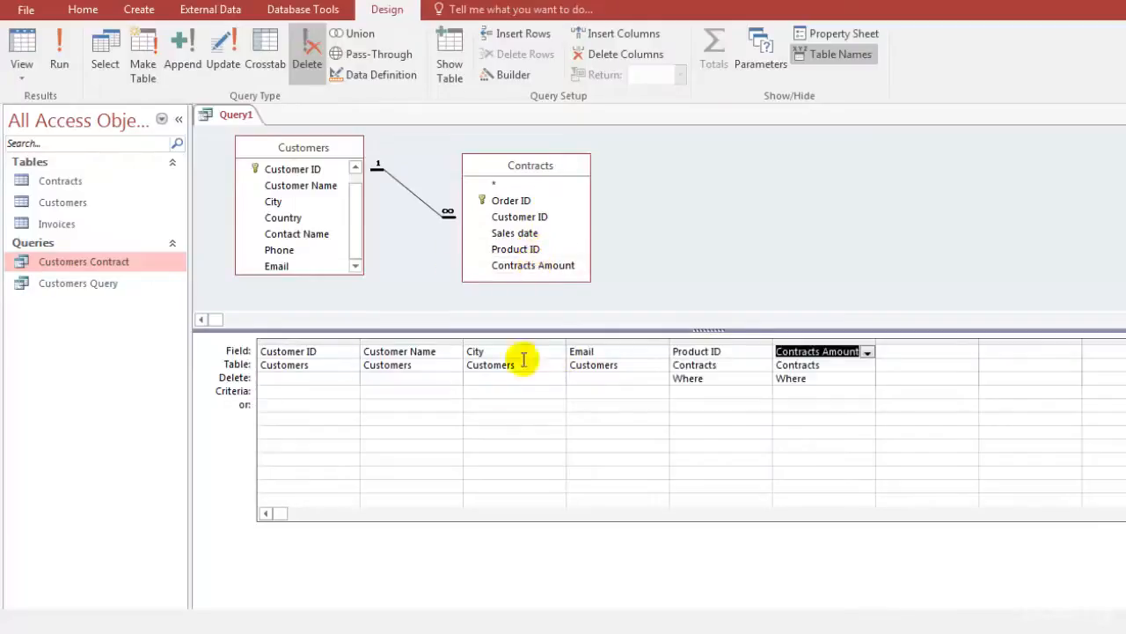
pyautogui.moveTo(308, 225)
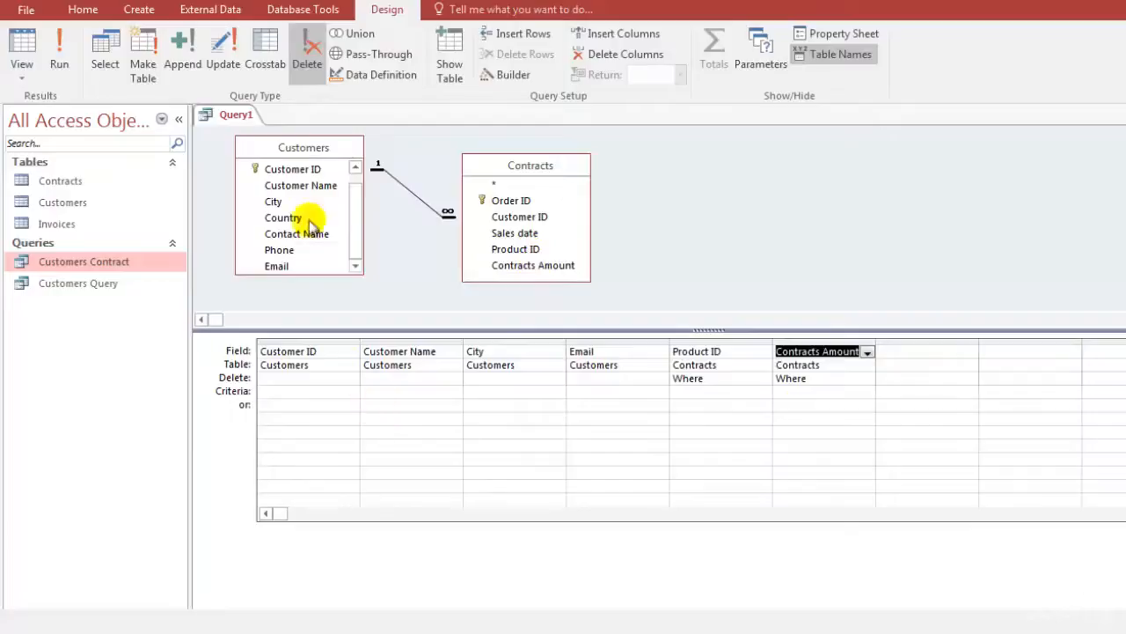
pyautogui.moveTo(425, 201)
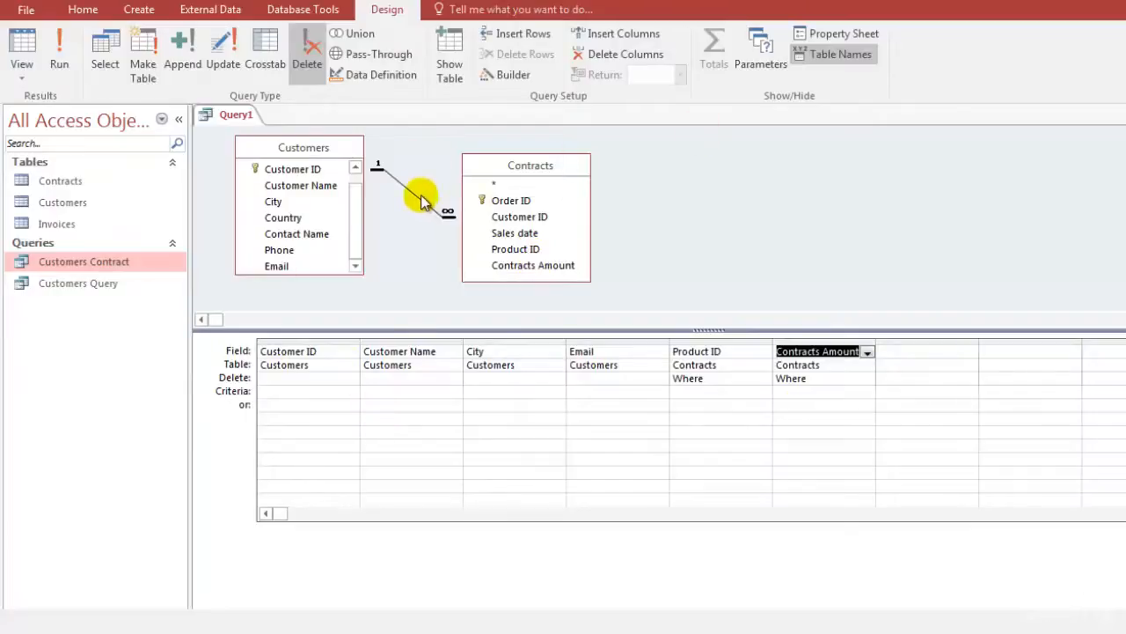
pyautogui.moveTo(477, 381)
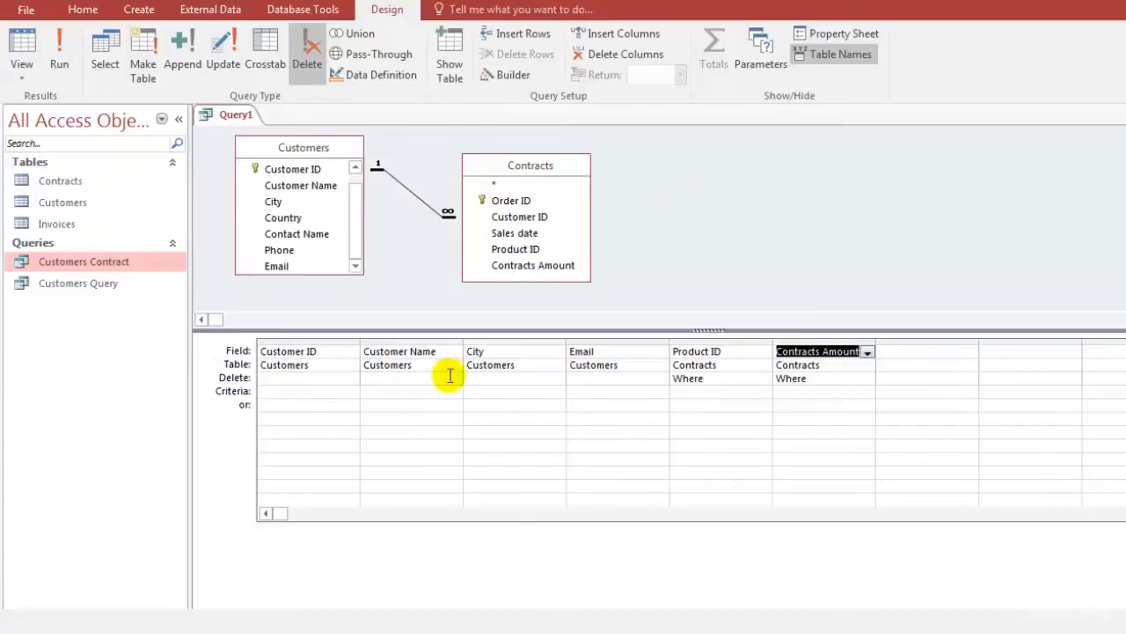
pyautogui.moveTo(838, 376)
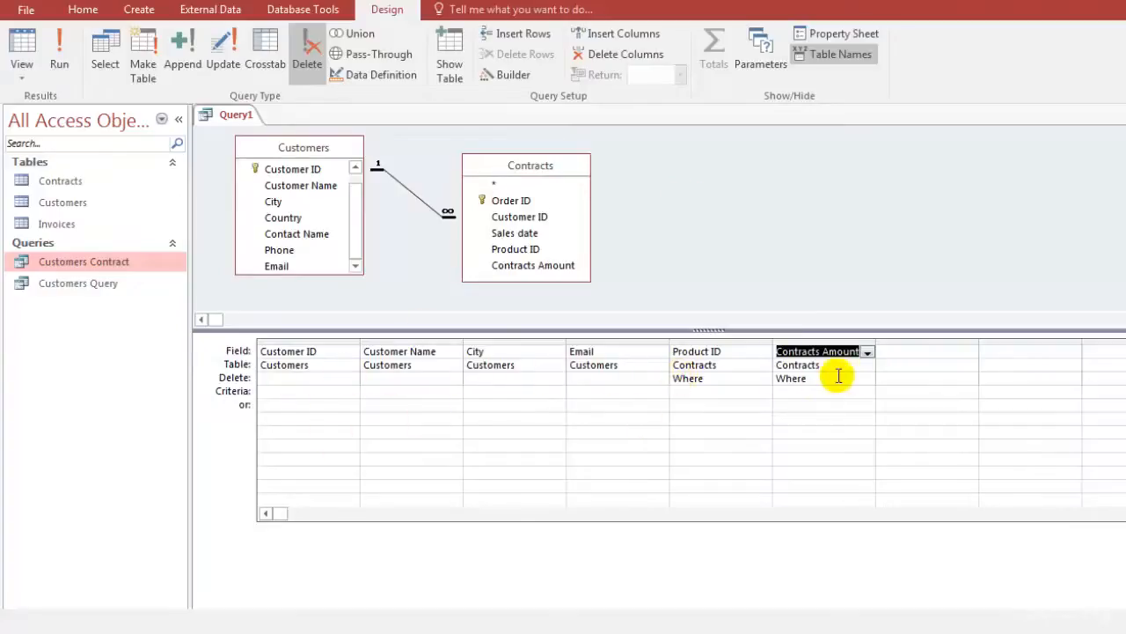
pyautogui.click(59, 44)
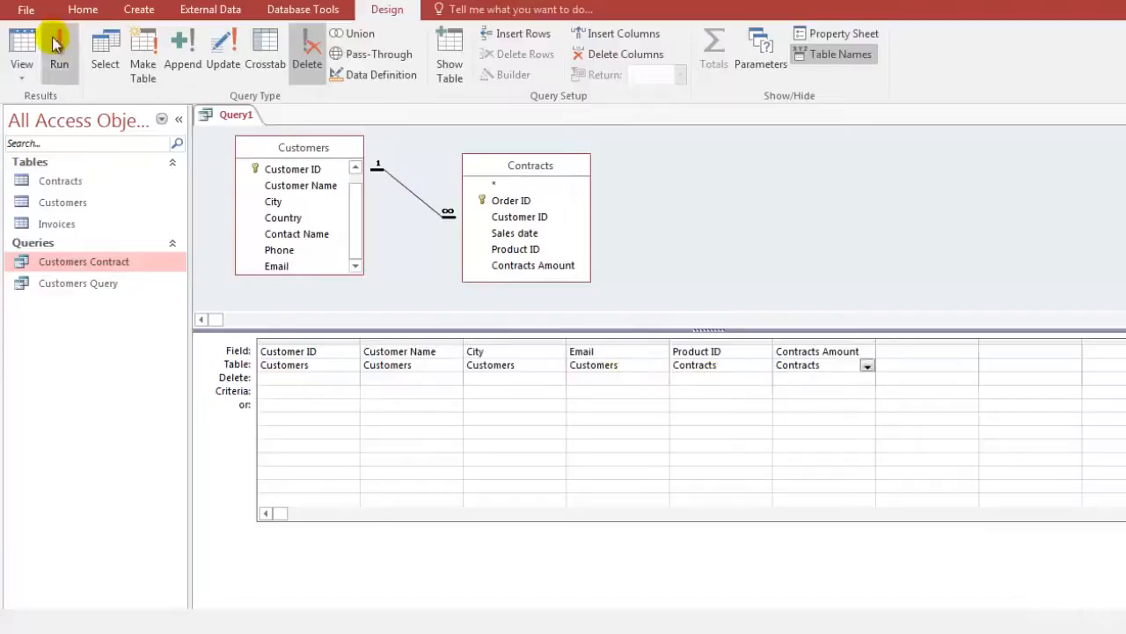
pyautogui.moveTo(59, 48)
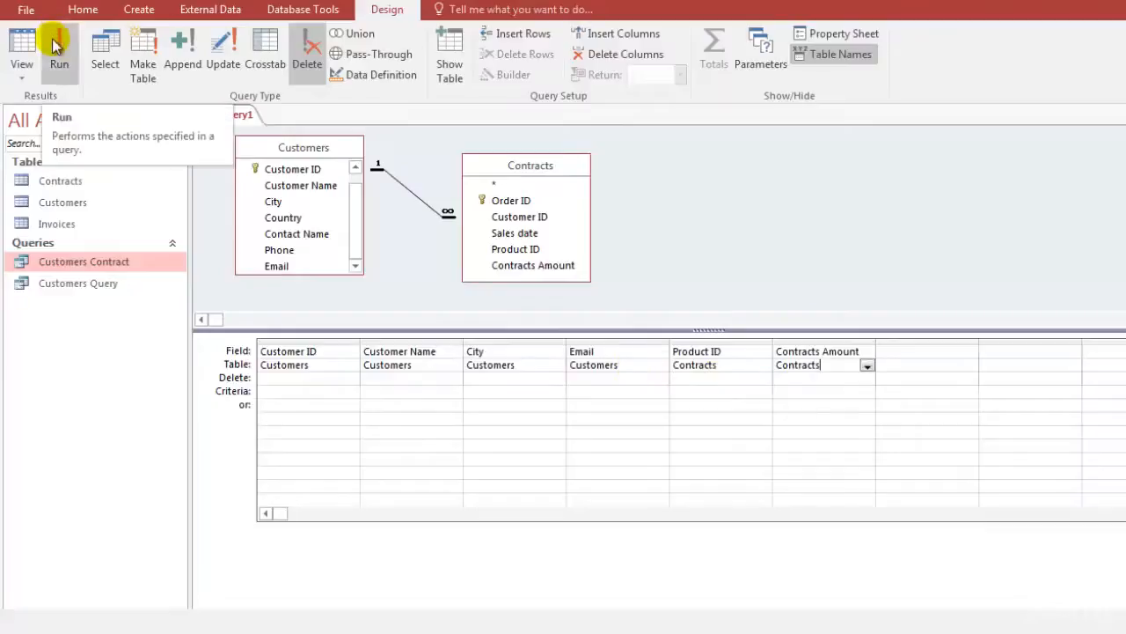
# Run the query to list 28 customer-contract records, then return to Design View
pyautogui.click(59, 48)
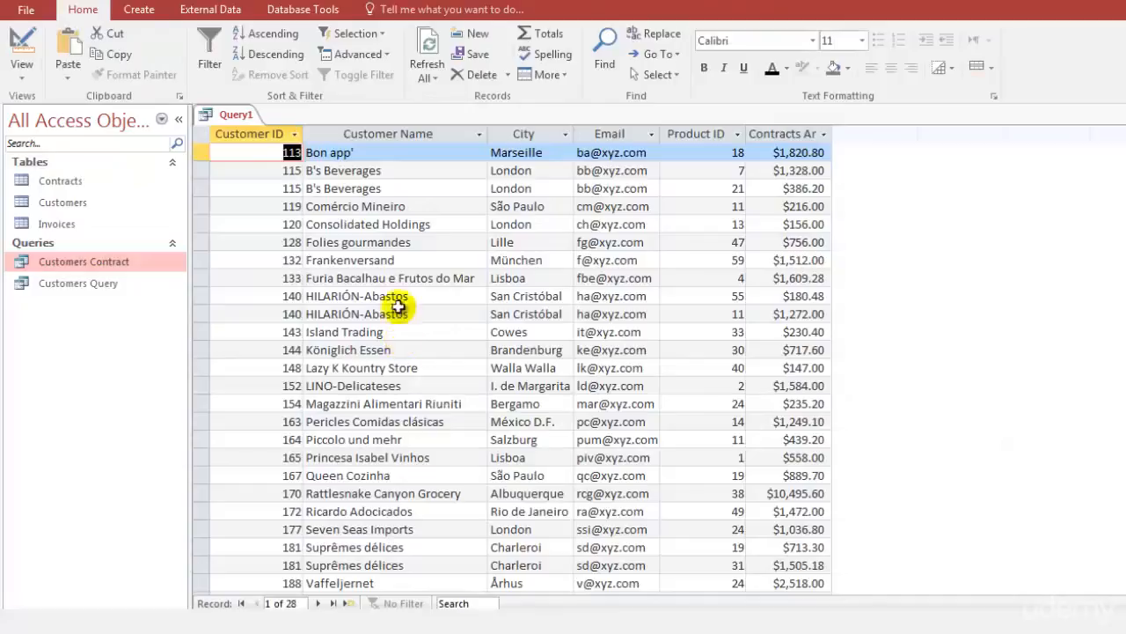
pyautogui.moveTo(376, 289)
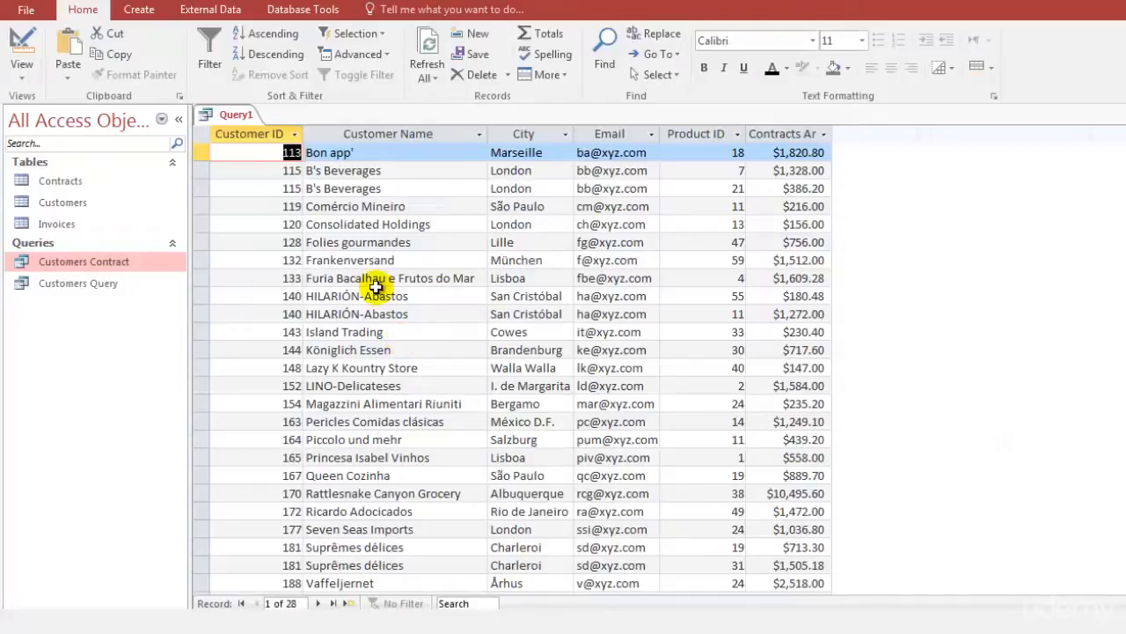
pyautogui.moveTo(535, 180)
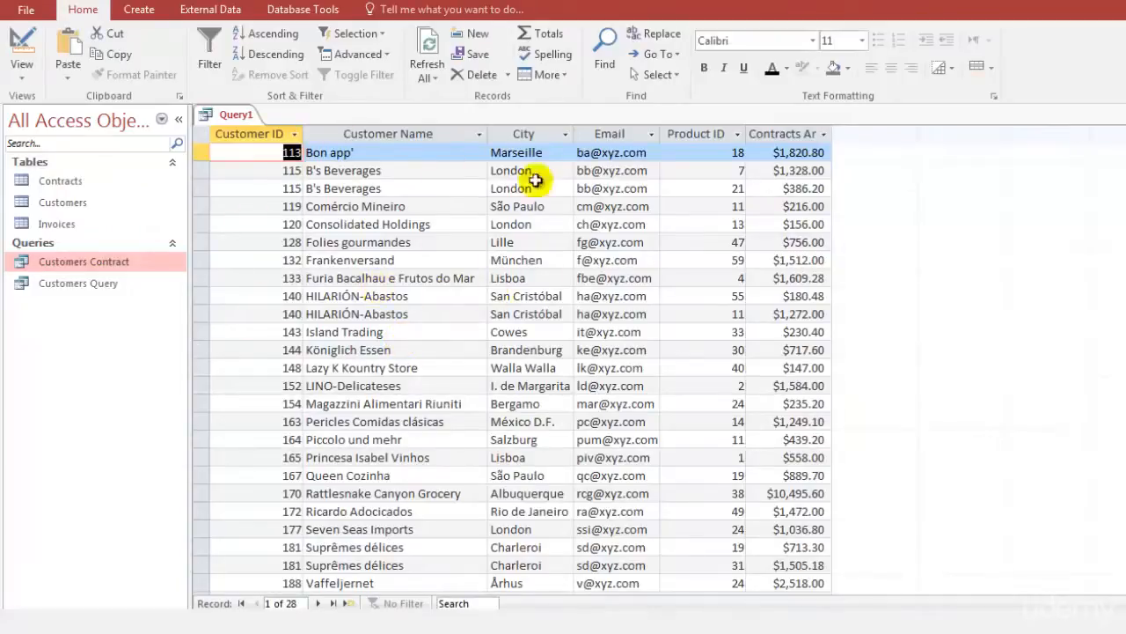
pyautogui.moveTo(827, 206)
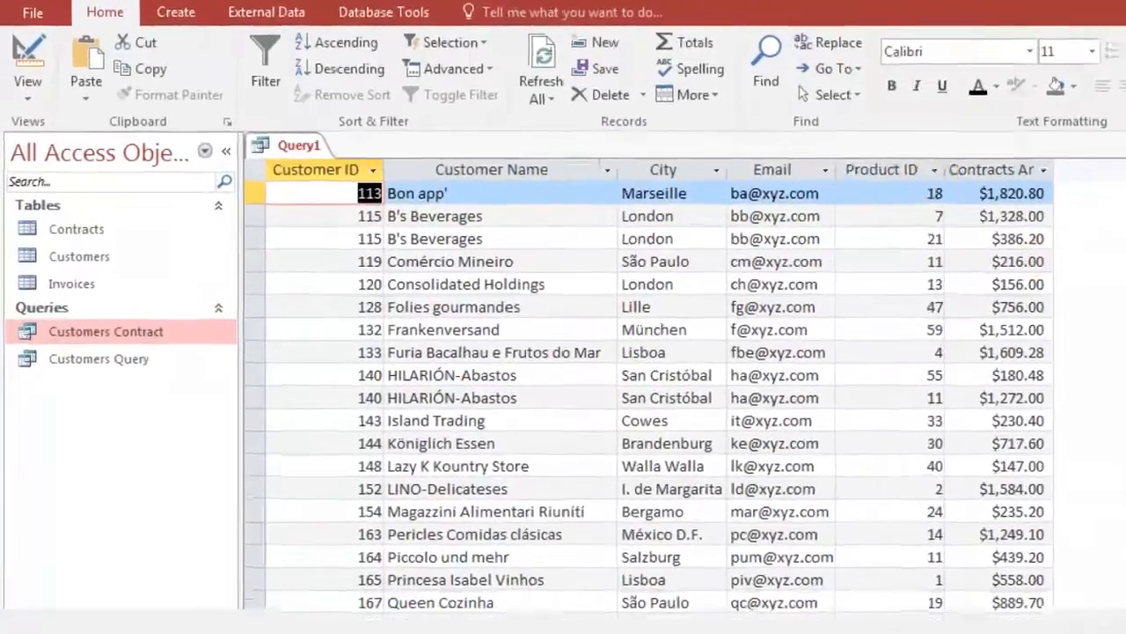
pyautogui.click(27, 66)
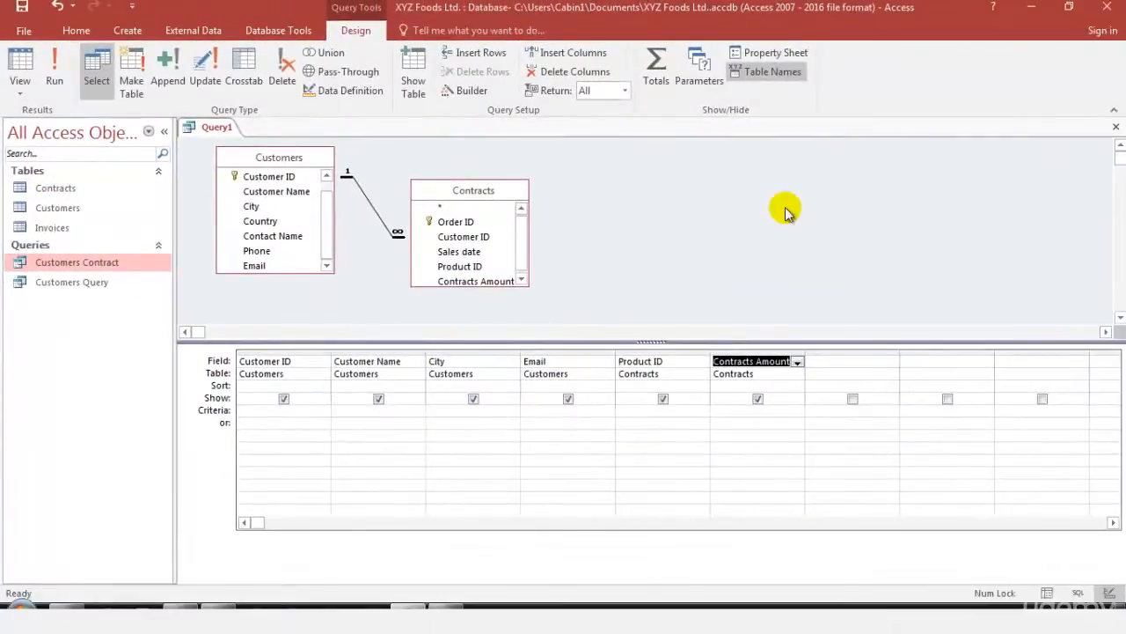
pyautogui.moveTo(836, 367)
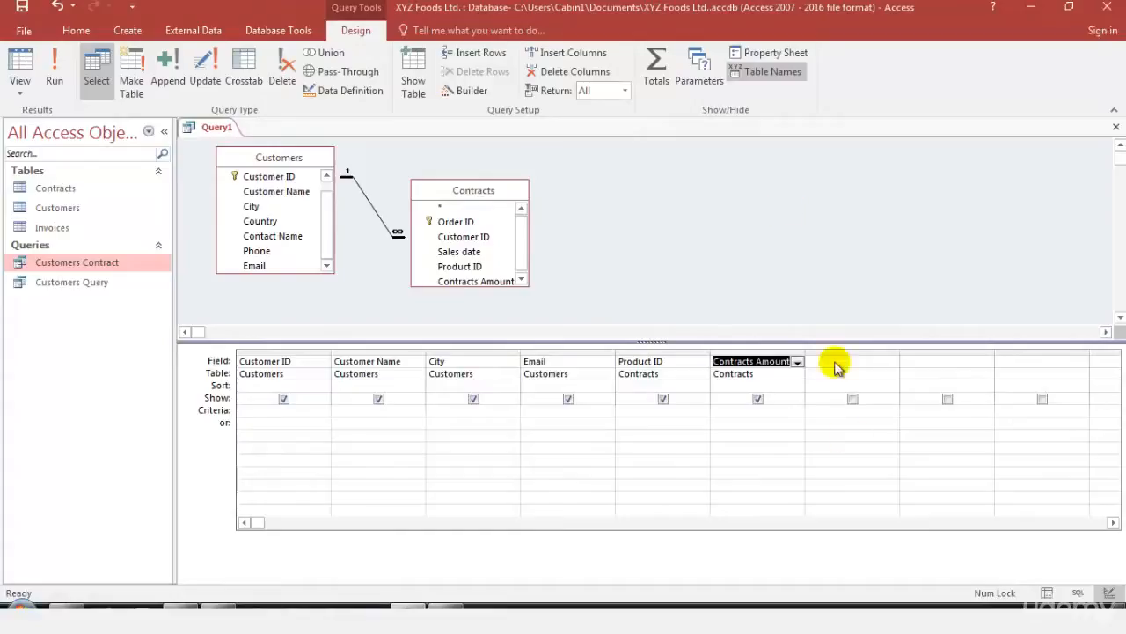
pyautogui.moveTo(562, 341)
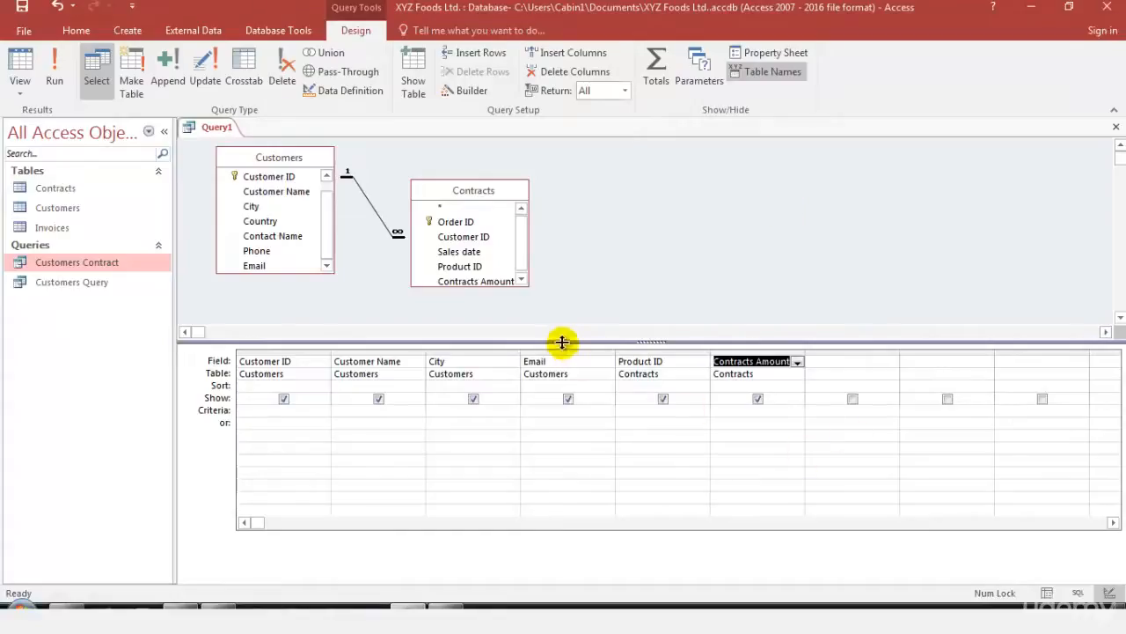
# Select the Email column in the query design grid
pyautogui.click(567, 361)
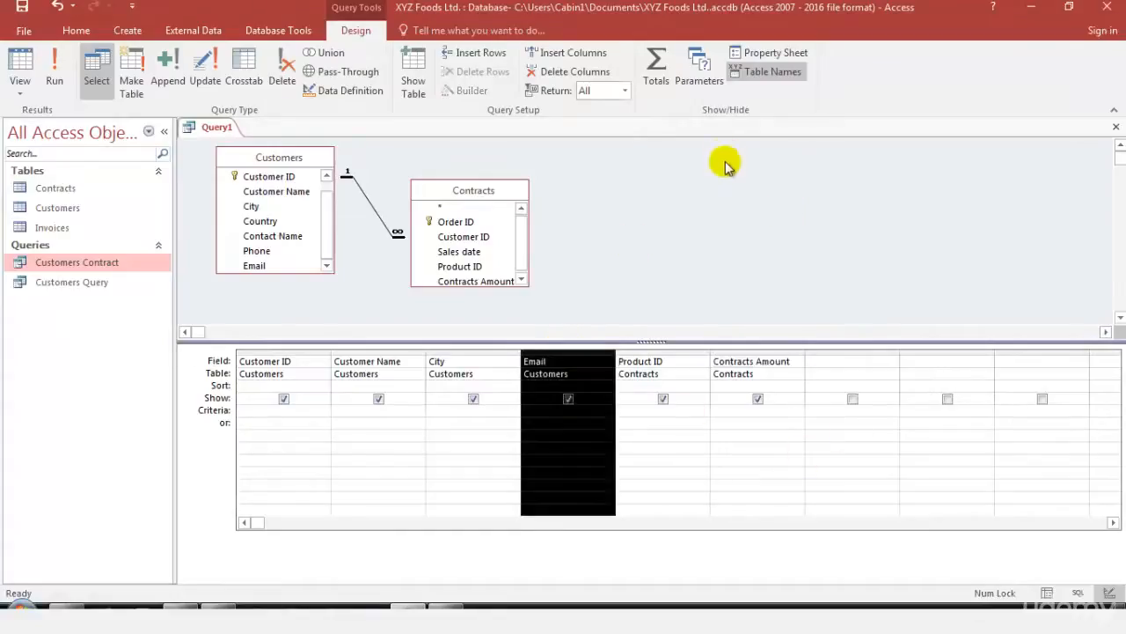
pyautogui.moveTo(707, 214)
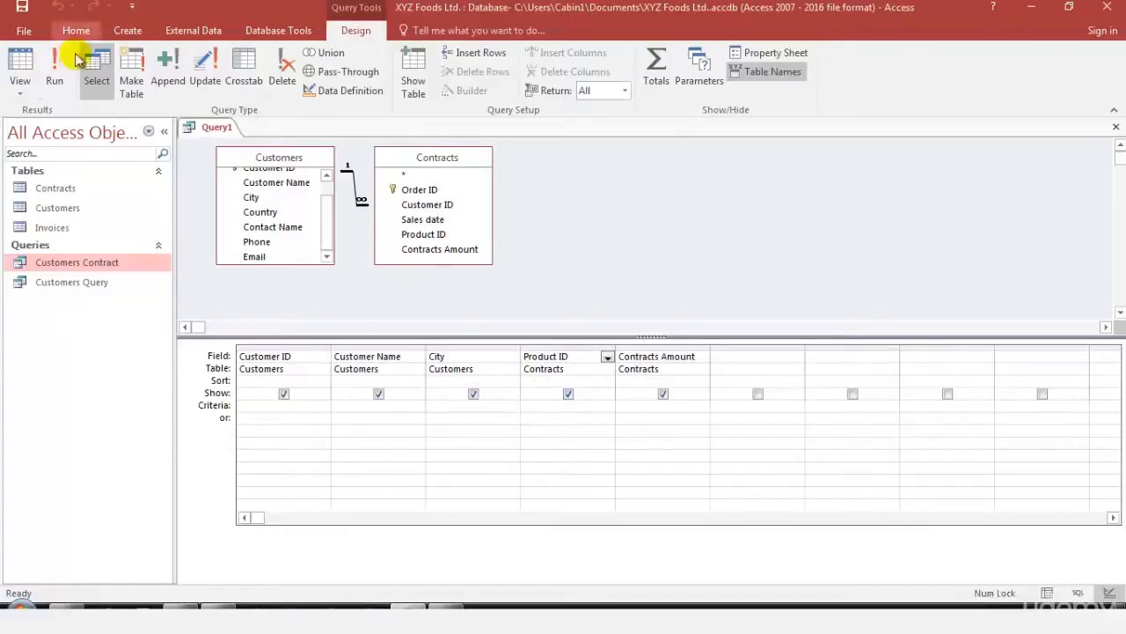
# Run the query without Email, add Sales date in the sixth column, and recheck results
pyautogui.click(54, 66)
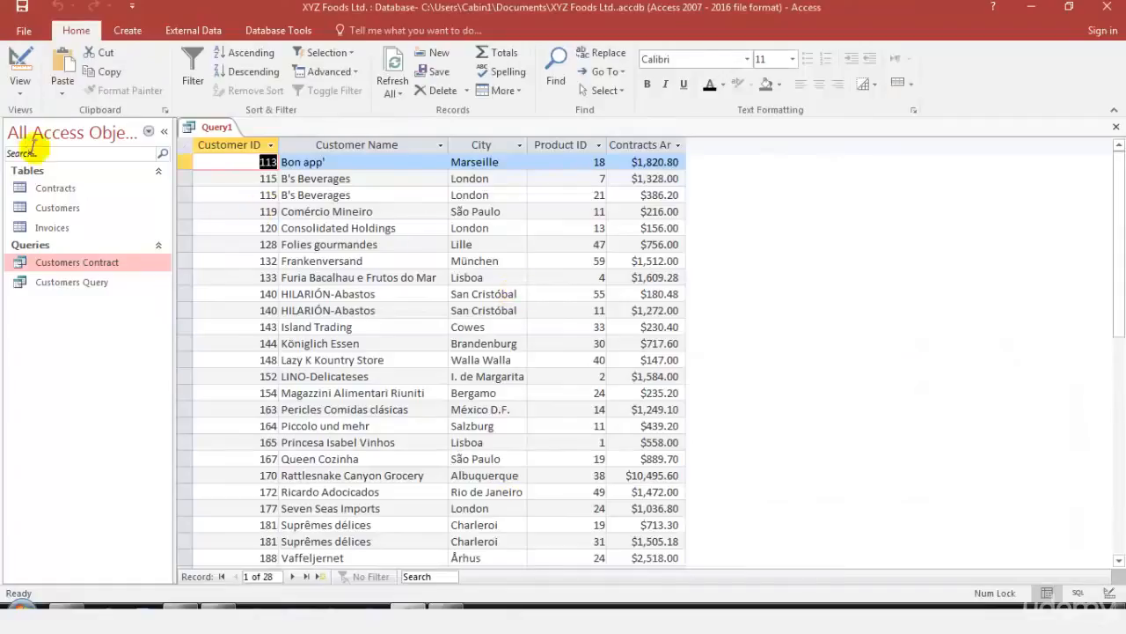
pyautogui.click(20, 70)
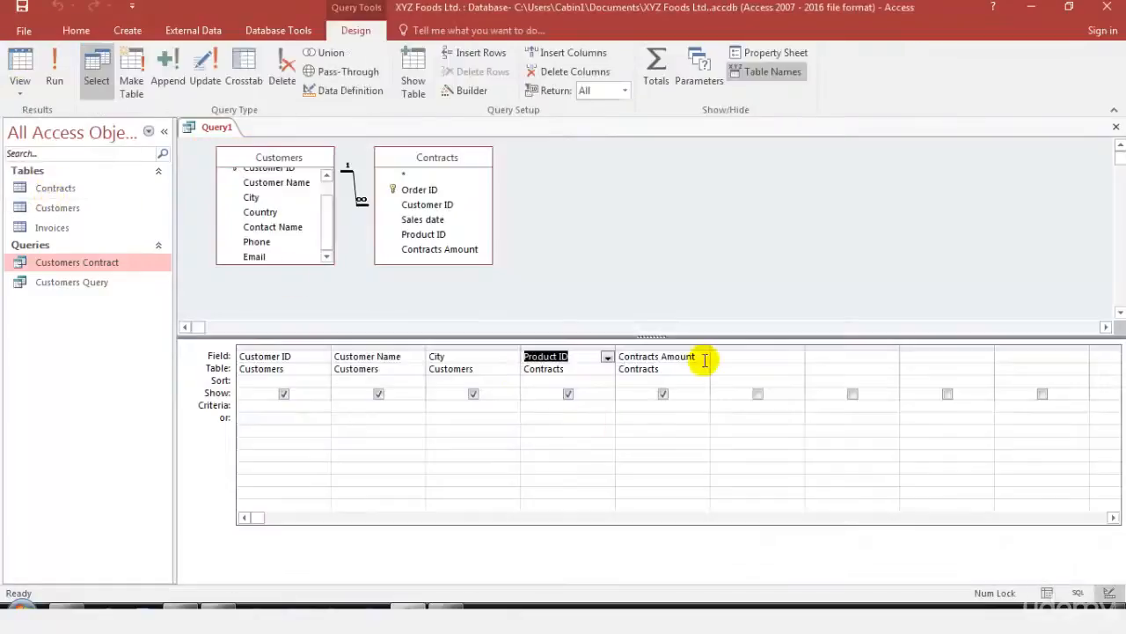
pyautogui.click(716, 355)
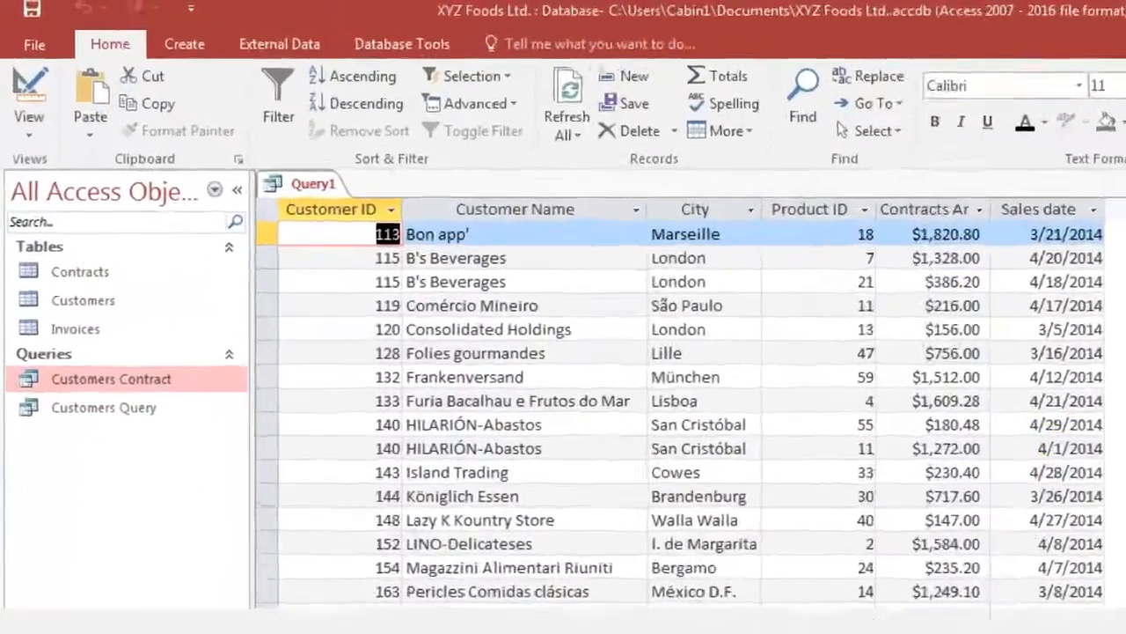
pyautogui.click(29, 97)
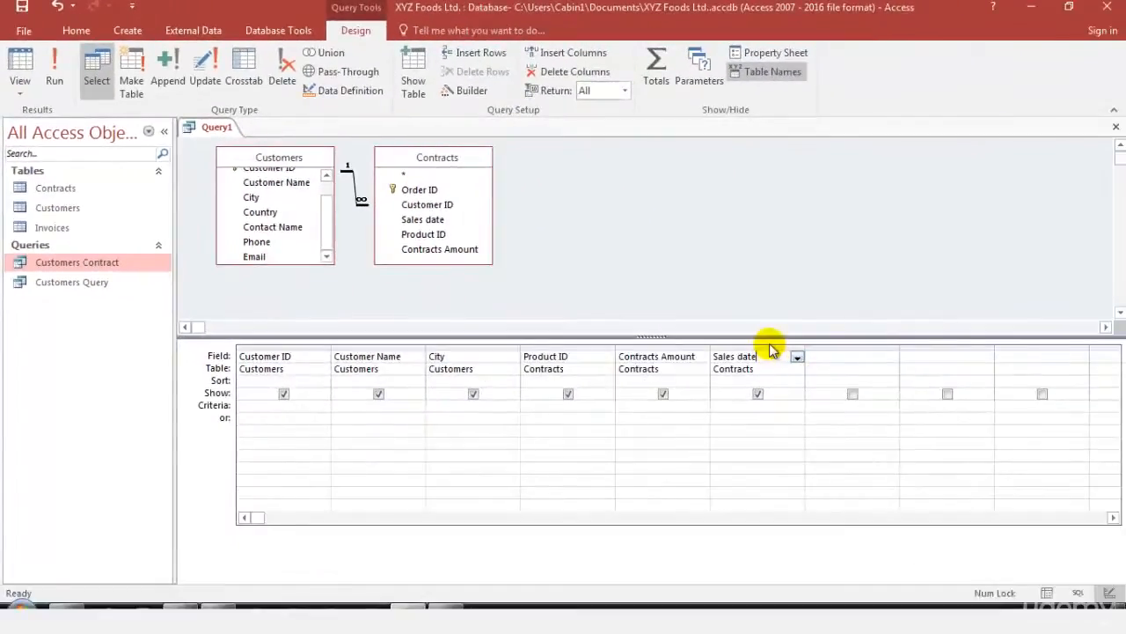
# Select the Sales date column and move it after City, ahead of Product ID
pyautogui.click(757, 356)
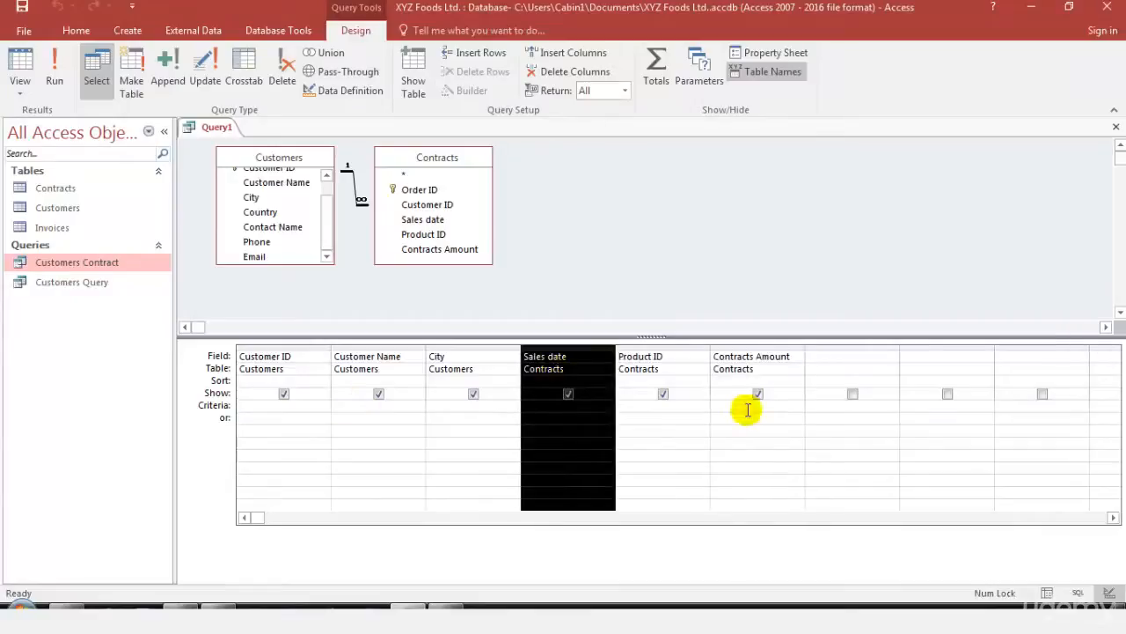
pyautogui.moveTo(489, 459)
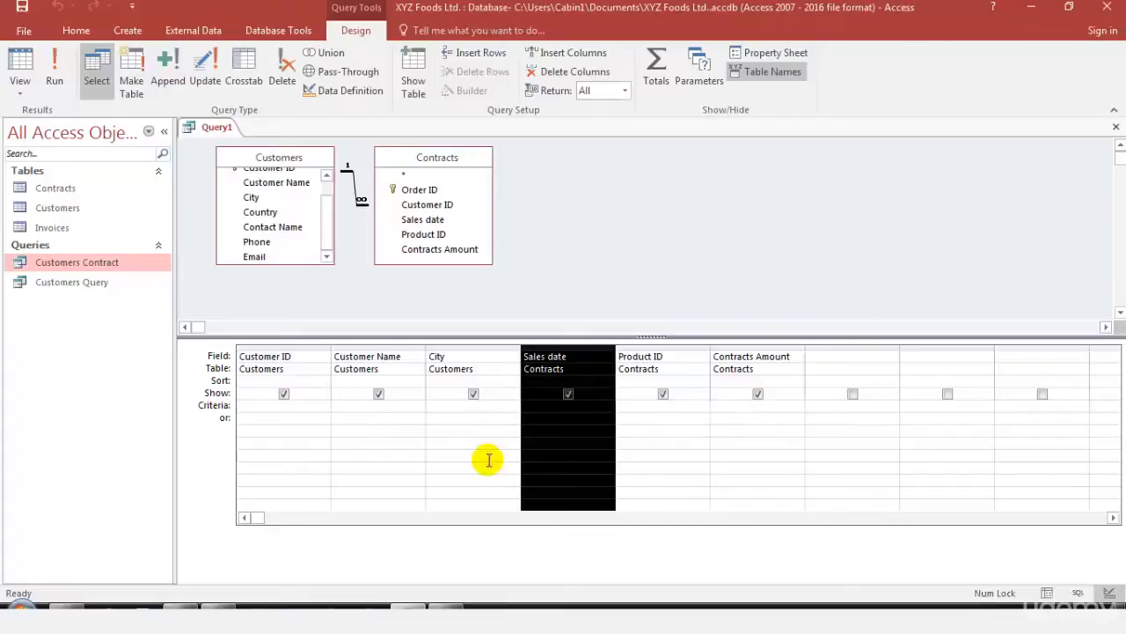
pyautogui.click(53, 66)
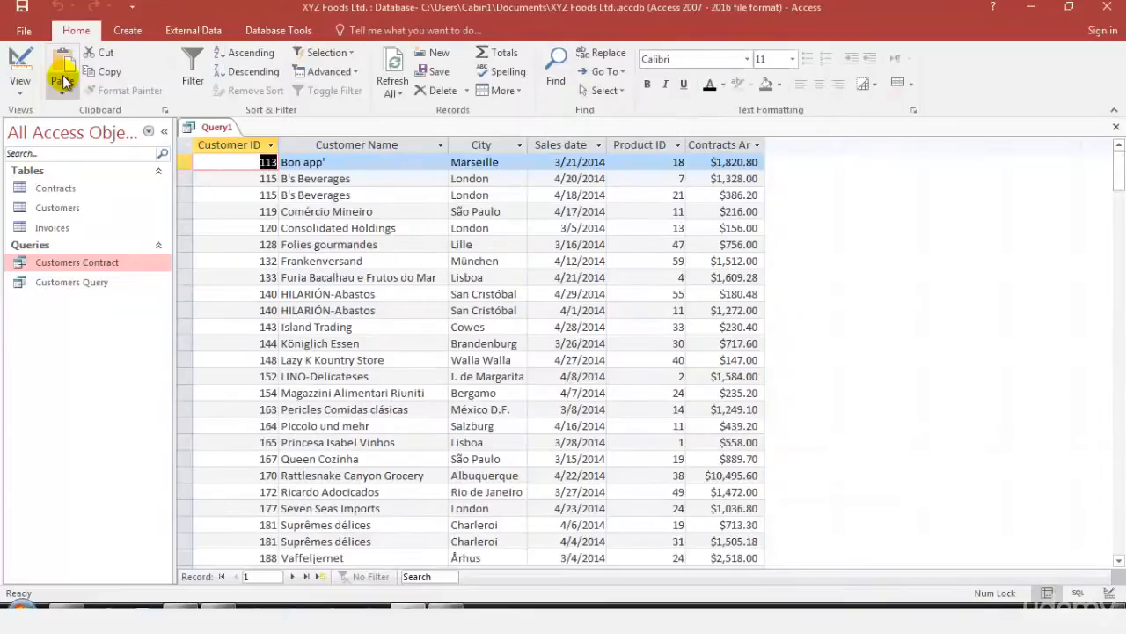
pyautogui.moveTo(959, 181)
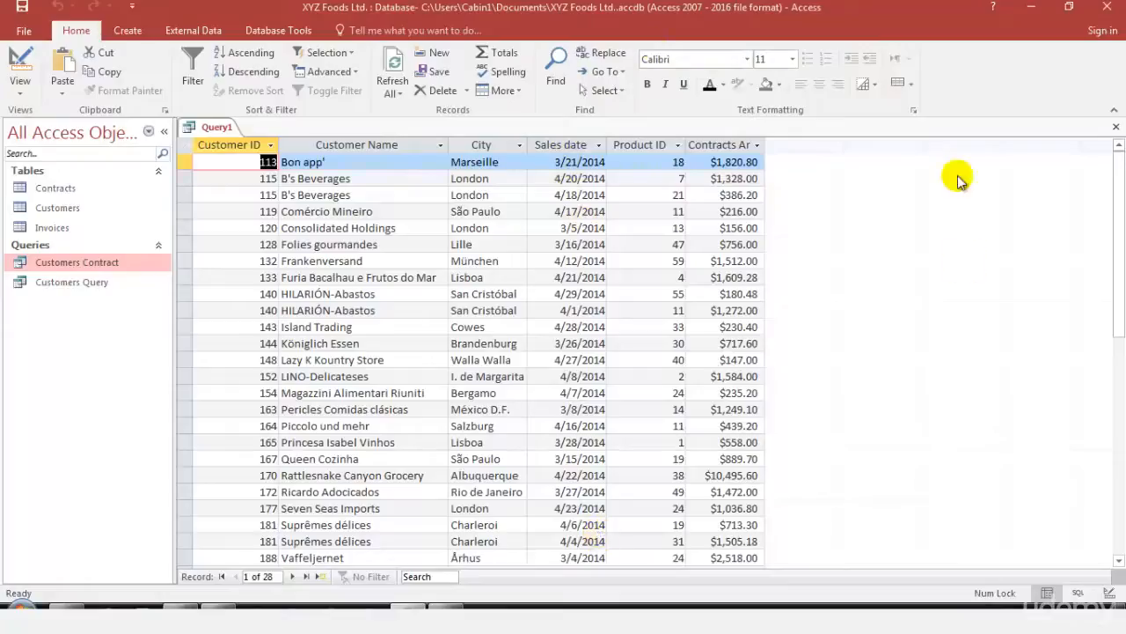
pyautogui.moveTo(550, 71)
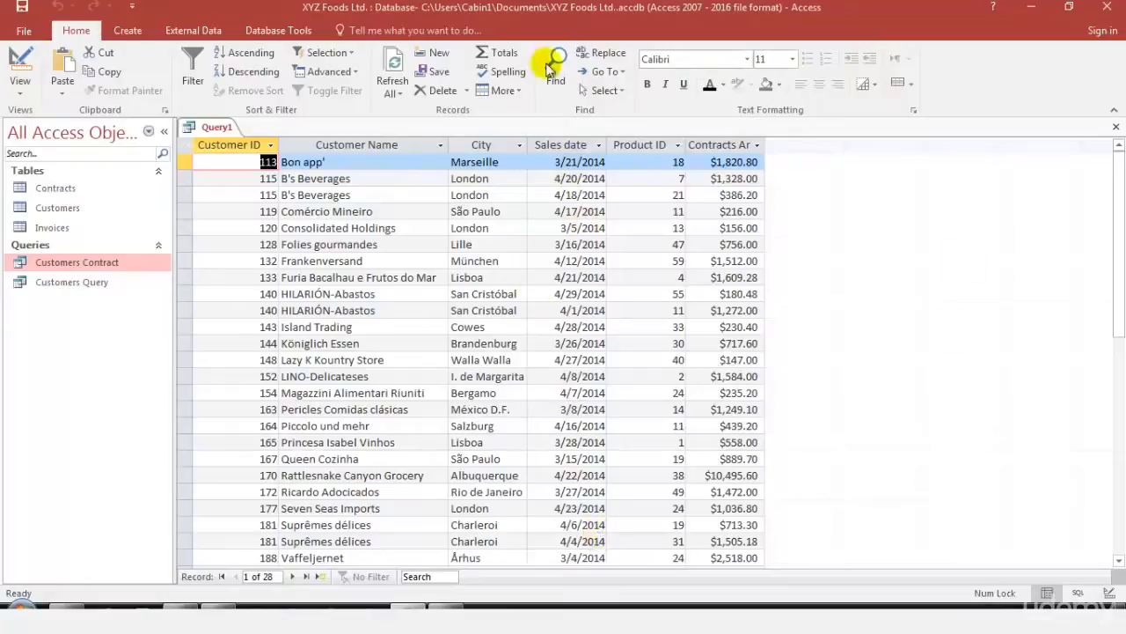
pyautogui.moveTo(23, 29)
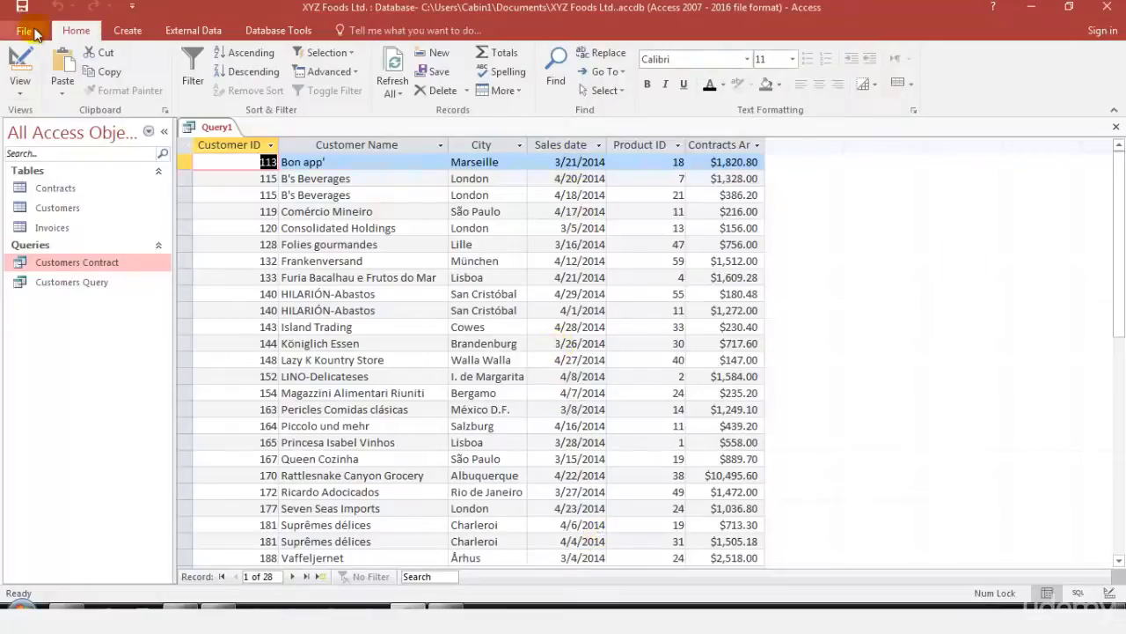
pyautogui.click(20, 66)
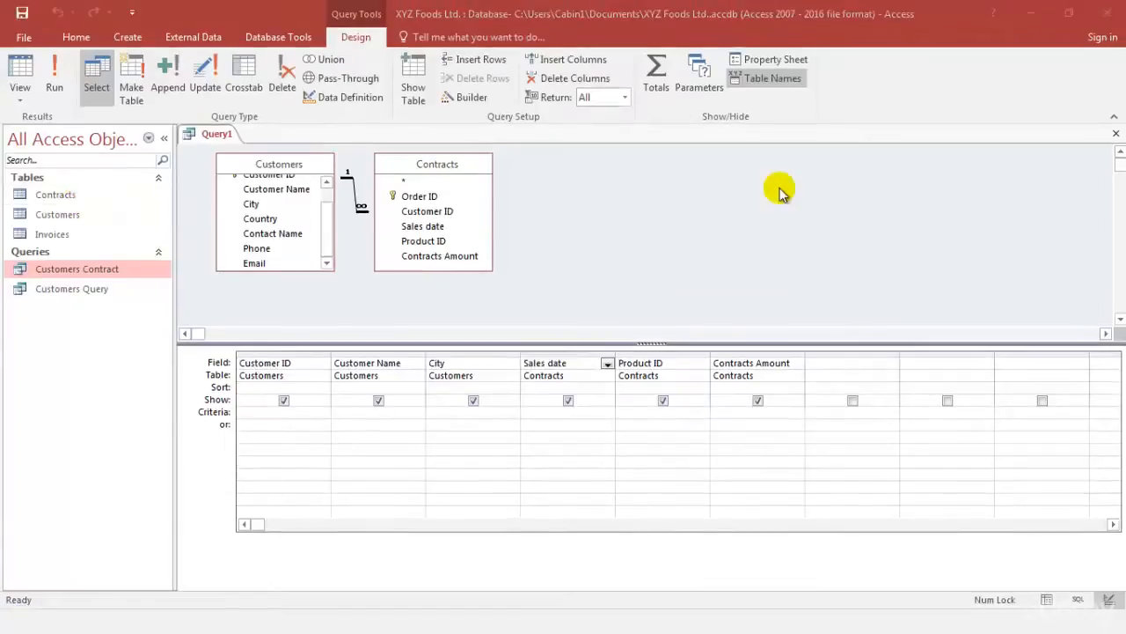
pyautogui.moveTo(431, 264)
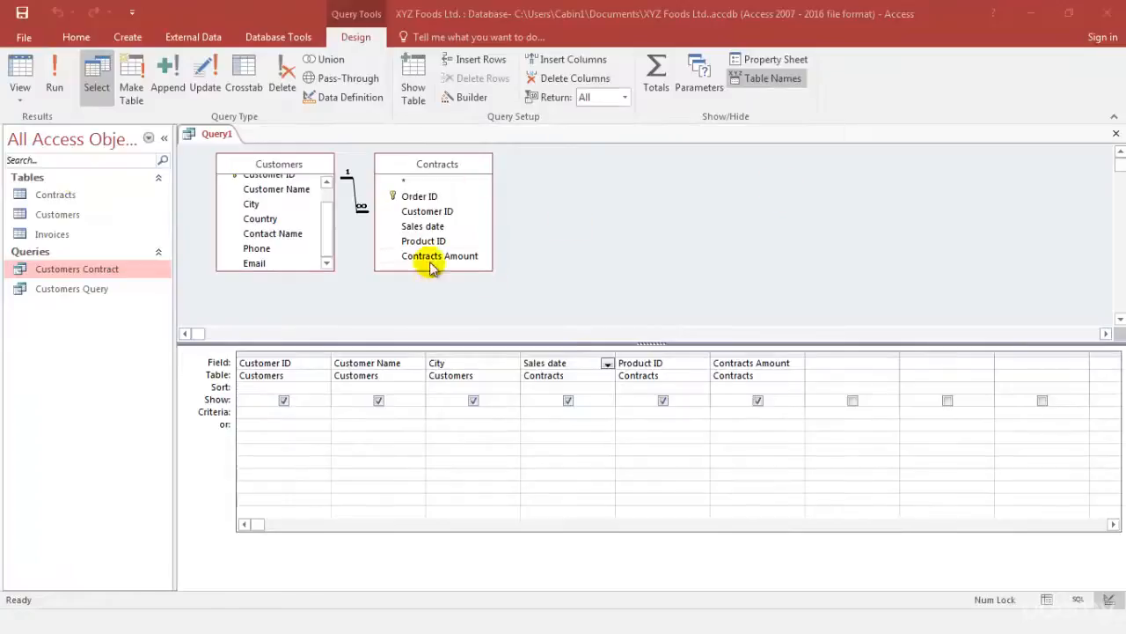
pyautogui.moveTo(1116, 141)
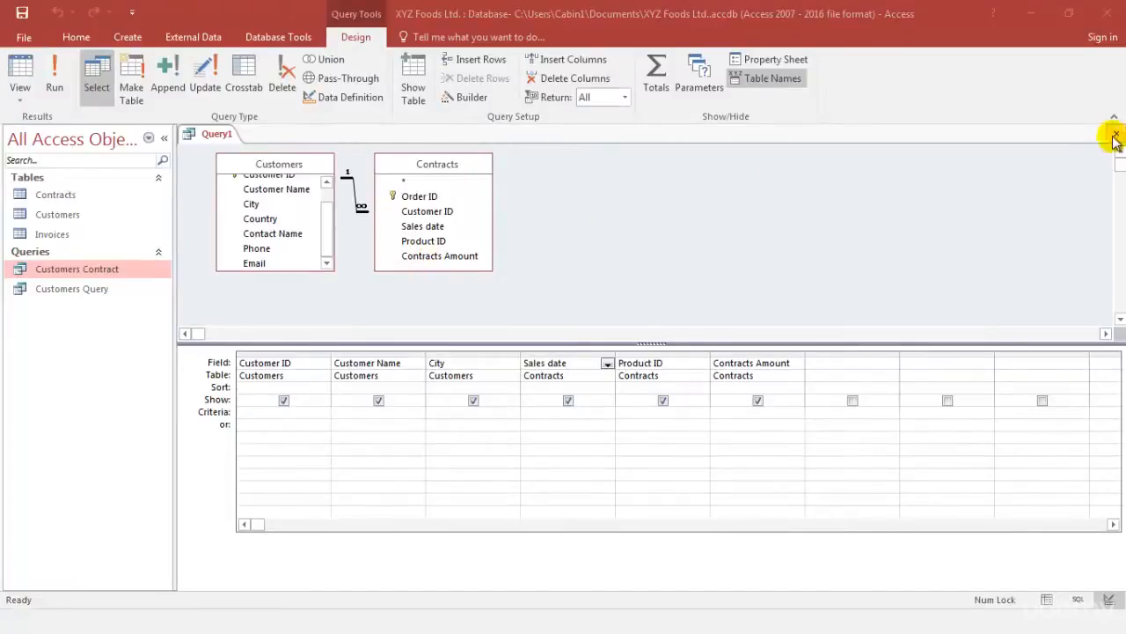
# Close Query1, agreeing to save it under the name 'Customers in design view'
pyautogui.click(1115, 133)
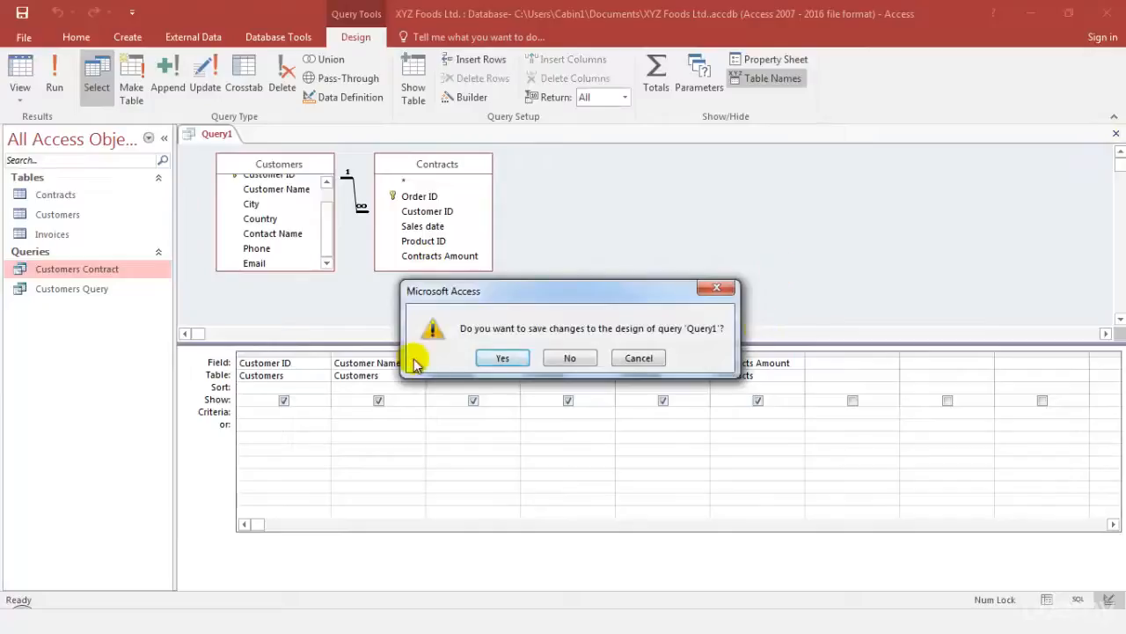
pyautogui.moveTo(707, 343)
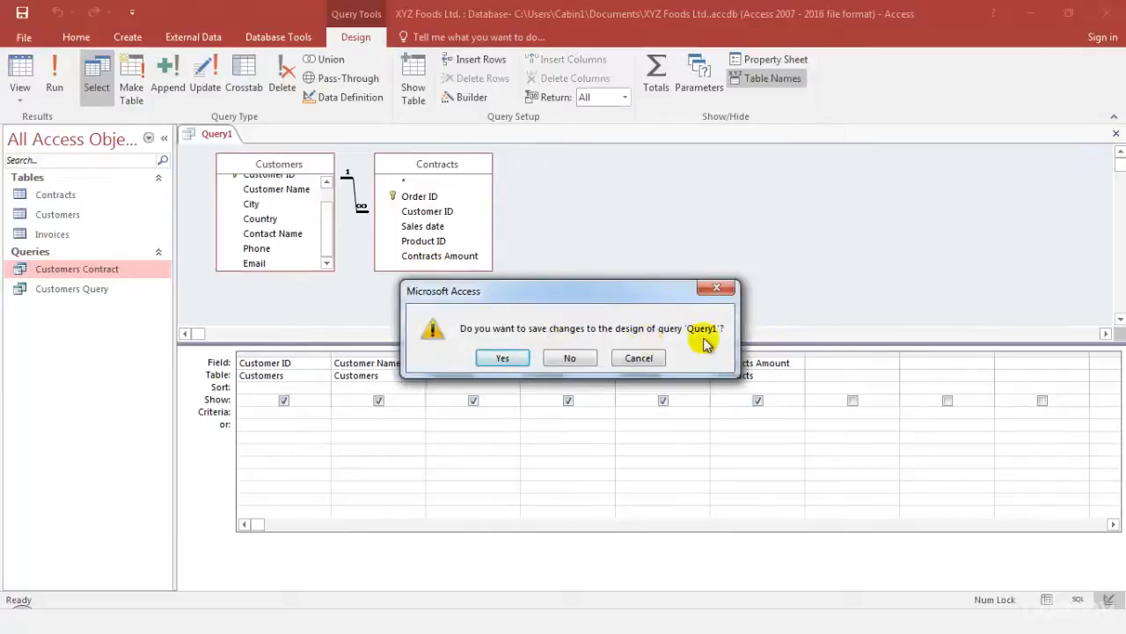
pyautogui.click(501, 357)
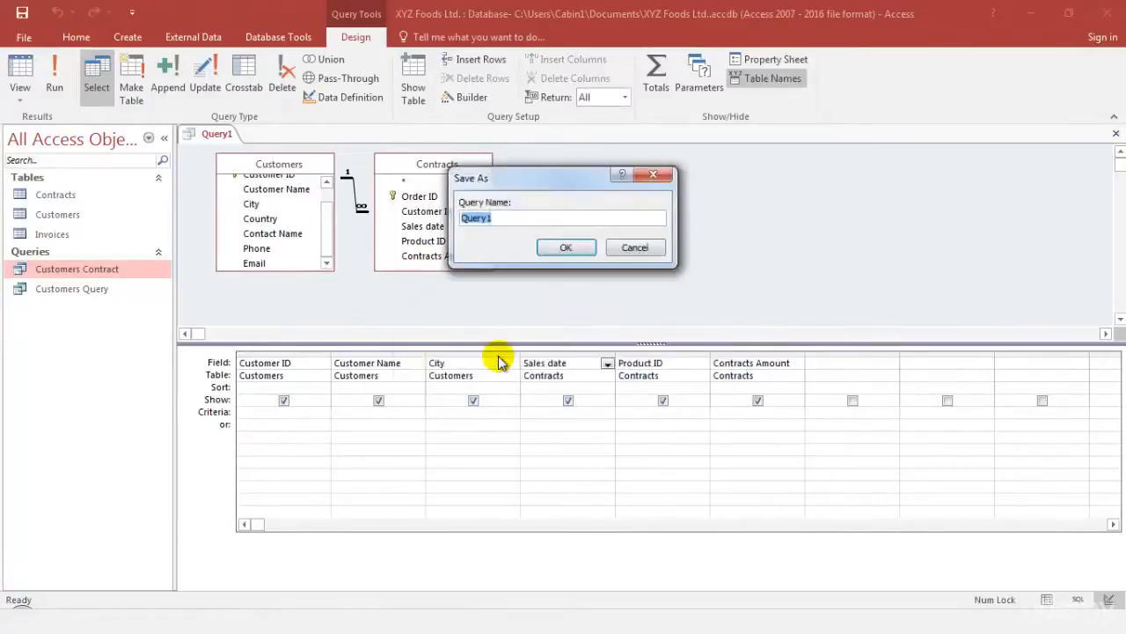
pyautogui.moveTo(493, 268)
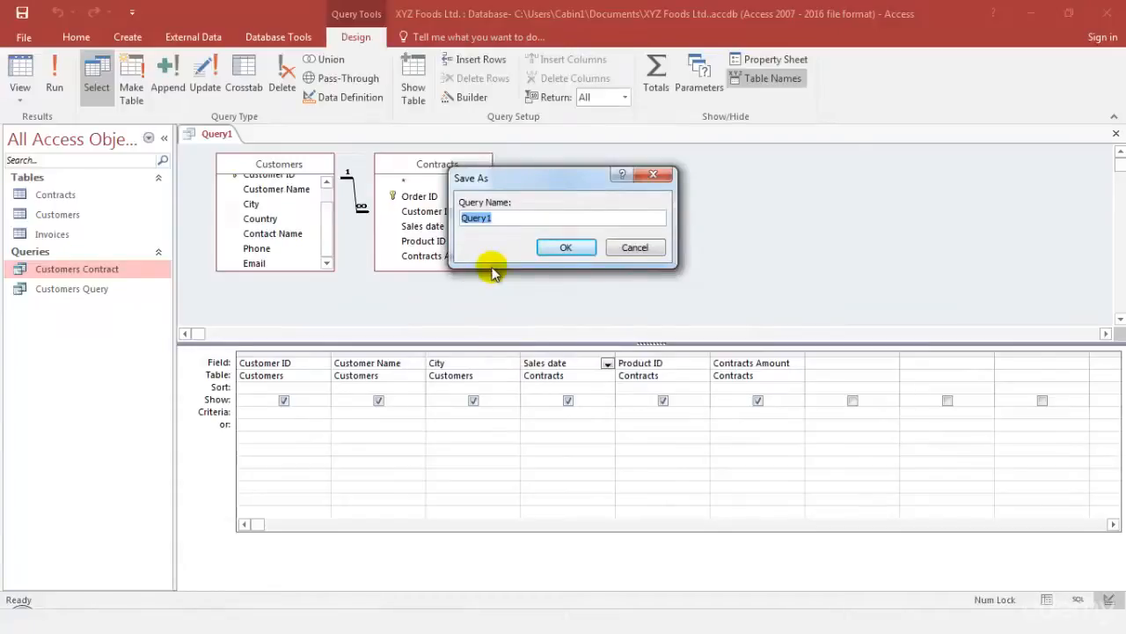
pyautogui.write('C')
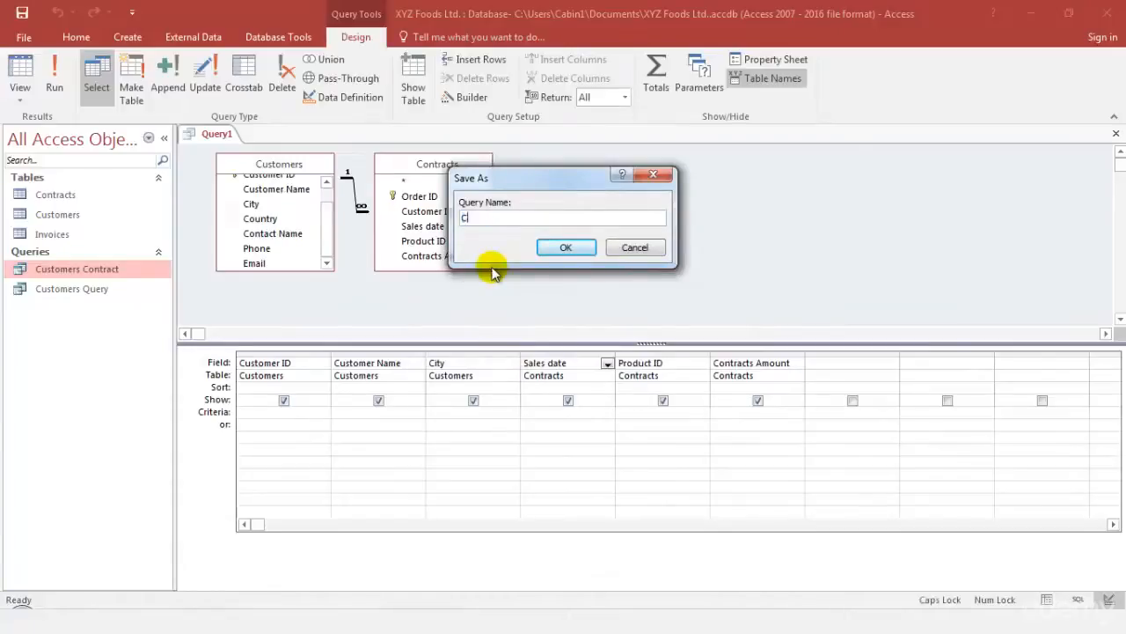
pyautogui.write('ustomers')
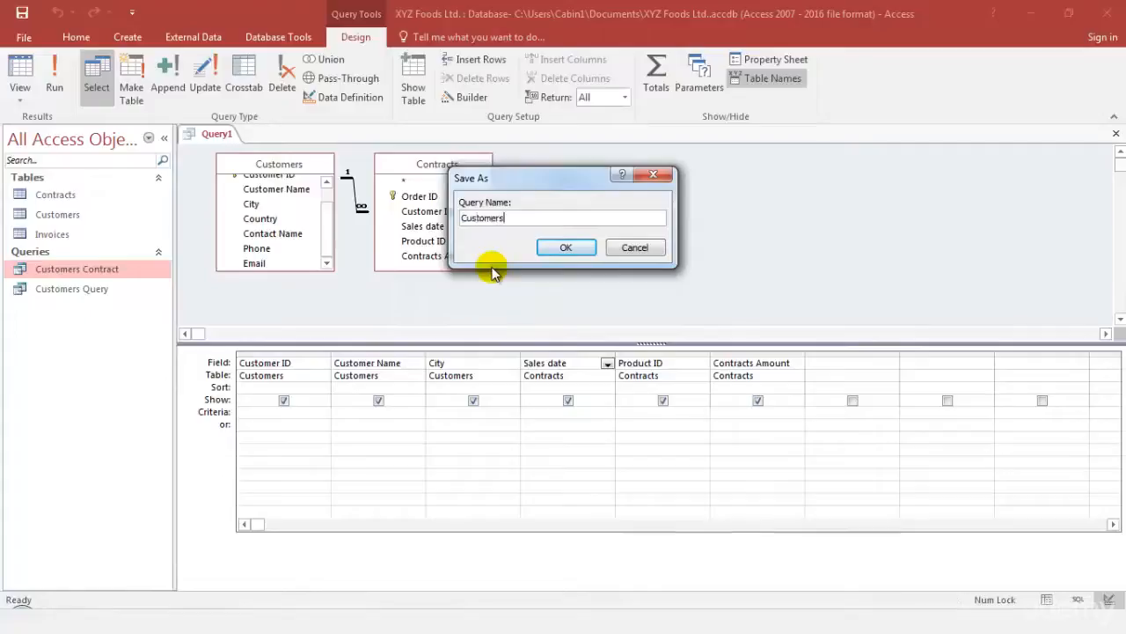
pyautogui.write('in desi')
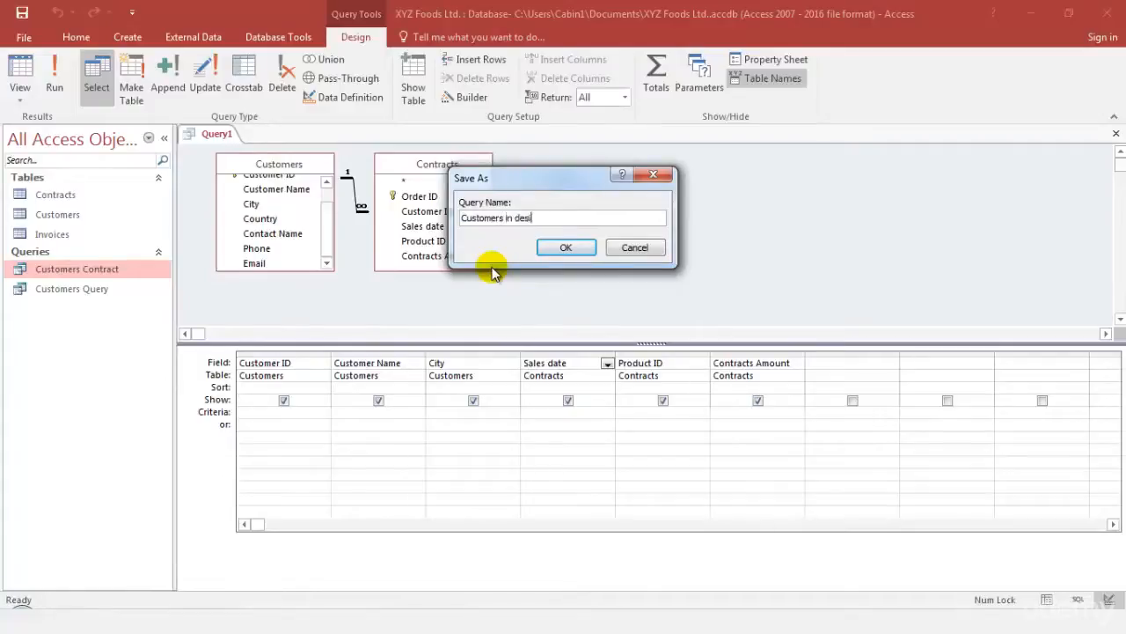
pyautogui.write('gn view')
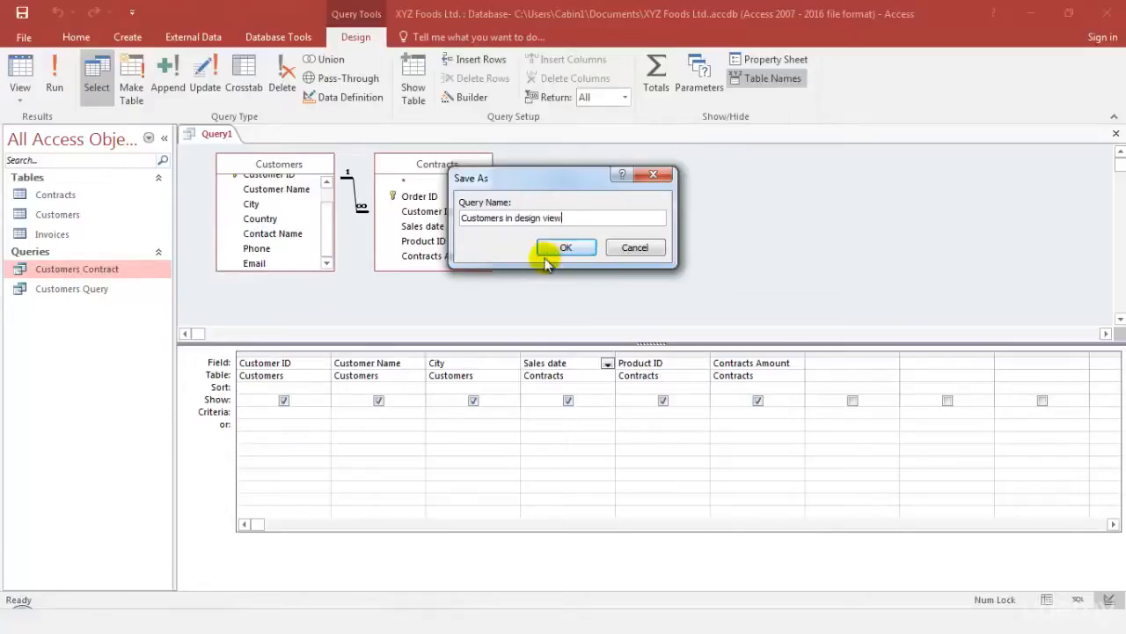
pyautogui.click(565, 247)
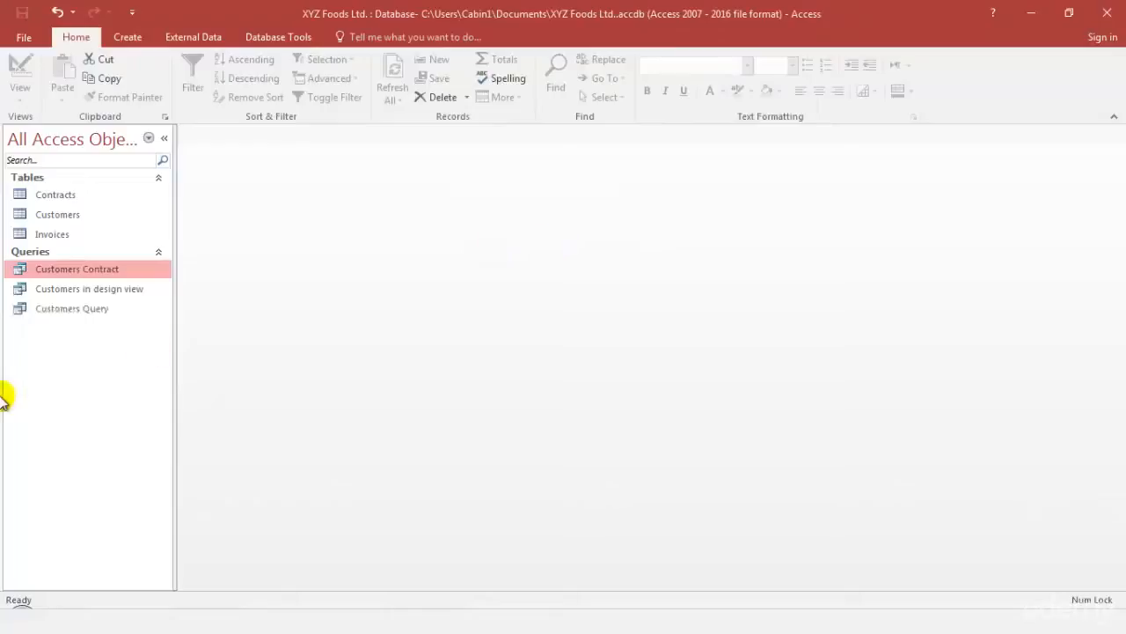
pyautogui.moveTo(132, 218)
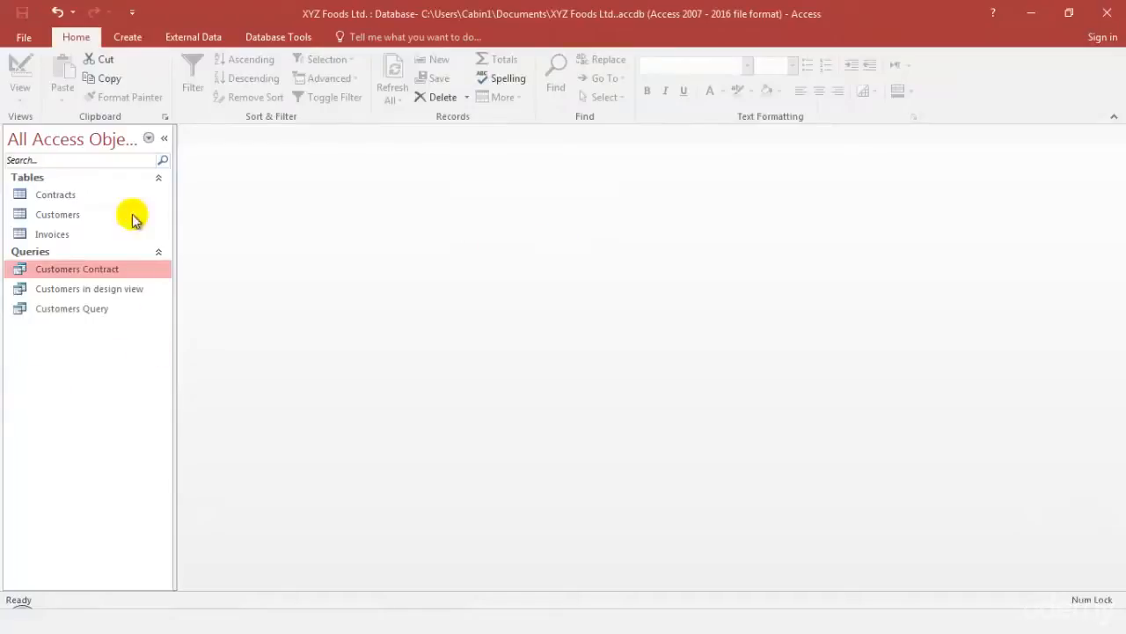
pyautogui.moveTo(88, 416)
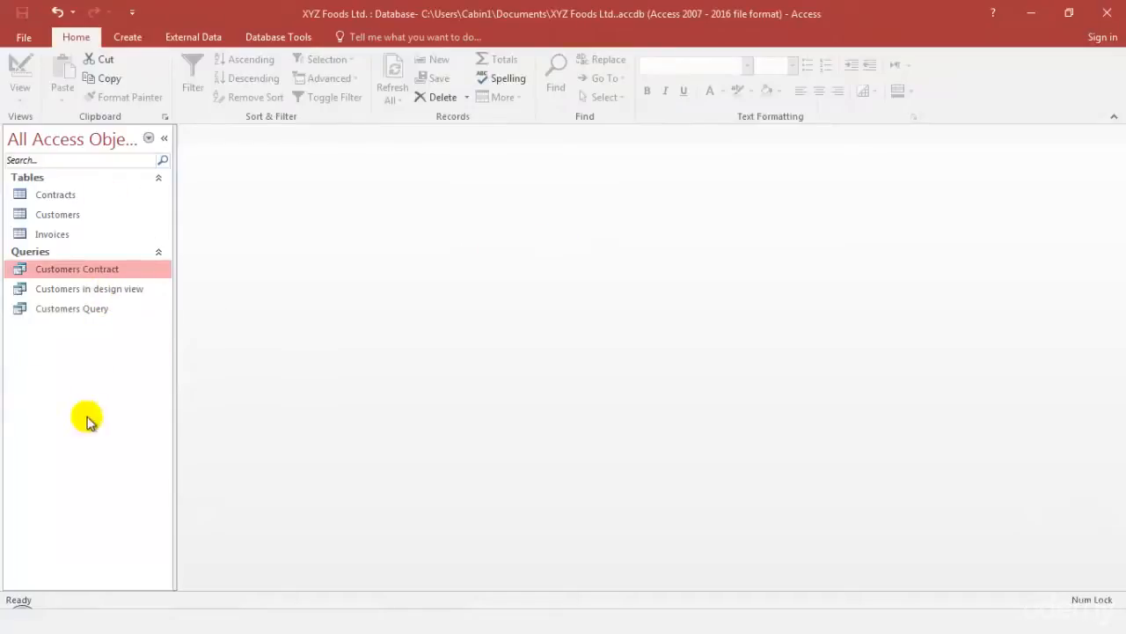
pyautogui.moveTo(70, 502)
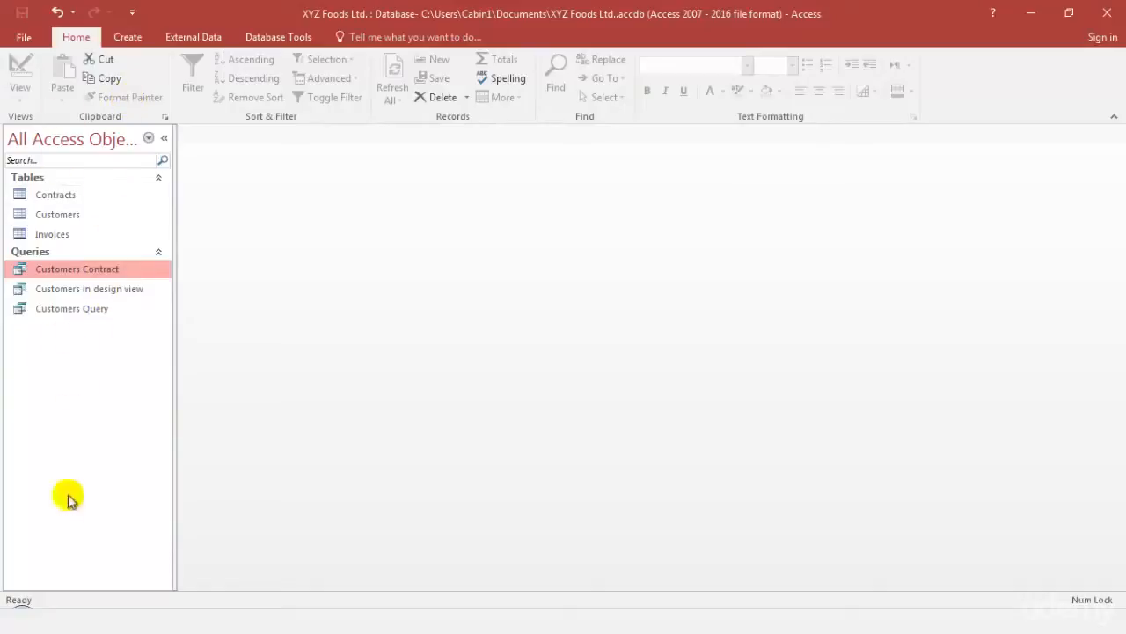
pyautogui.moveTo(75, 423)
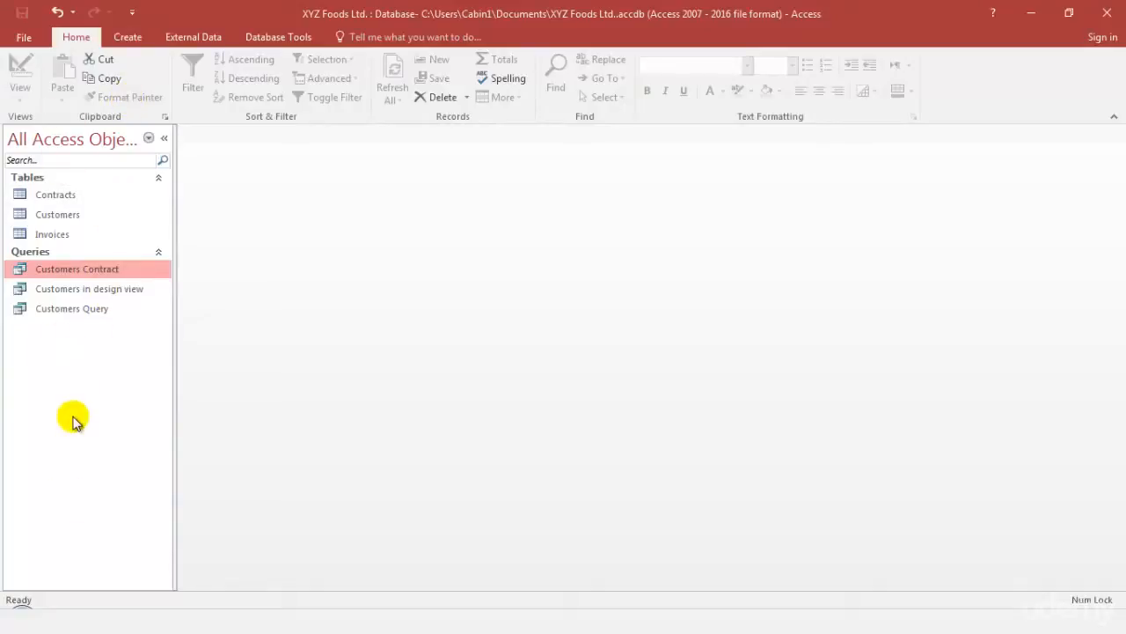
# Open 'Customers in design view' from the Navigation Pane as a datasheet
pyautogui.doubleClick(89, 288)
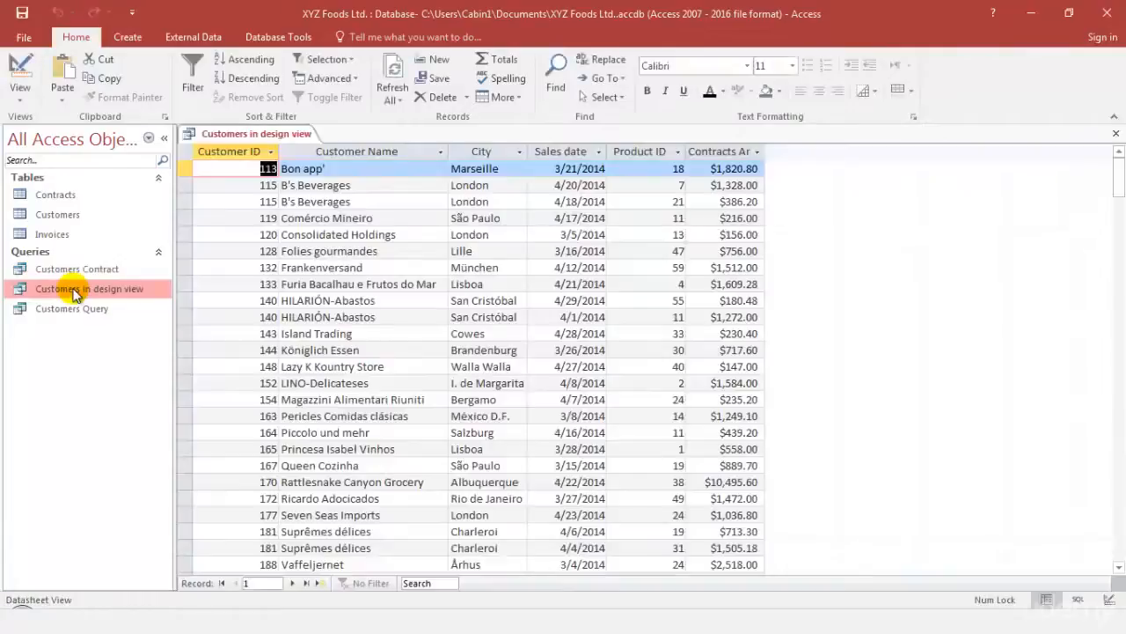